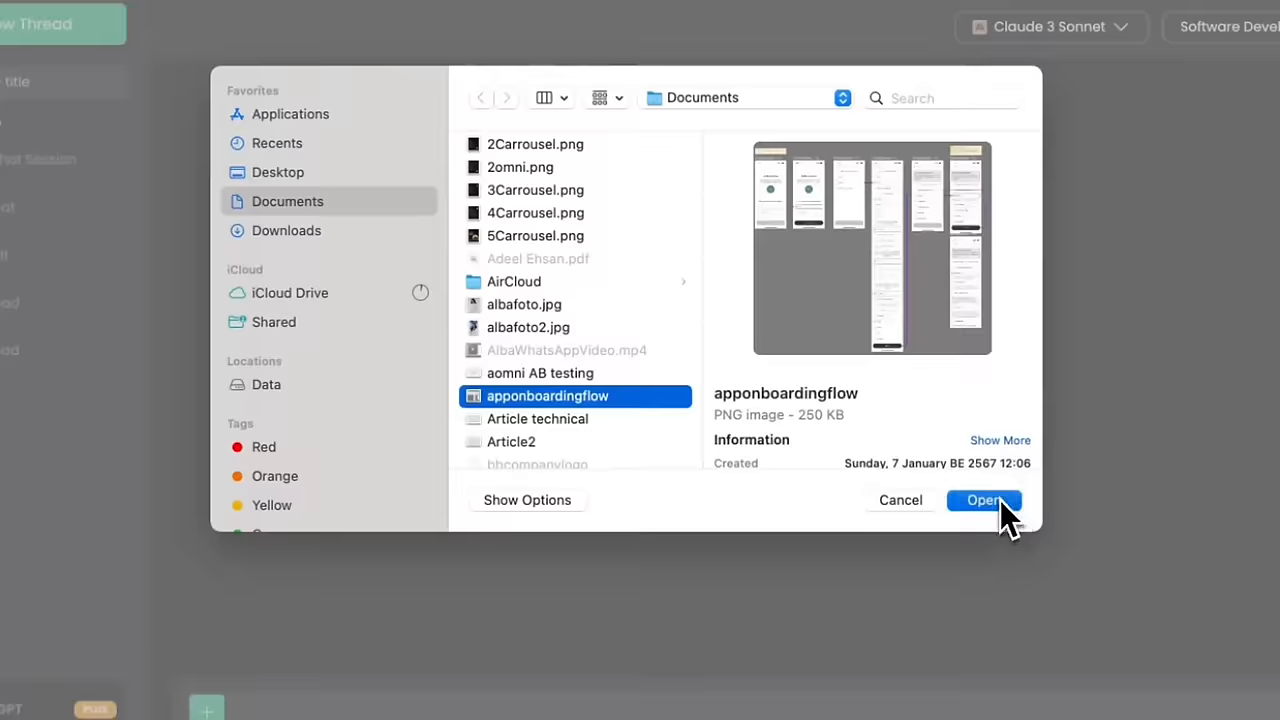
Upload the apponboardingflow image and choose Claude 3 Sonnet as the chat model.
{"action": "left_click", "coordinate": [984, 500]}
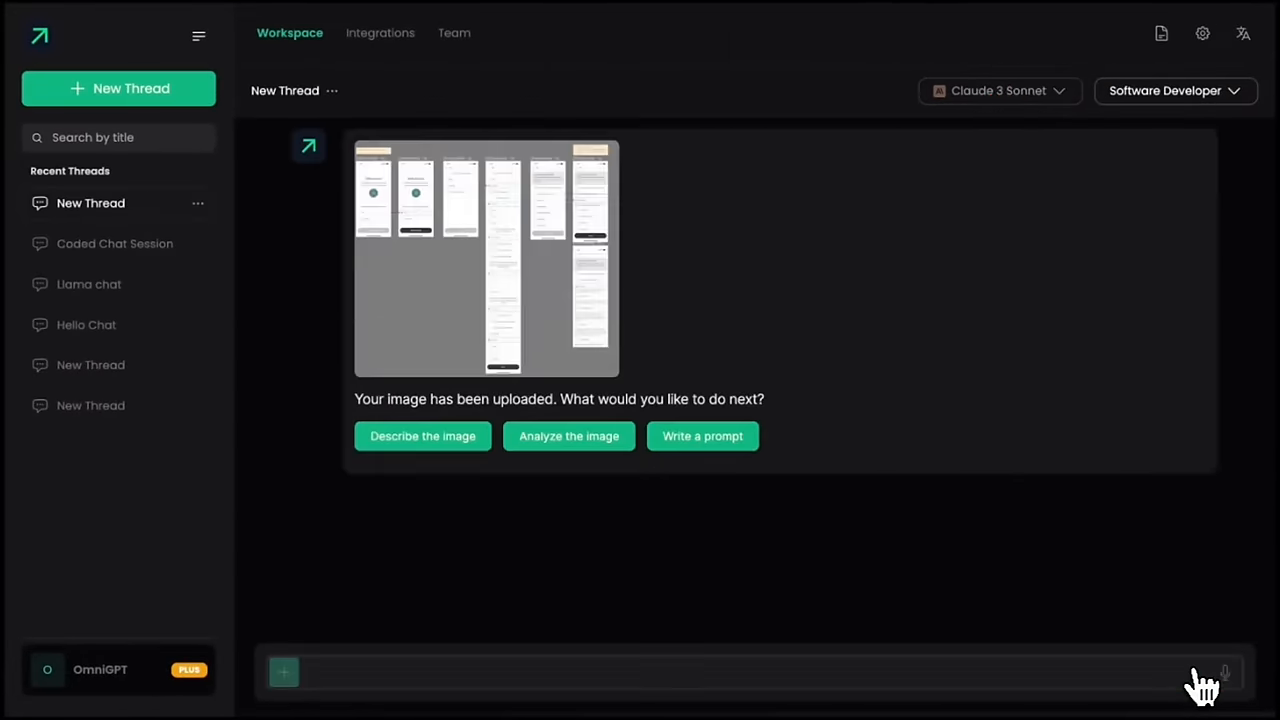
{"action": "left_click", "coordinate": [998, 91]}
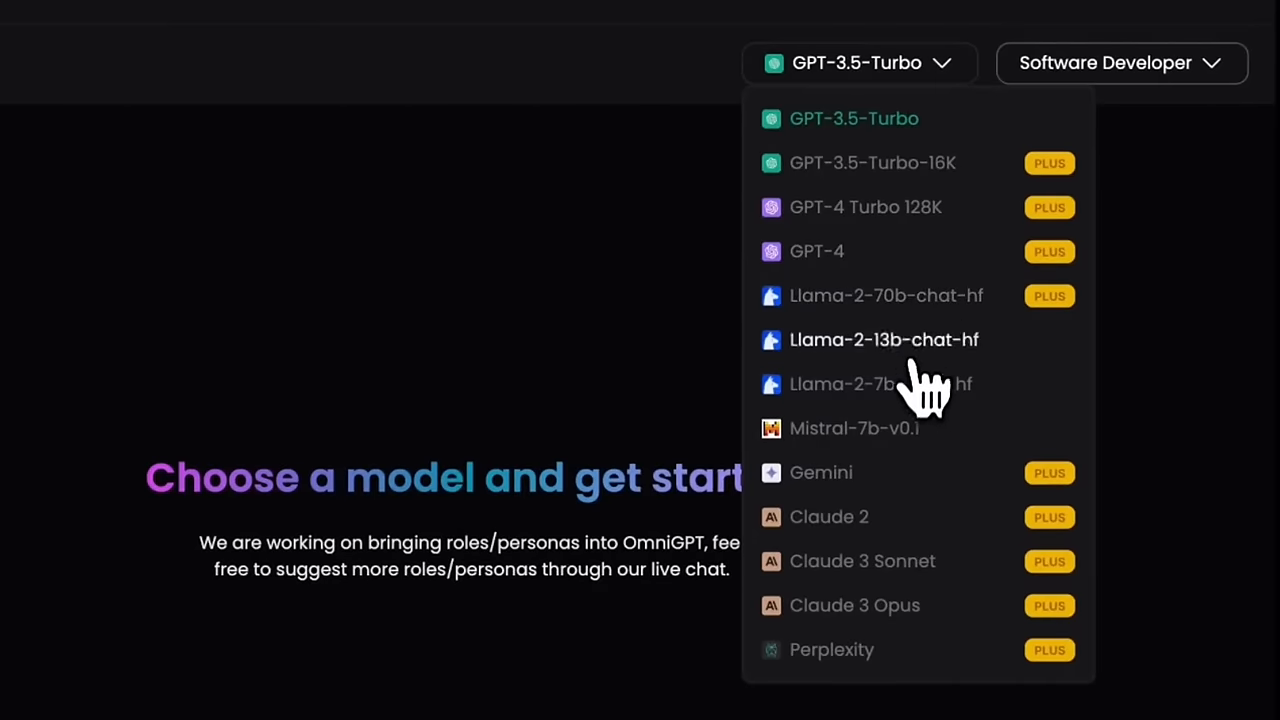
{"action": "left_click", "coordinate": [862, 561]}
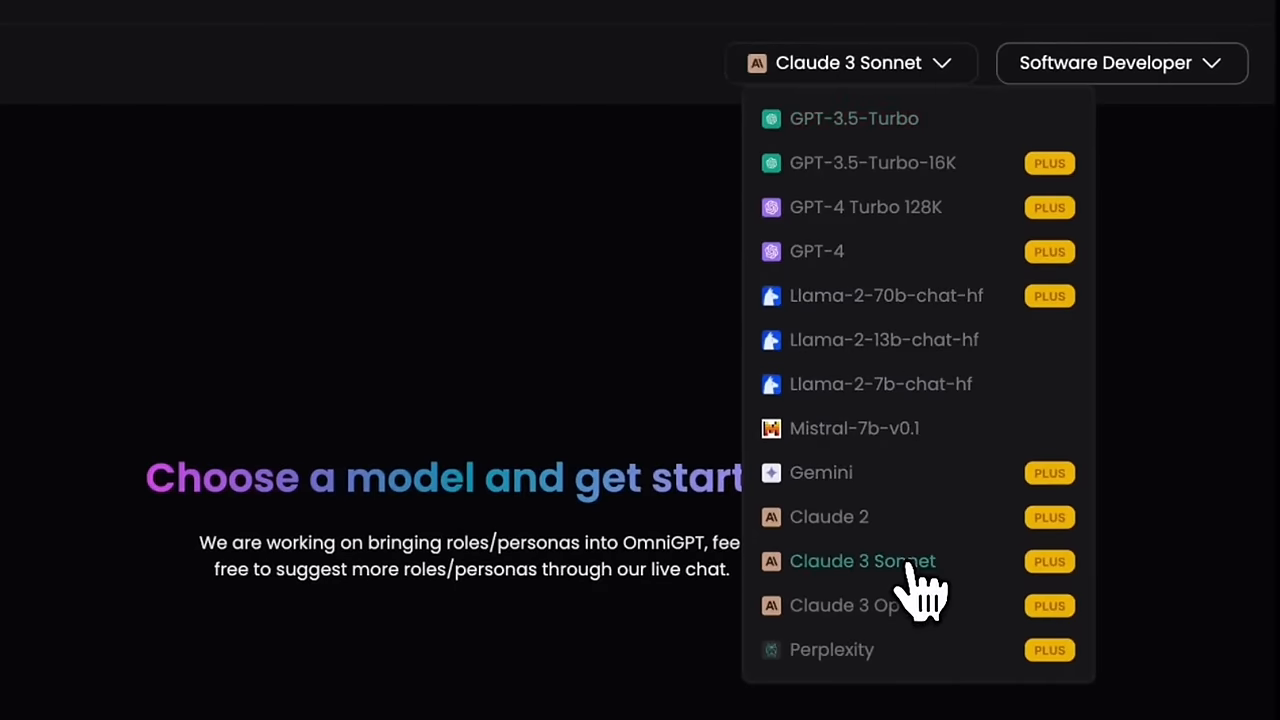
{"action": "left_click", "coordinate": [862, 560]}
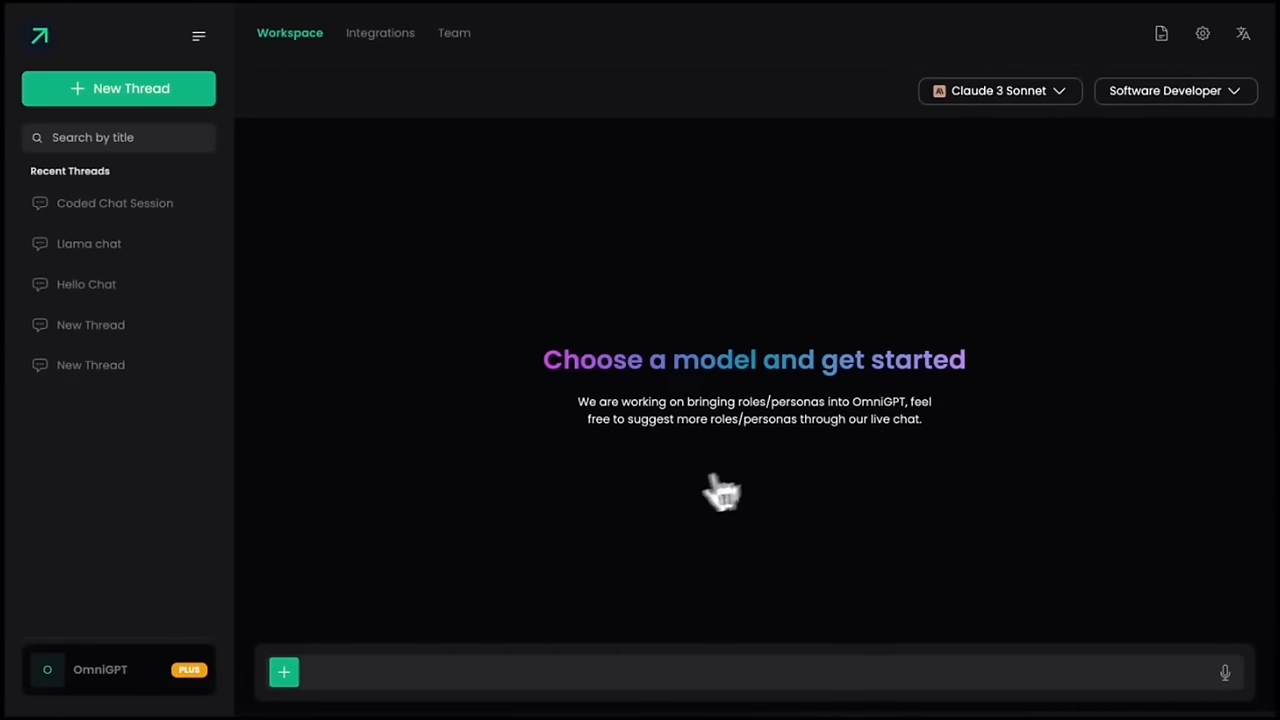
{"action": "left_click", "coordinate": [284, 671]}
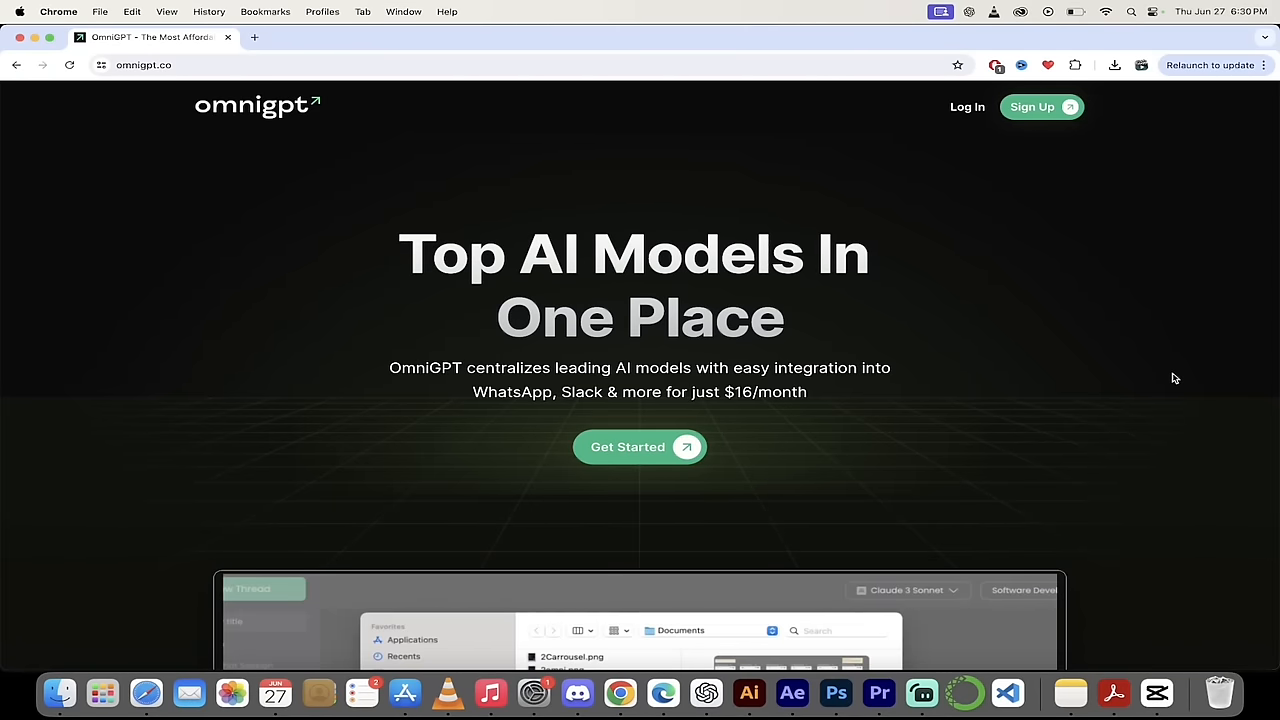
Scroll the omnigpt.co landing page past the feature cards to WhatsApp Integration.
{"action": "scroll", "scroll_direction": "down", "scroll_amount": 3}
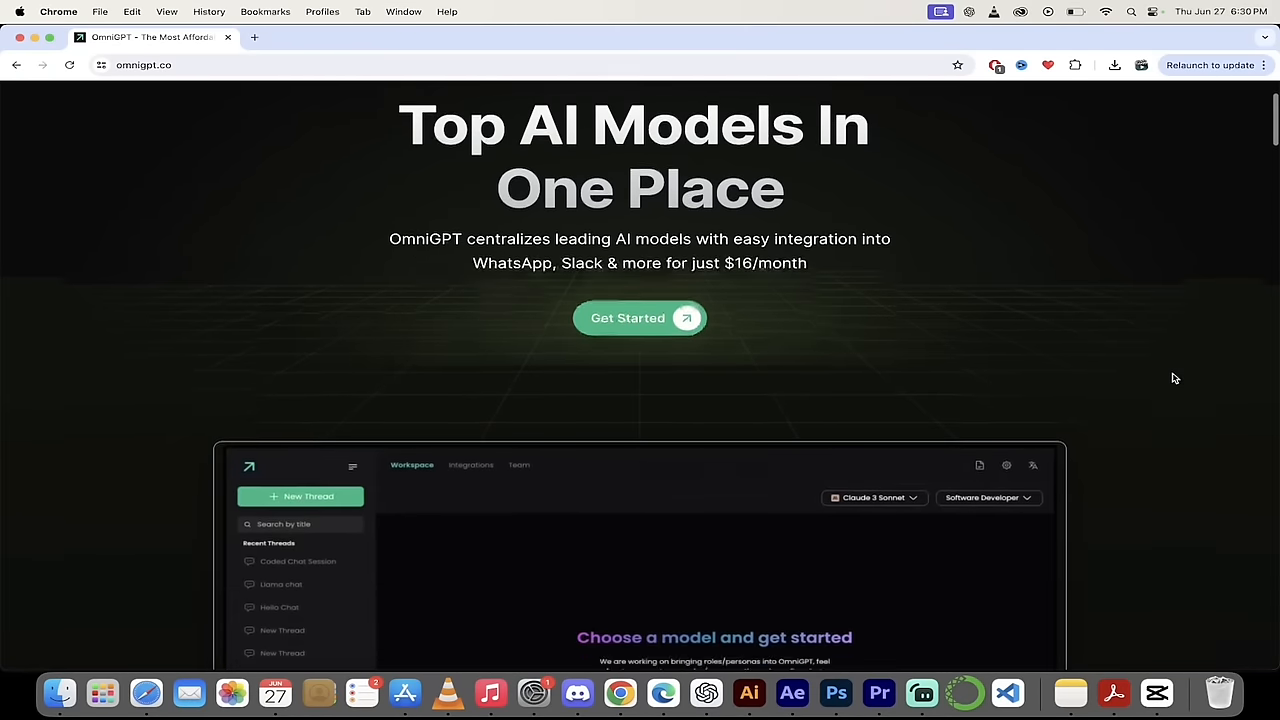
{"action": "scroll", "scroll_direction": "down", "scroll_amount": 3}
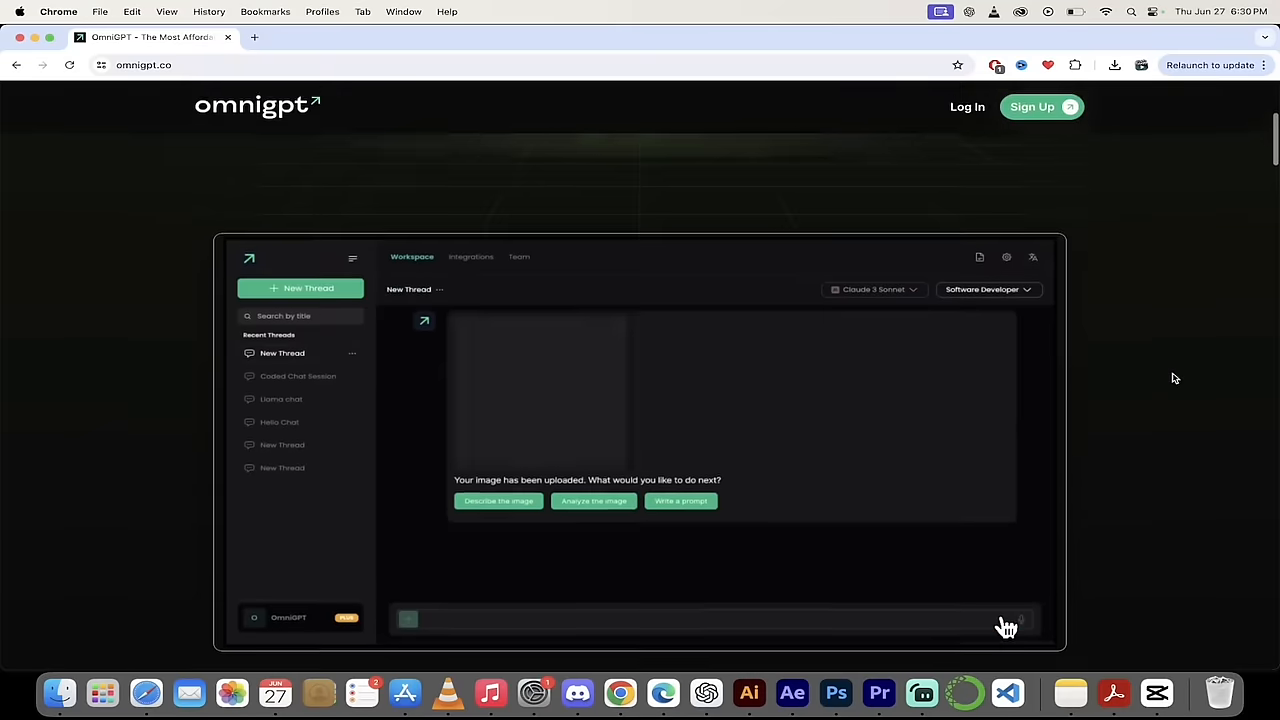
{"action": "left_click", "coordinate": [498, 500]}
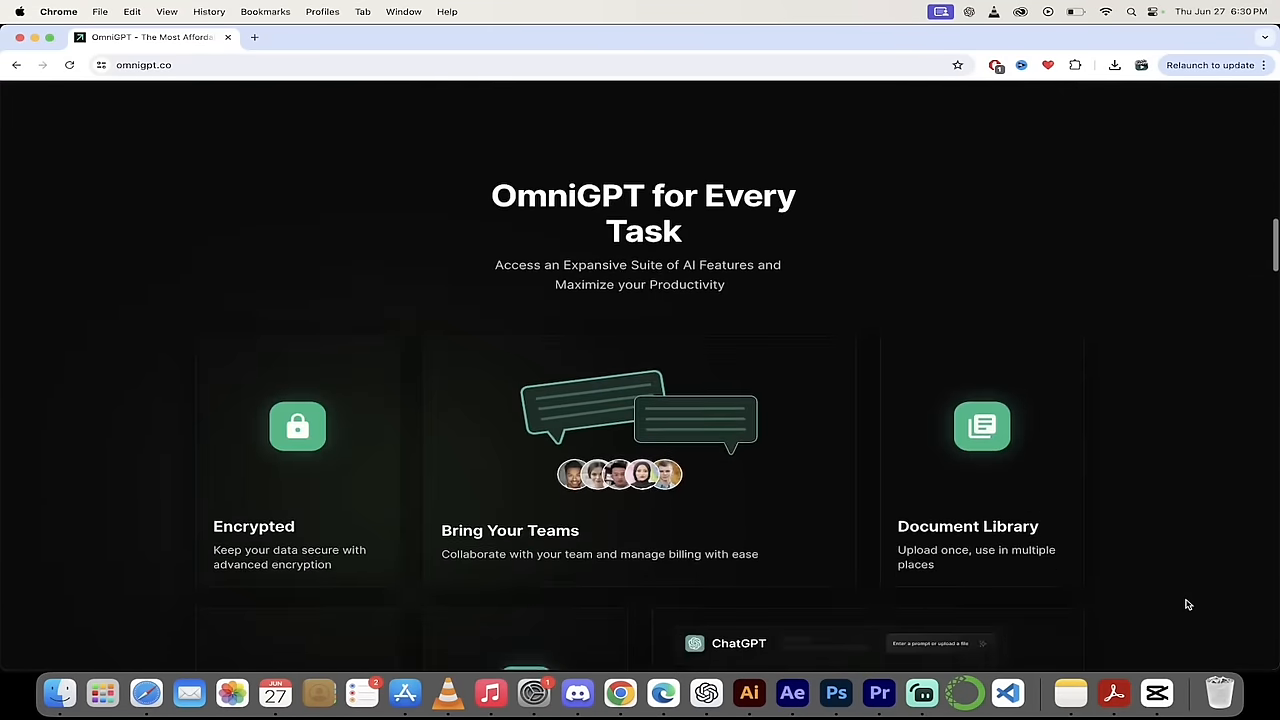
{"action": "scroll", "scroll_direction": "down", "scroll_amount": 3}
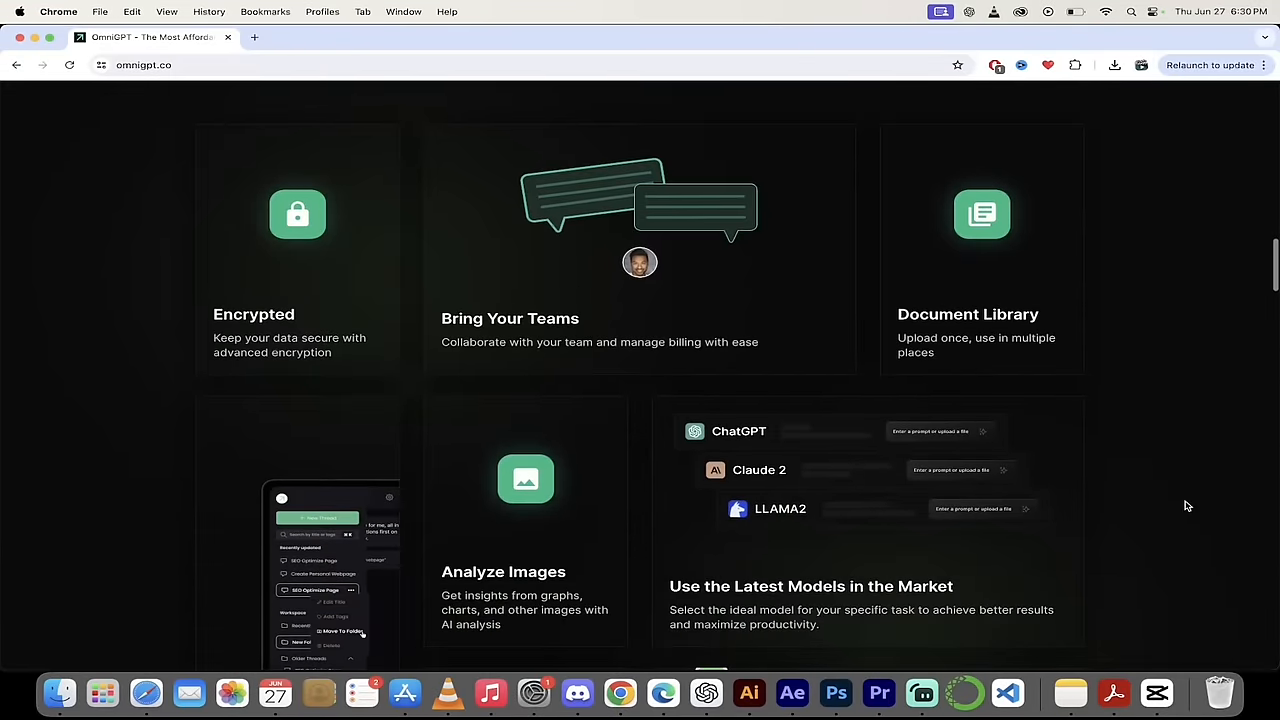
{"action": "scroll", "scroll_direction": "down", "scroll_amount": 3}
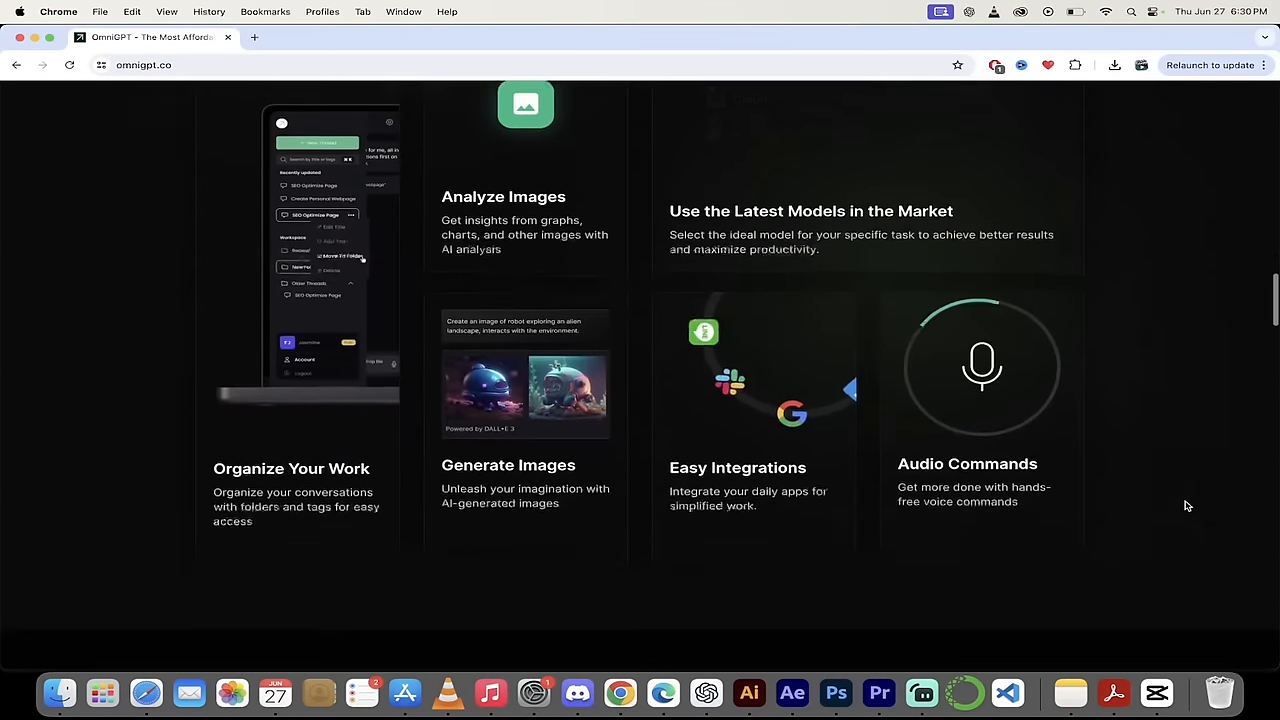
{"action": "scroll", "scroll_direction": "down", "scroll_amount": 3}
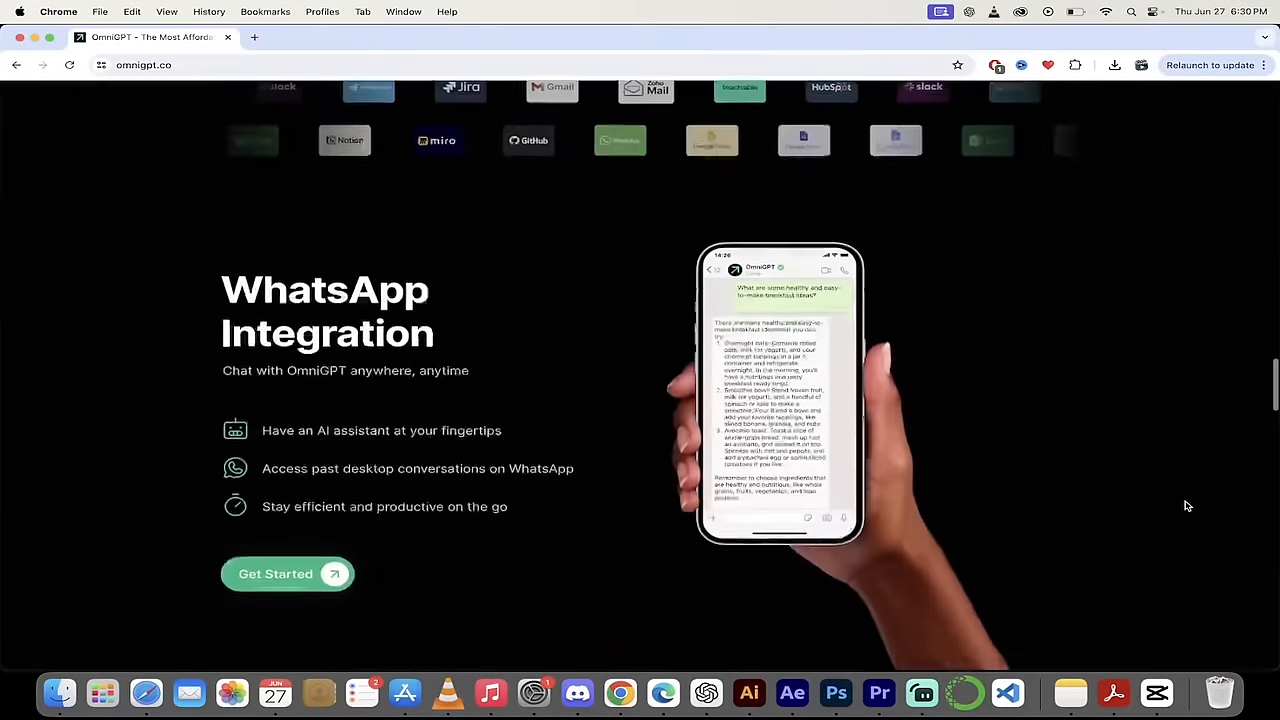
{"action": "scroll", "scroll_direction": "down", "scroll_amount": 3}
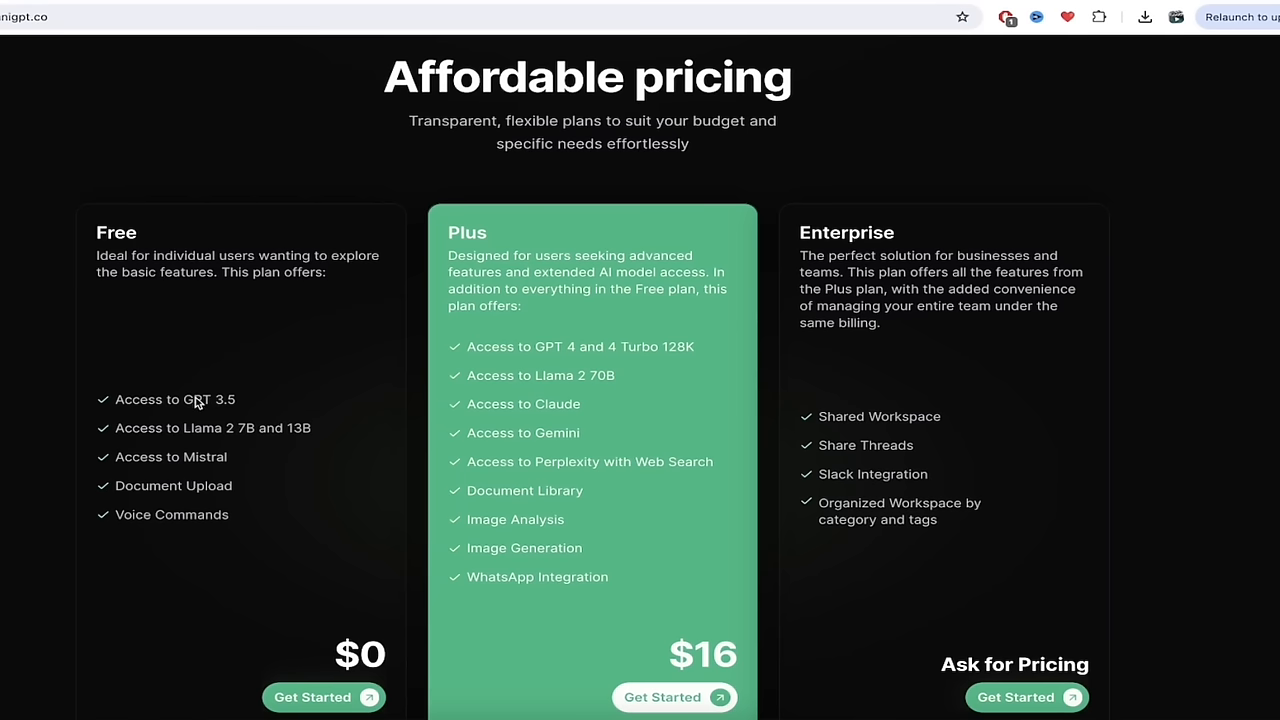
{"action": "mouse_move", "coordinate": [278, 448]}
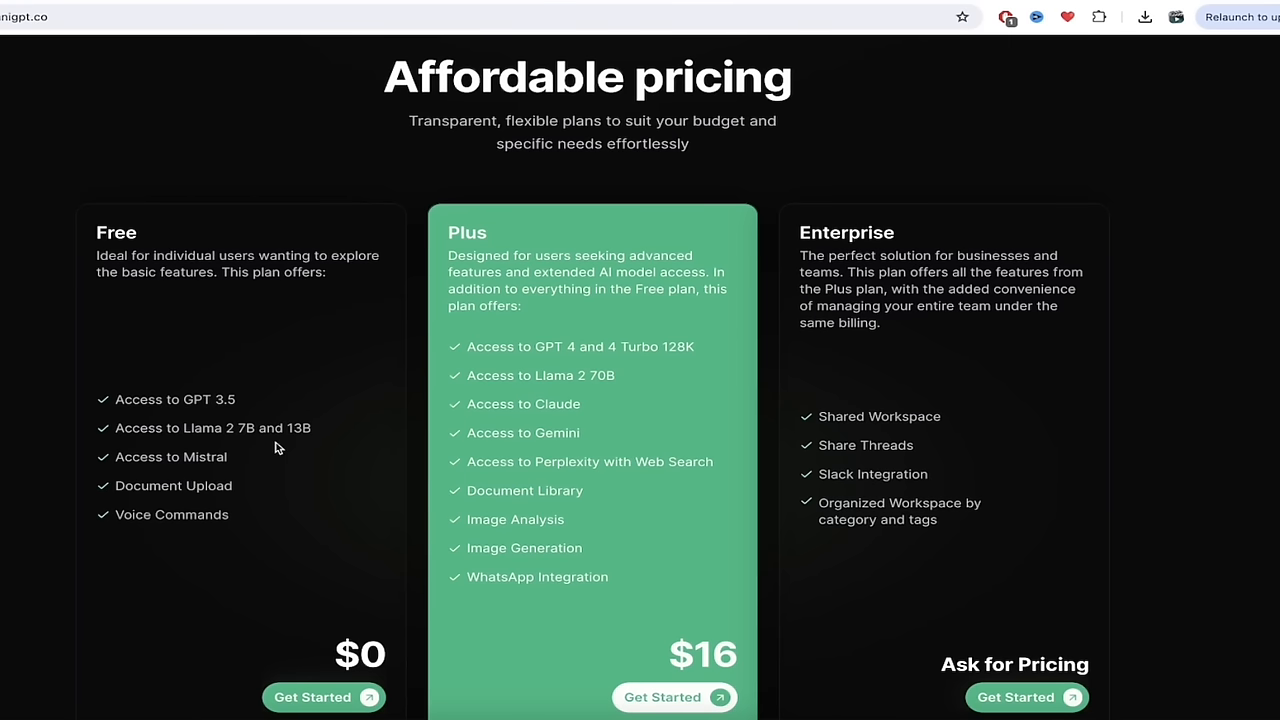
{"action": "mouse_move", "coordinate": [558, 508]}
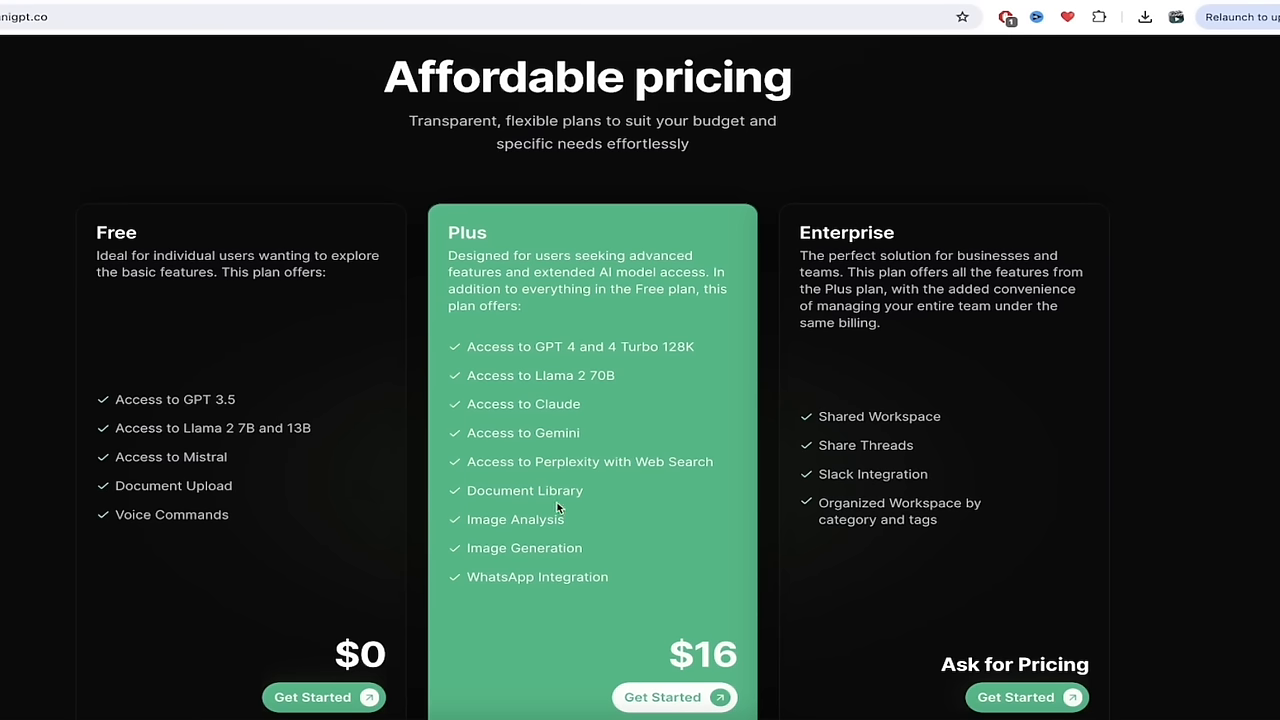
{"action": "mouse_move", "coordinate": [610, 532]}
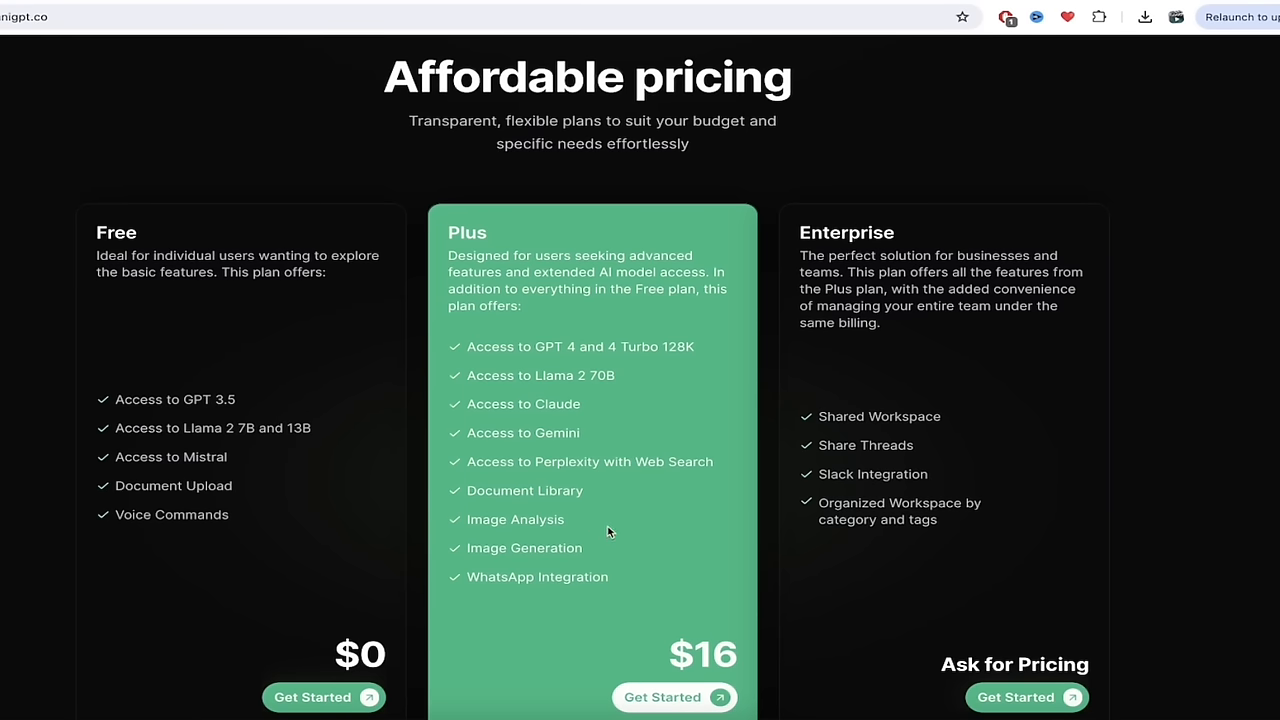
{"action": "mouse_move", "coordinate": [1078, 437]}
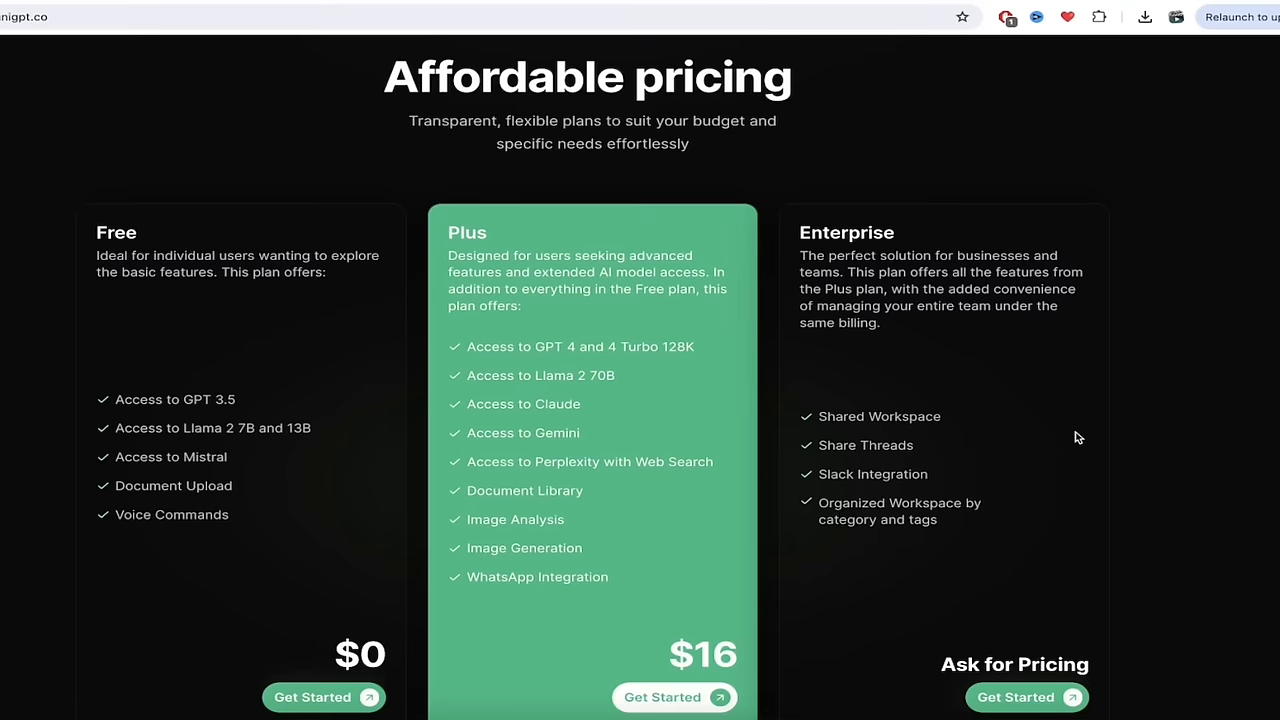
Read the Free, Plus ($16) and Enterprise plans, then scroll back to the top.
{"action": "scroll", "scroll_direction": "down", "scroll_amount": 3}
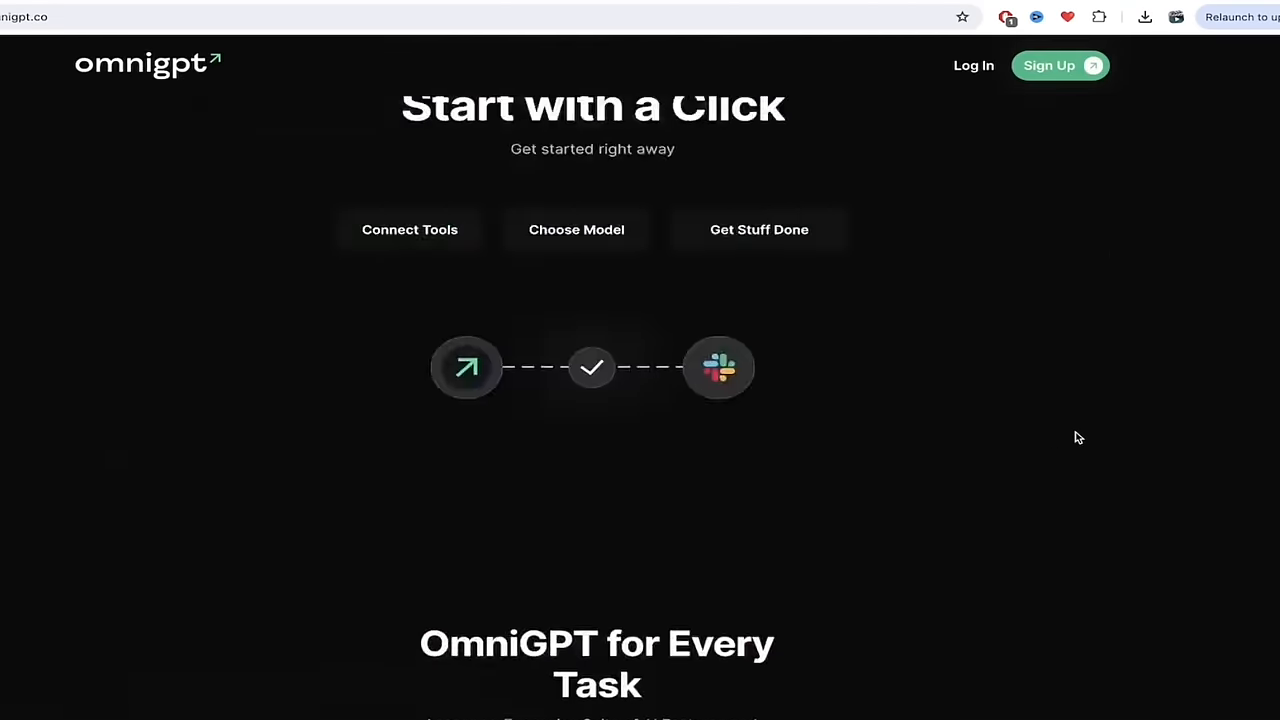
{"action": "scroll", "scroll_direction": "up", "scroll_amount": 3}
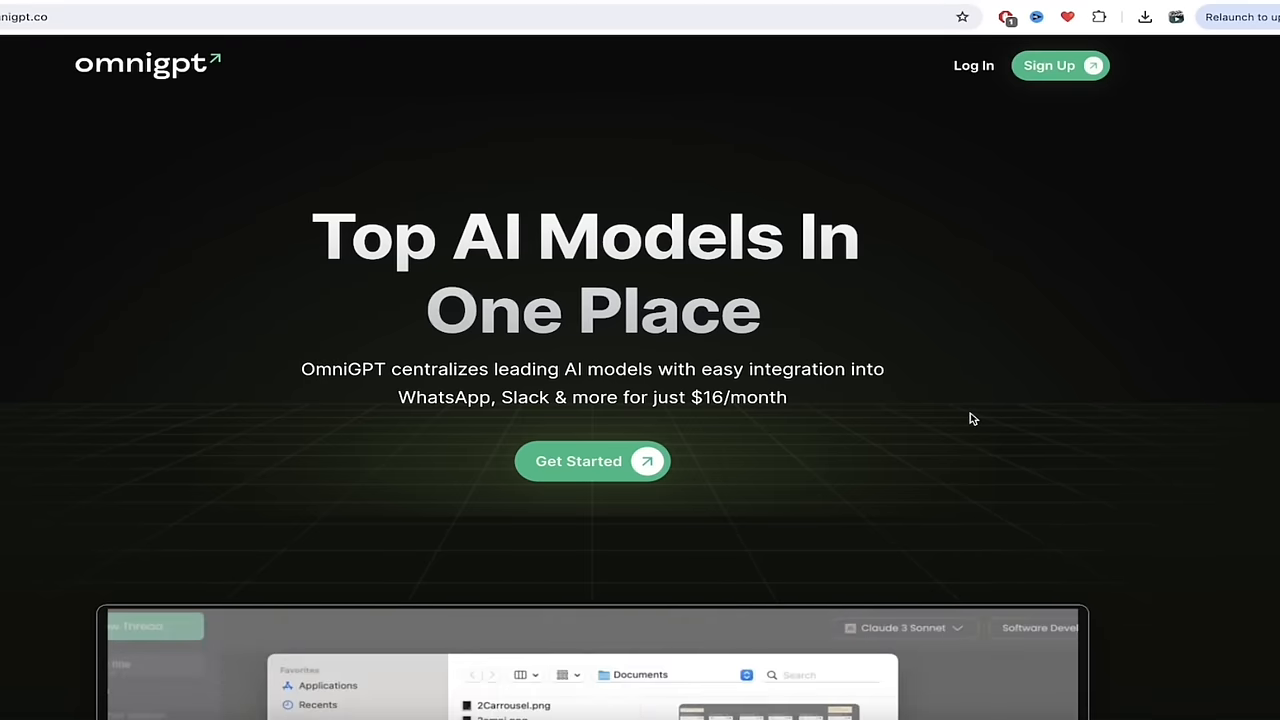
Open app.omnigpt.co via Get Started to reach the workspace with Claude 3 Haiku.
{"action": "left_click", "coordinate": [592, 461]}
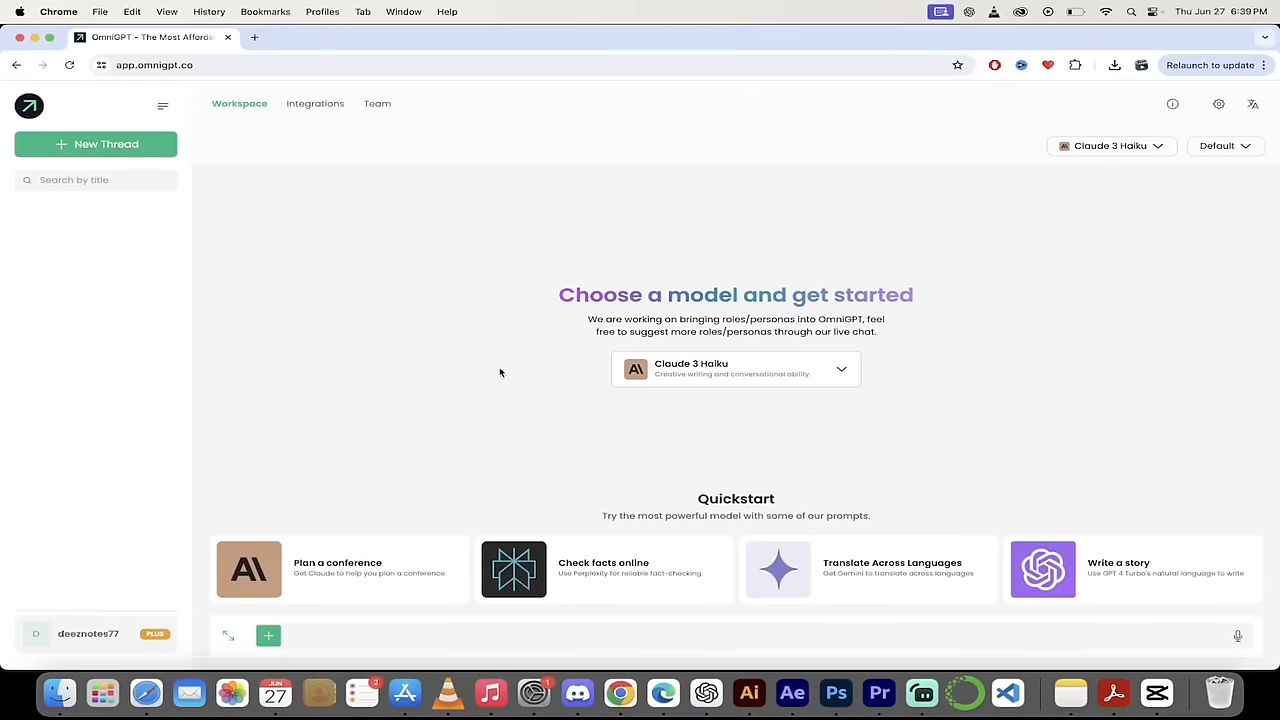
{"action": "mouse_move", "coordinate": [155, 632]}
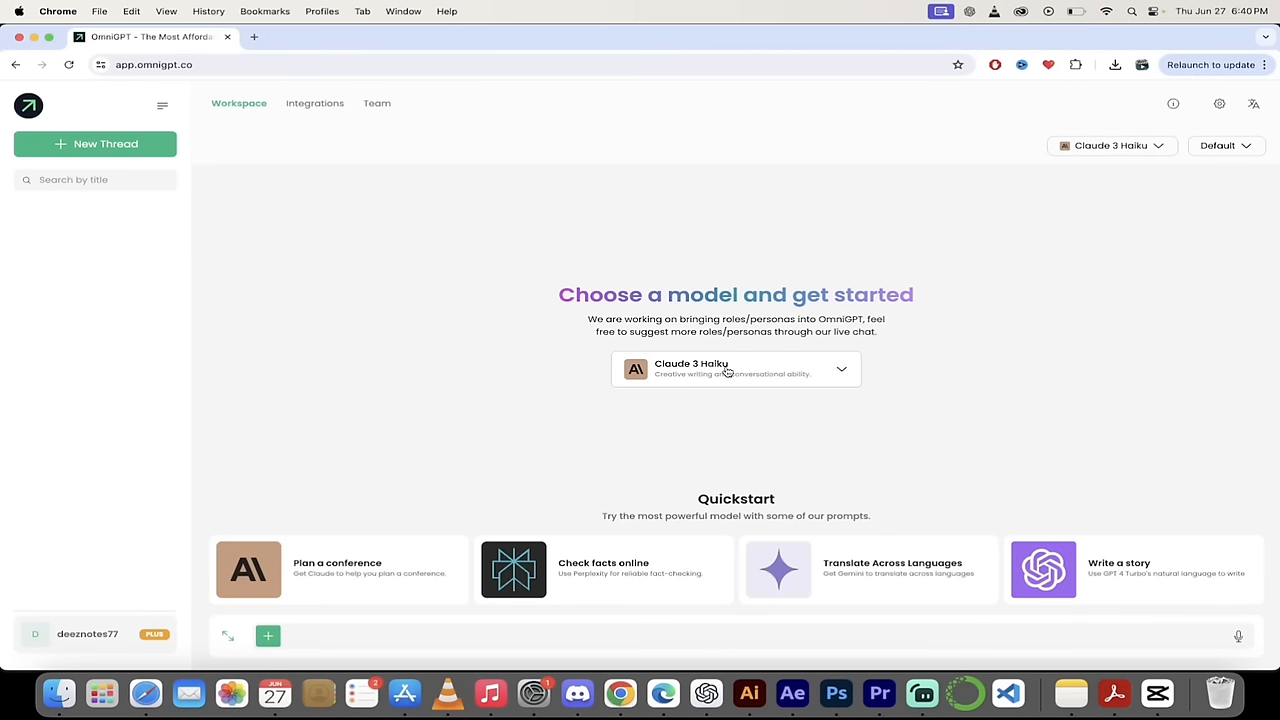
{"action": "mouse_move", "coordinate": [901, 352]}
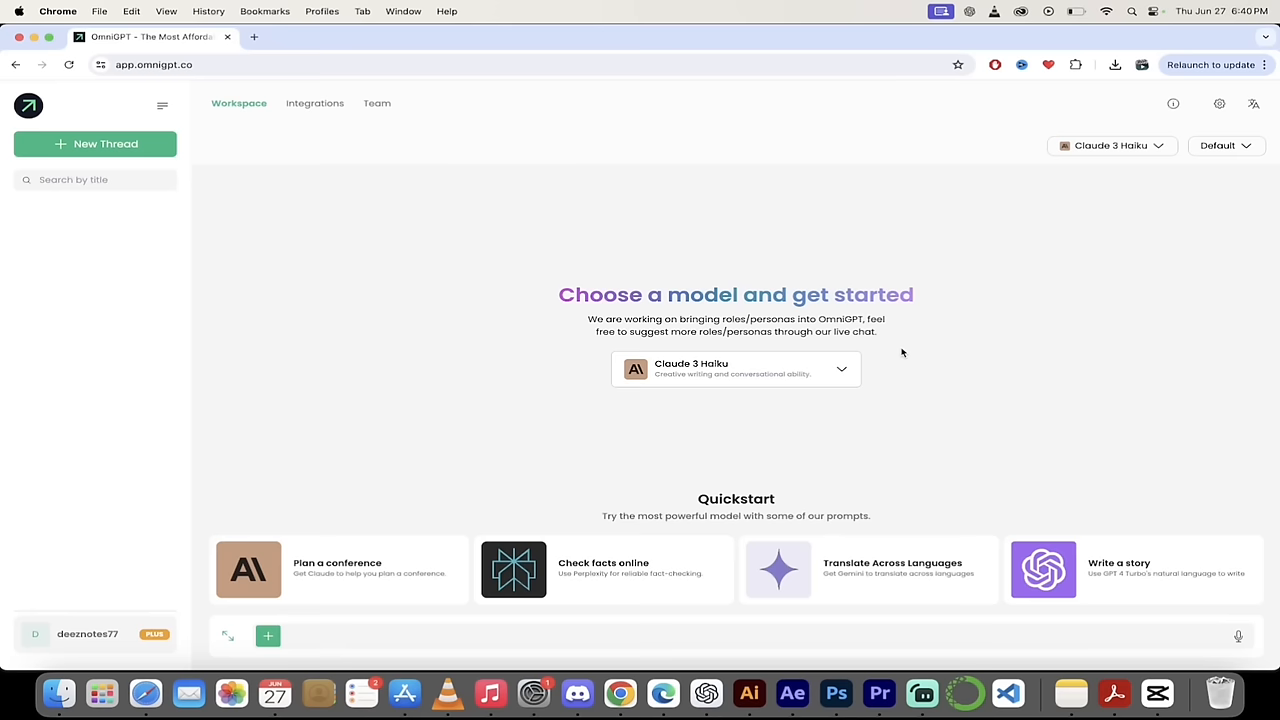
{"action": "mouse_move", "coordinate": [1002, 330]}
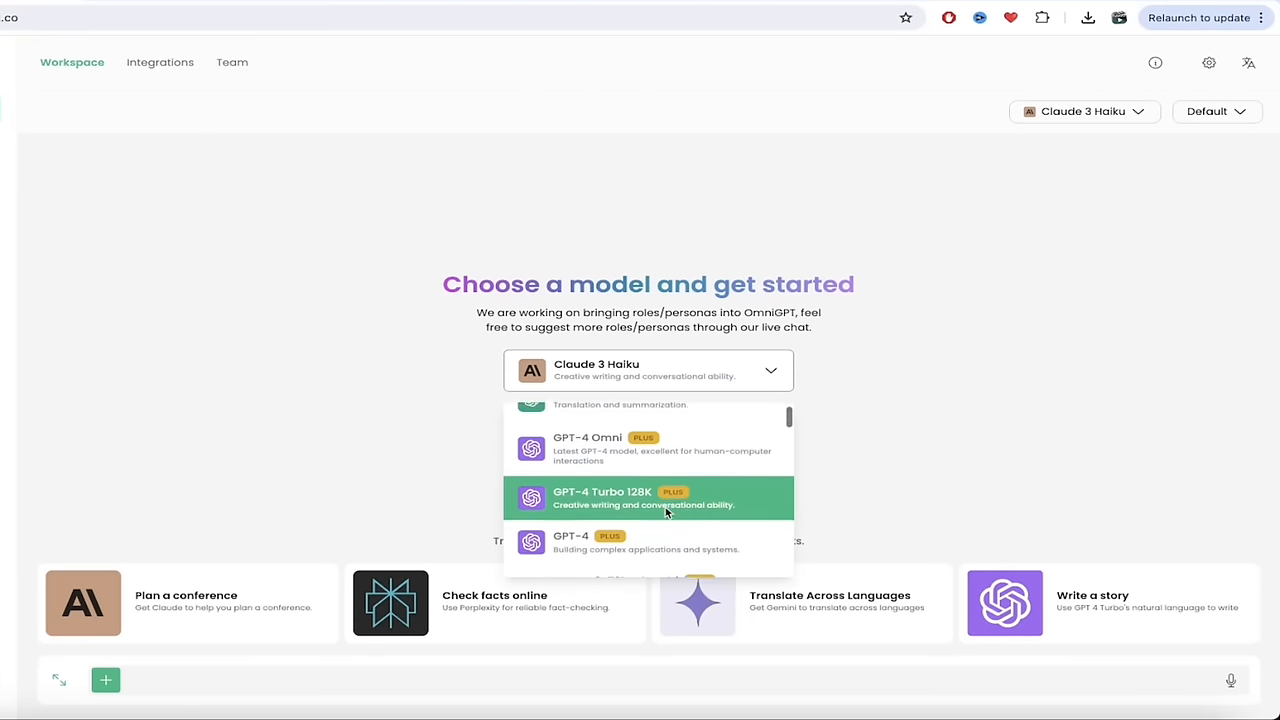
{"action": "scroll", "scroll_direction": "down", "scroll_amount": 3}
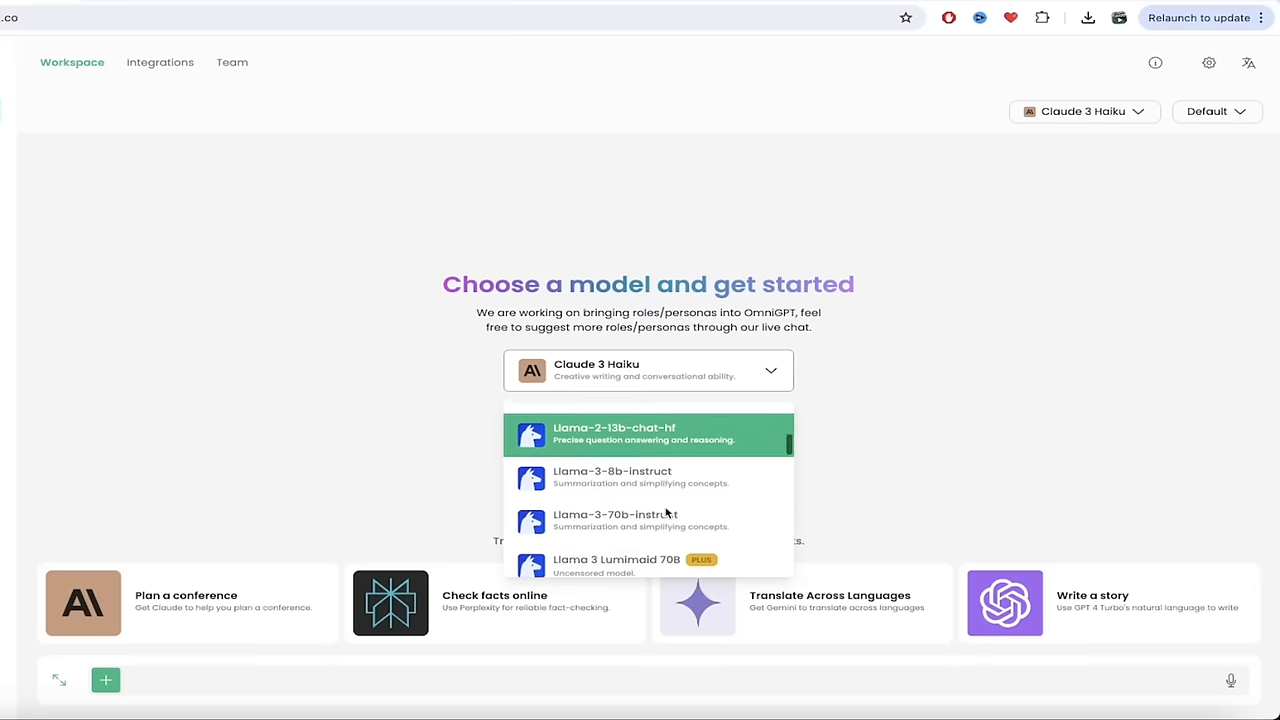
{"action": "scroll", "scroll_direction": "down", "scroll_amount": 3}
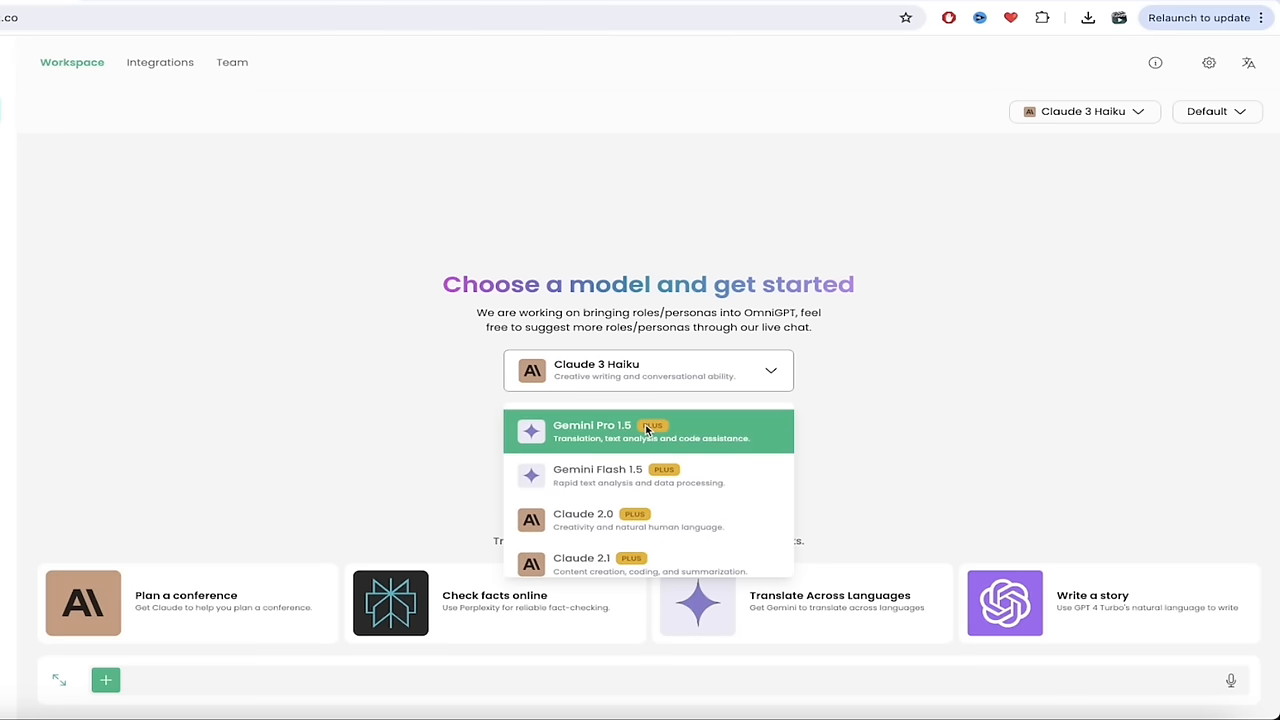
{"action": "scroll", "scroll_direction": "down", "scroll_amount": 3}
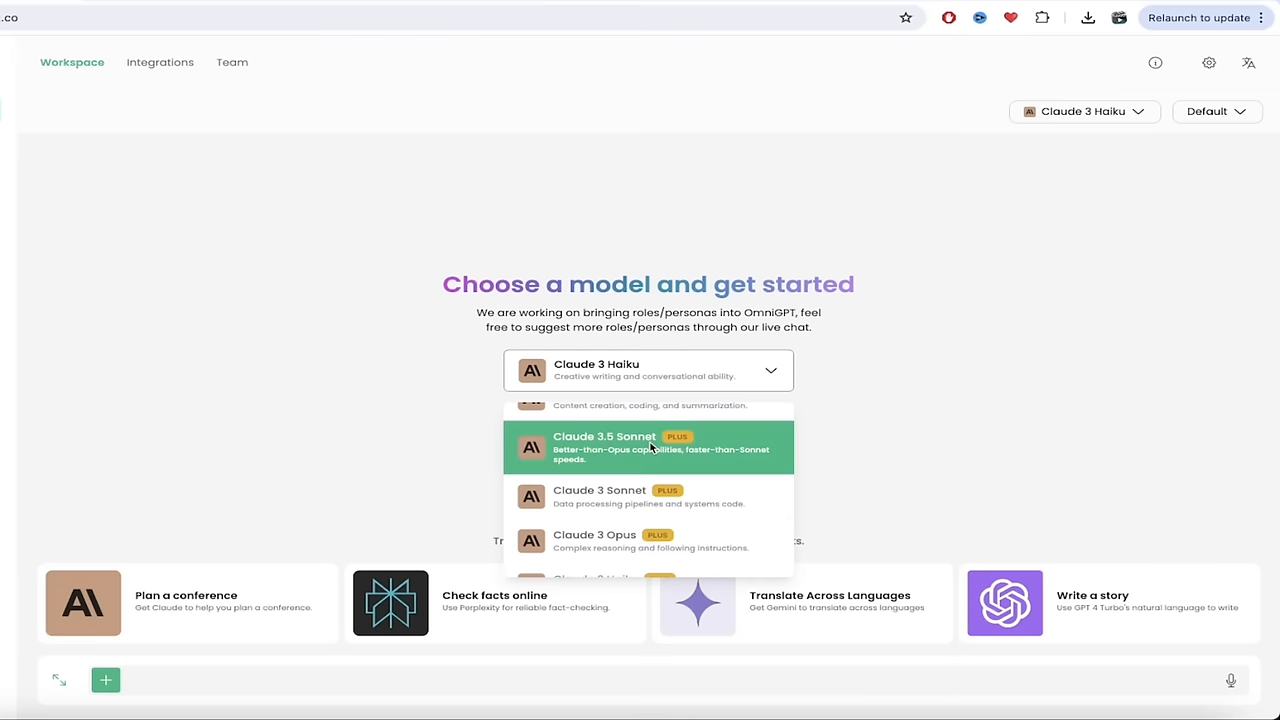
{"action": "scroll", "scroll_direction": "down", "scroll_amount": 3}
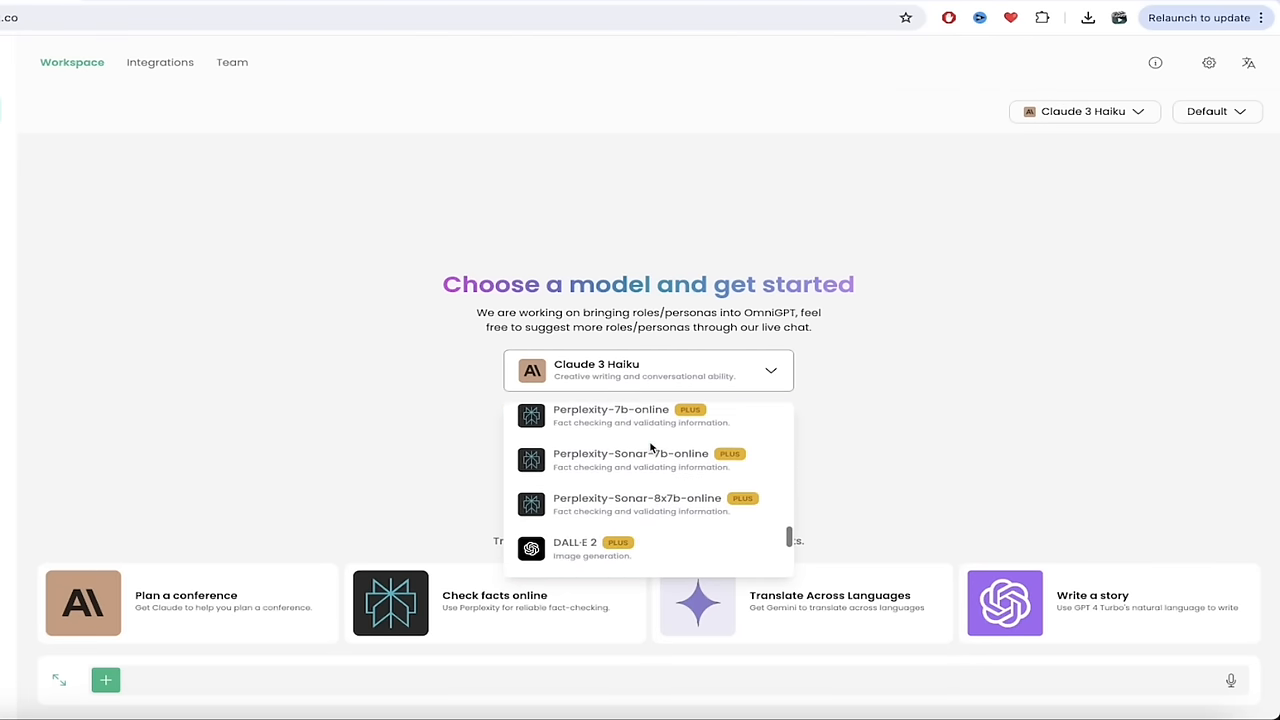
{"action": "scroll", "scroll_direction": "down", "scroll_amount": 3}
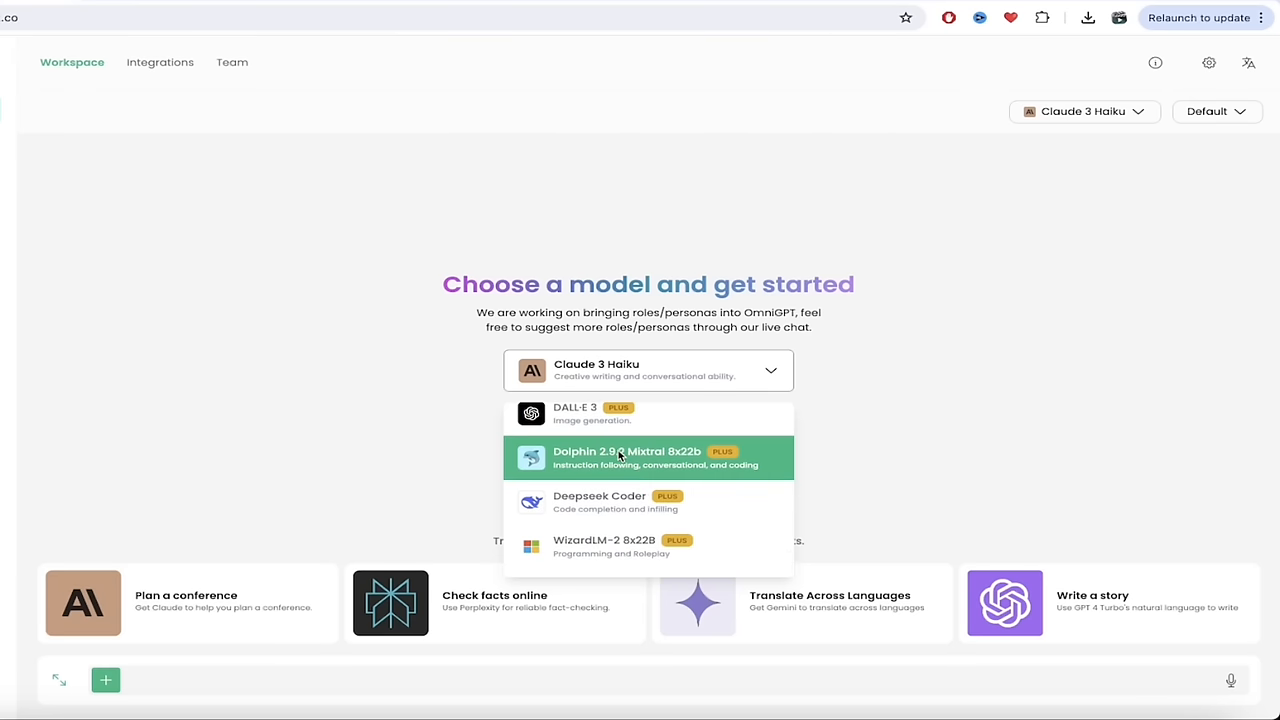
{"action": "scroll", "scroll_direction": "down", "scroll_amount": 3}
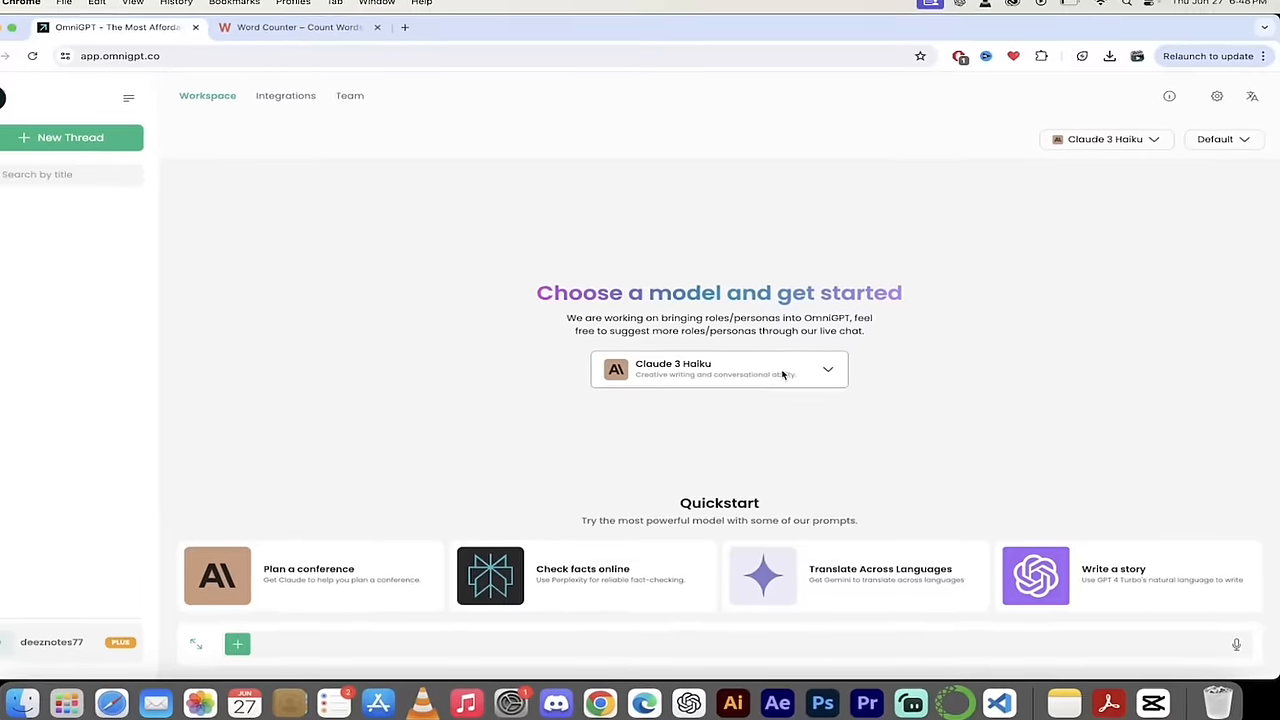
Choose Claude 3.5 Sonnet from the model dropdown list.
{"action": "left_click", "coordinate": [719, 370]}
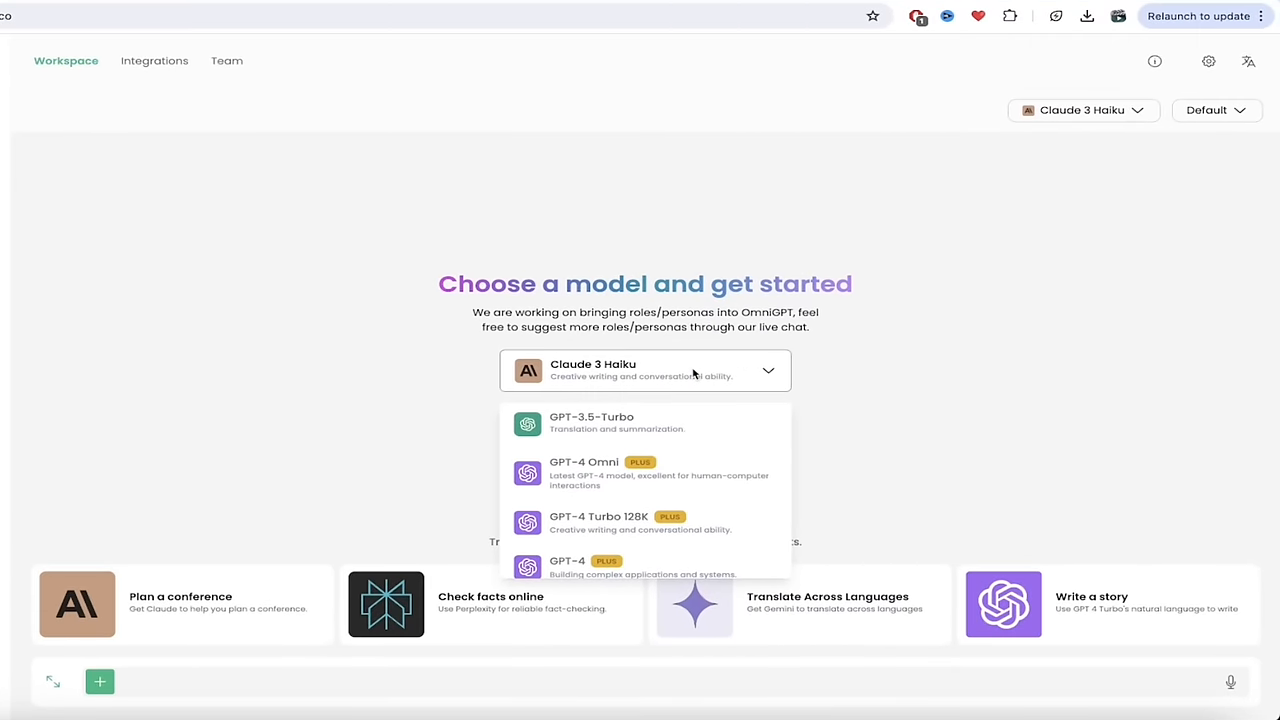
{"action": "scroll", "scroll_direction": "down", "scroll_amount": 3}
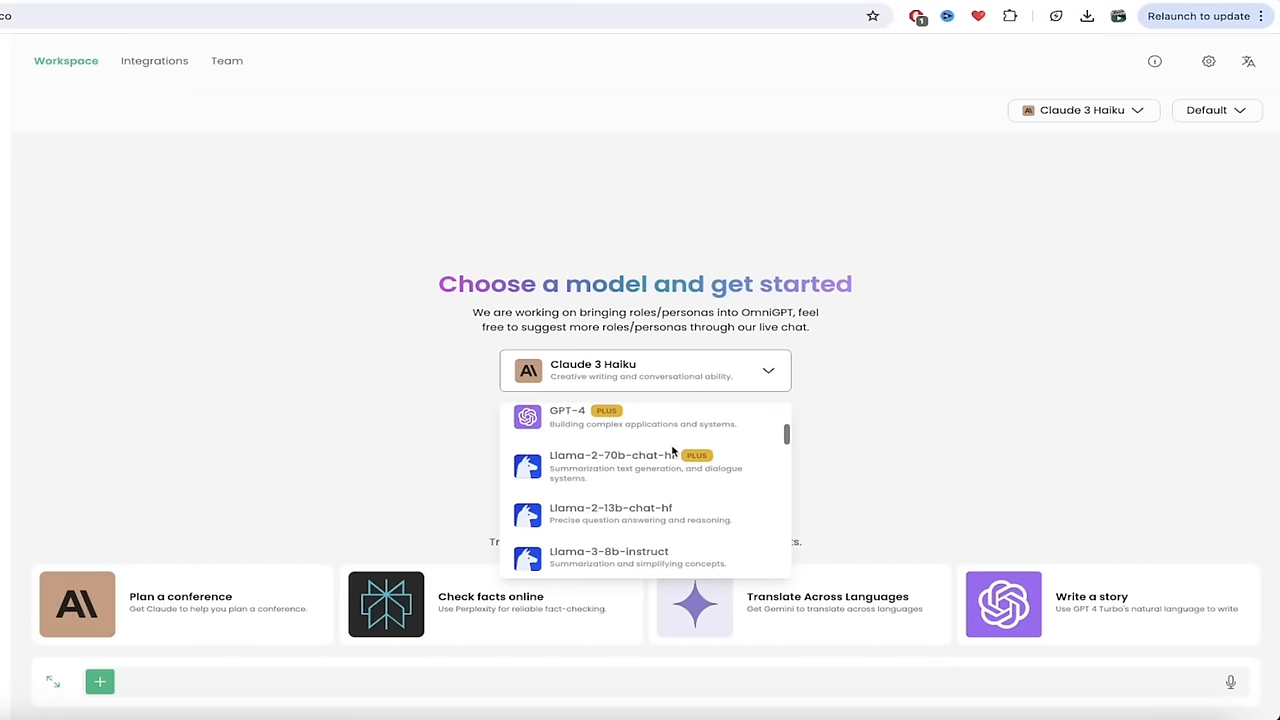
{"action": "scroll", "scroll_direction": "down", "scroll_amount": 3}
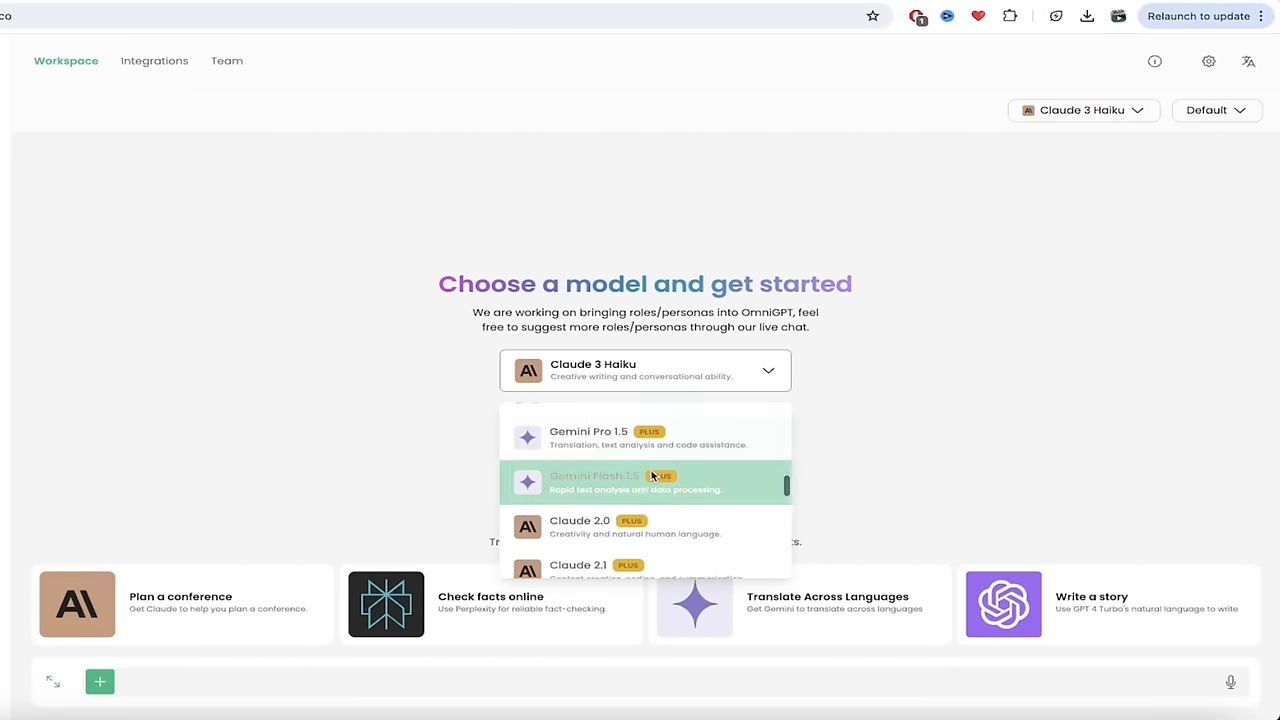
{"action": "scroll", "scroll_direction": "down", "scroll_amount": 3}
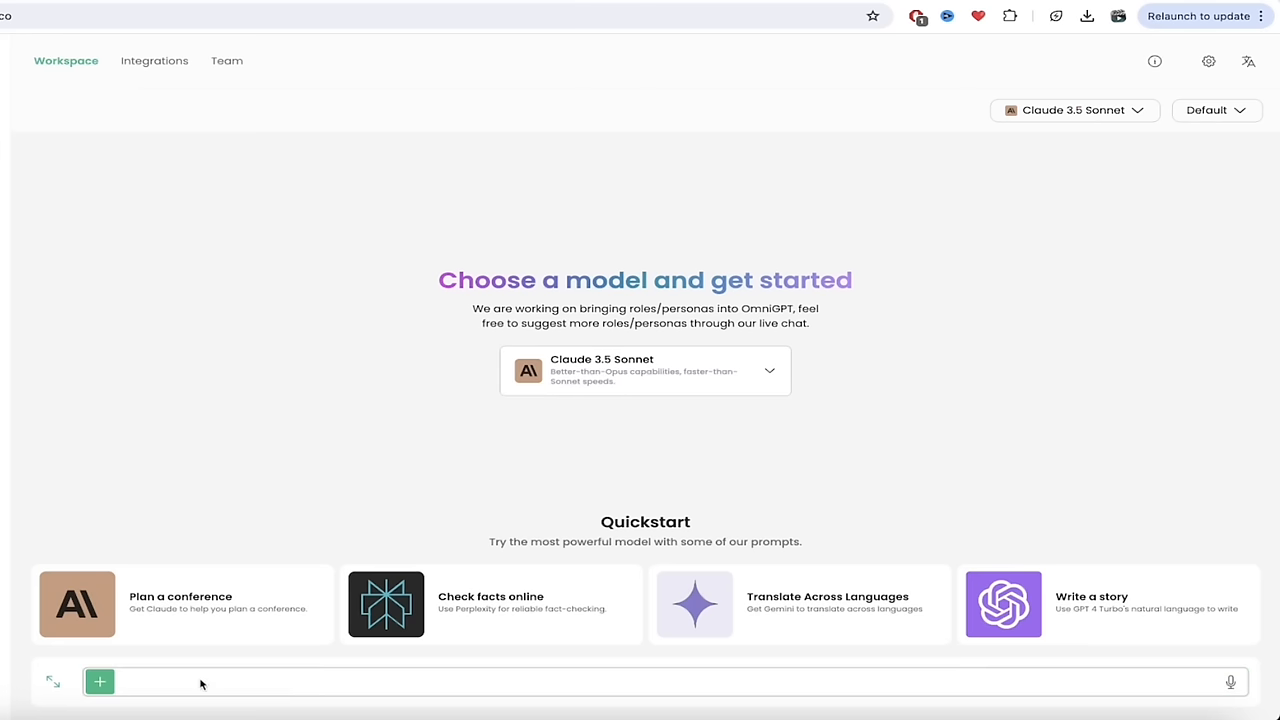
Type 'Write a 3000 word essay on the witches in Macbeth.' into the message box.
{"action": "type", "text": "Write a 3000 word essay on the witches in Macbeth."}
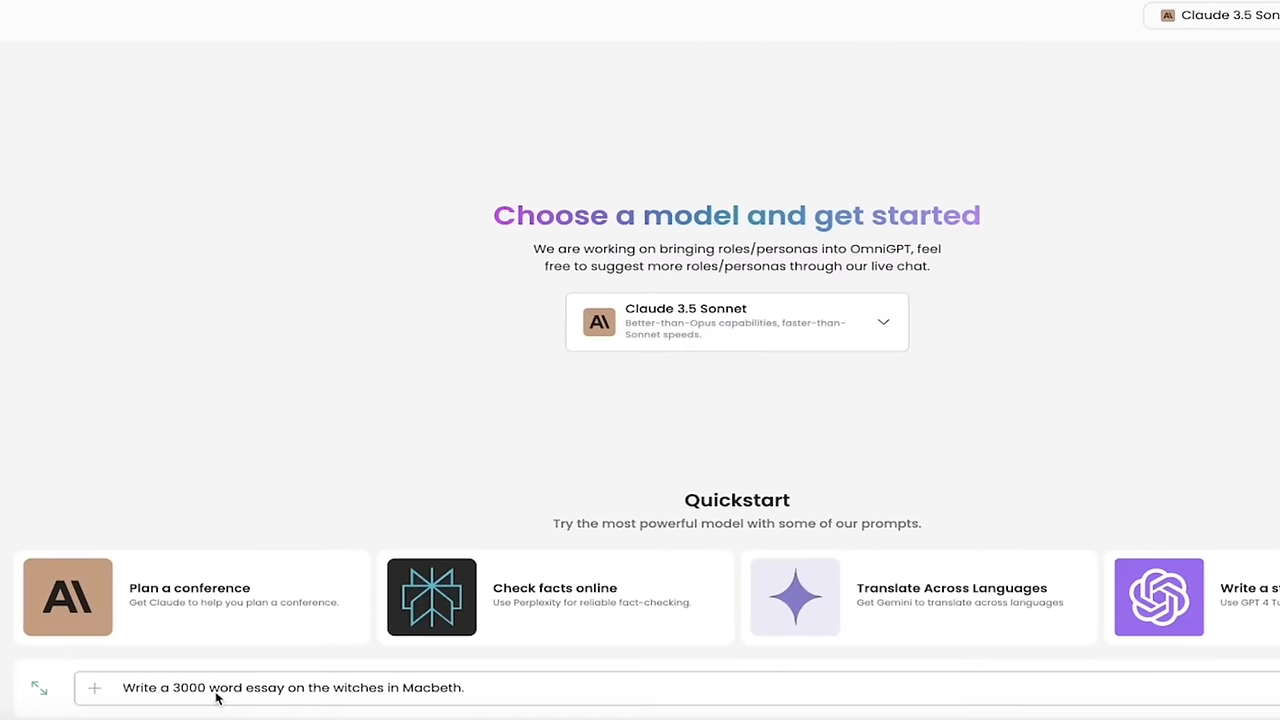
{"action": "mouse_move", "coordinate": [665, 707]}
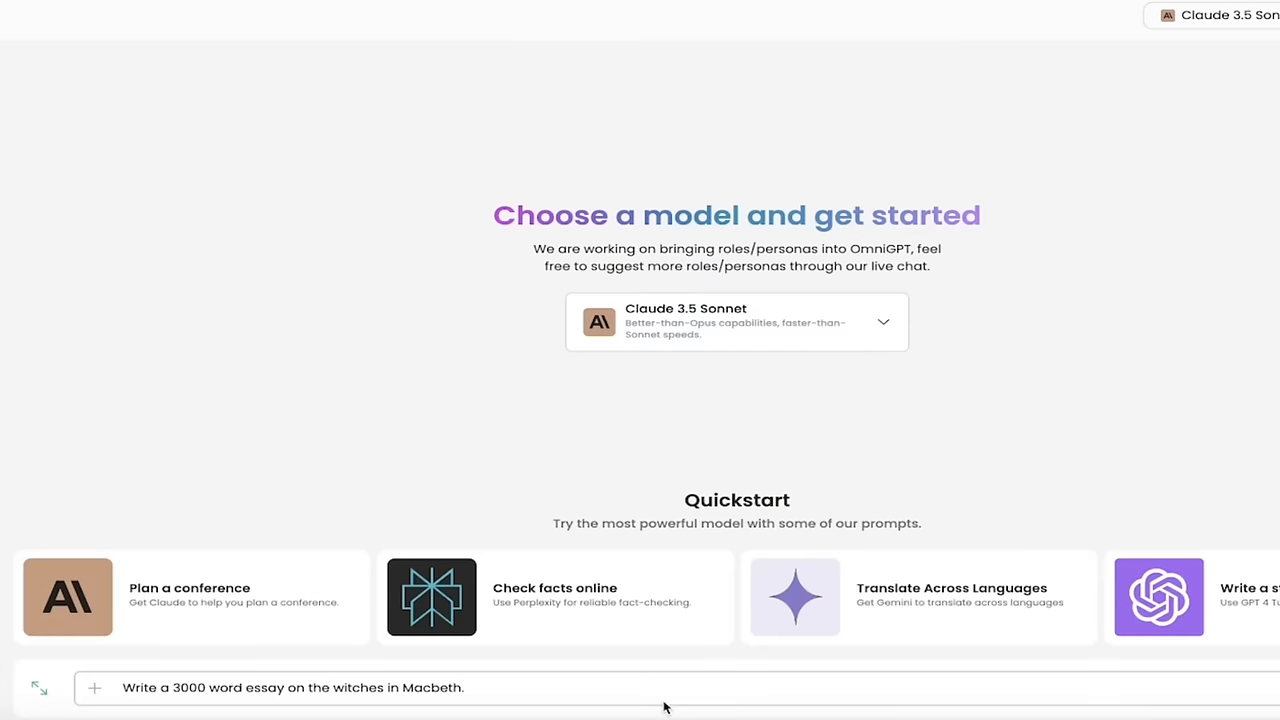
{"action": "mouse_move", "coordinate": [838, 670]}
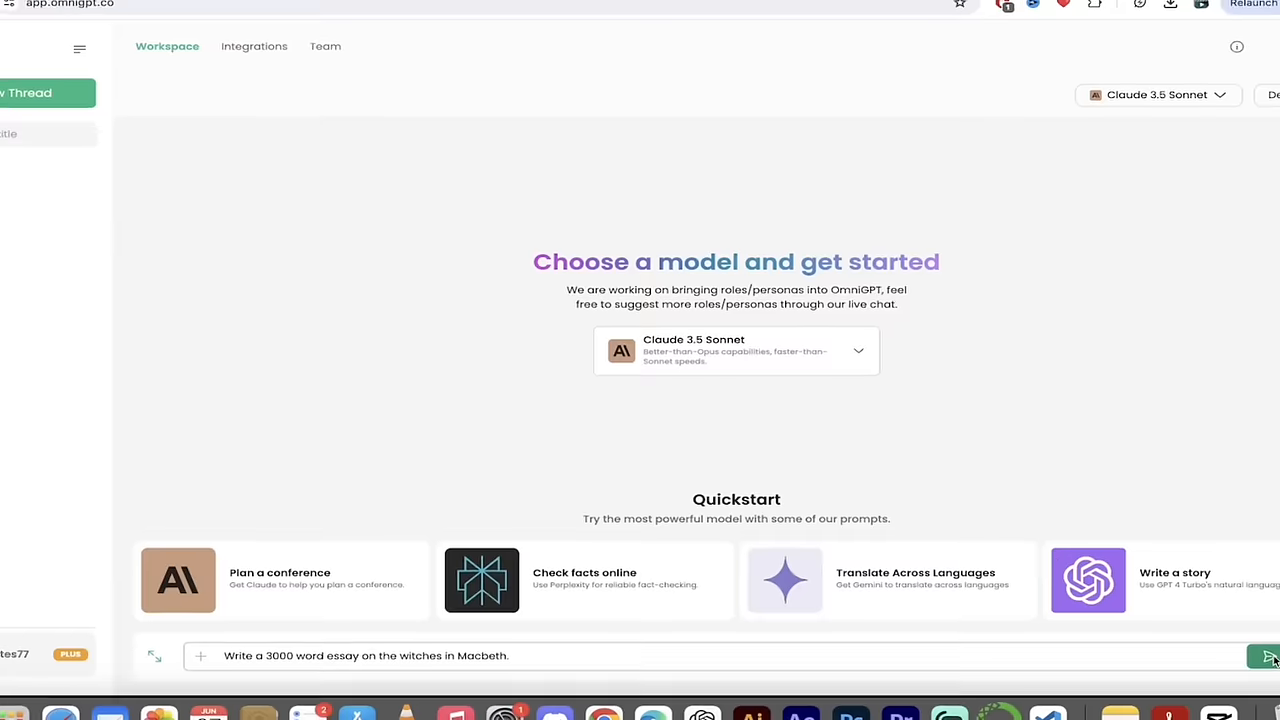
Send the Macbeth essay request and scroll through Claude's streaming essay.
{"action": "left_click", "coordinate": [1265, 655]}
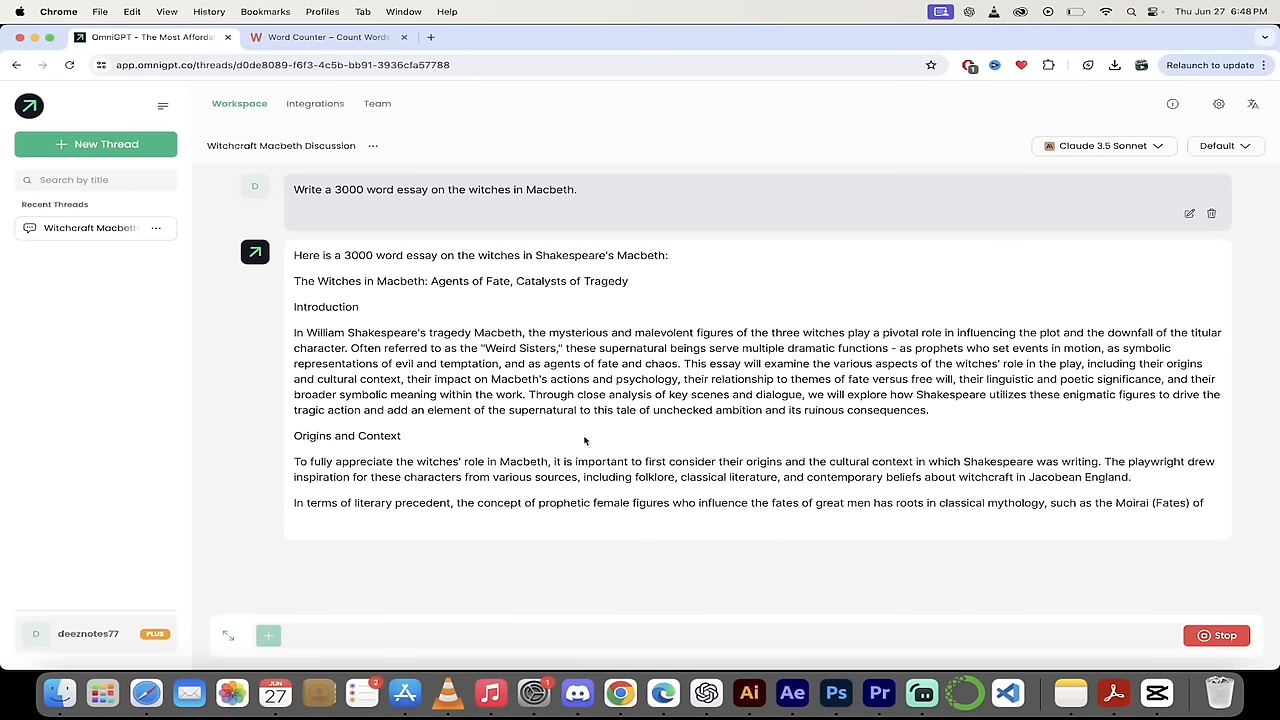
{"action": "scroll", "scroll_direction": "down", "scroll_amount": 3}
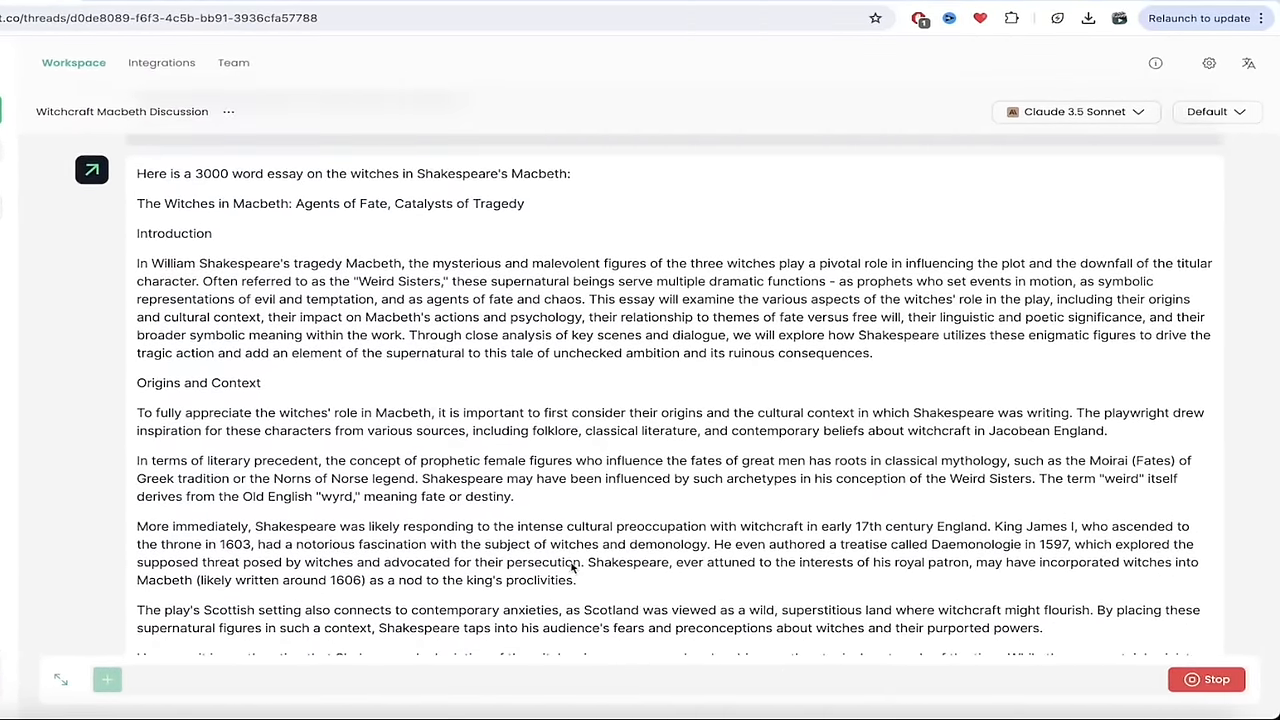
{"action": "scroll", "scroll_direction": "down", "scroll_amount": 3}
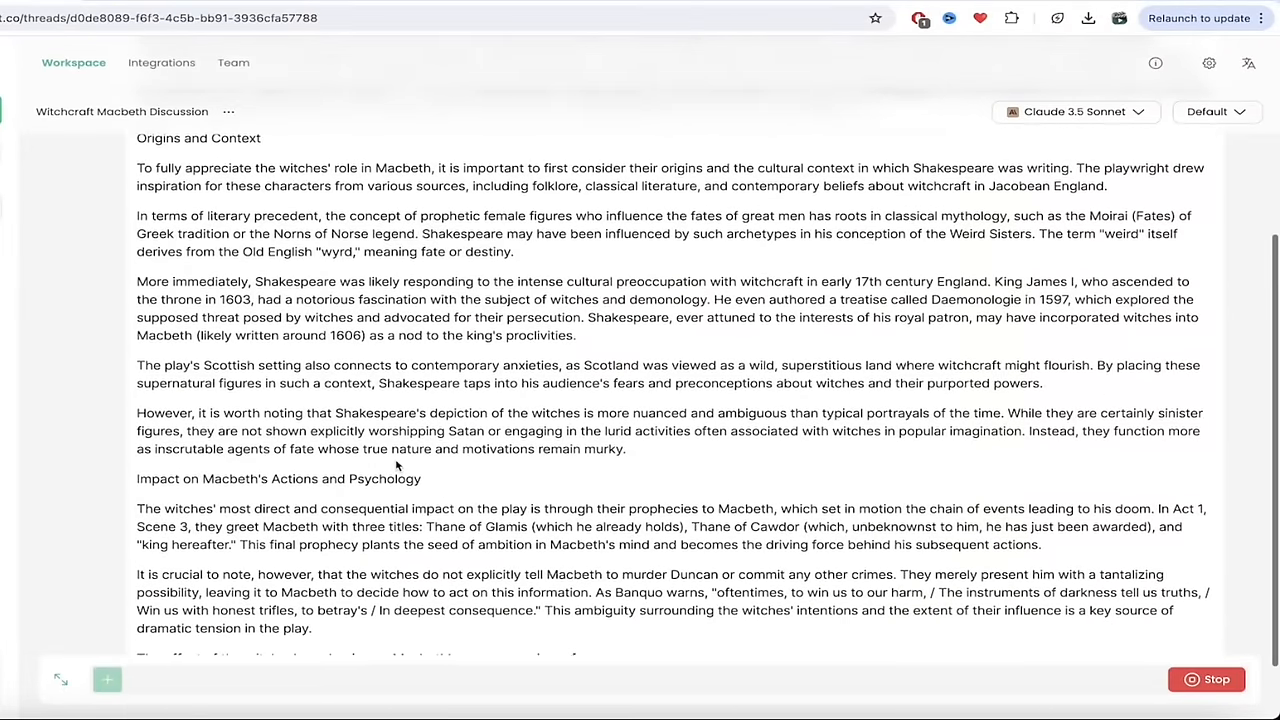
{"action": "scroll", "scroll_direction": "down", "scroll_amount": 3}
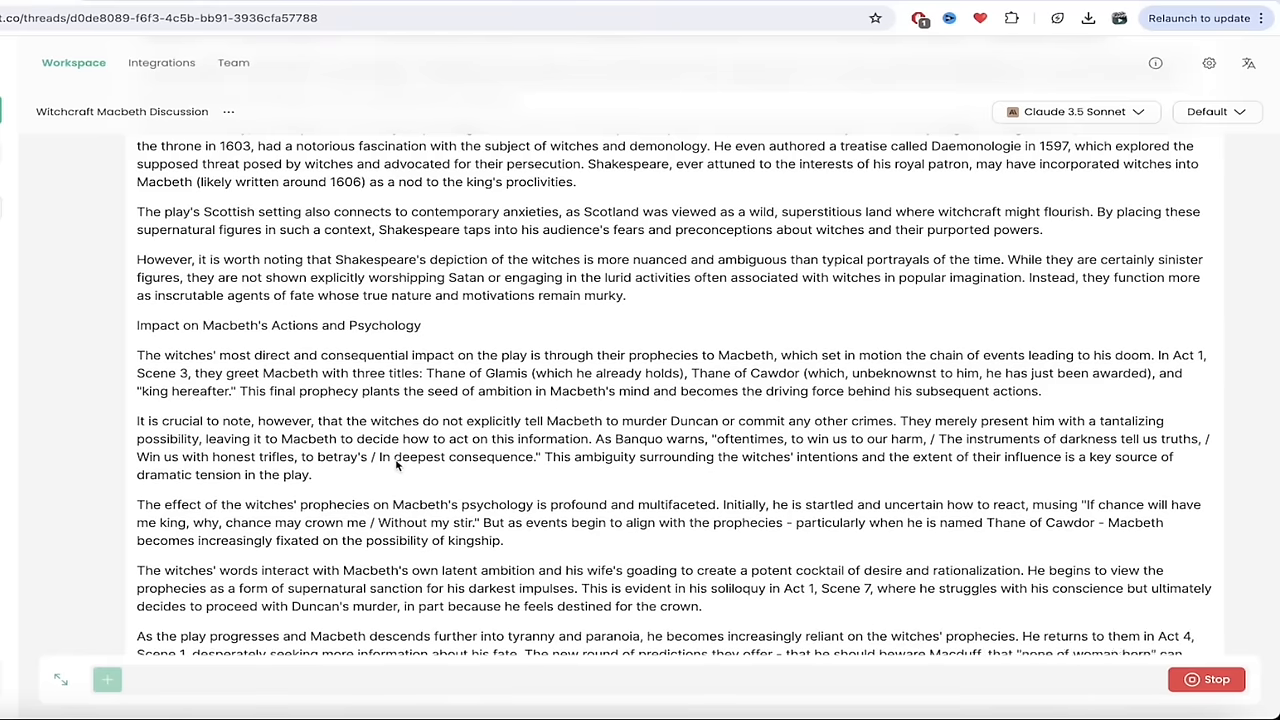
{"action": "scroll", "scroll_direction": "down", "scroll_amount": 3}
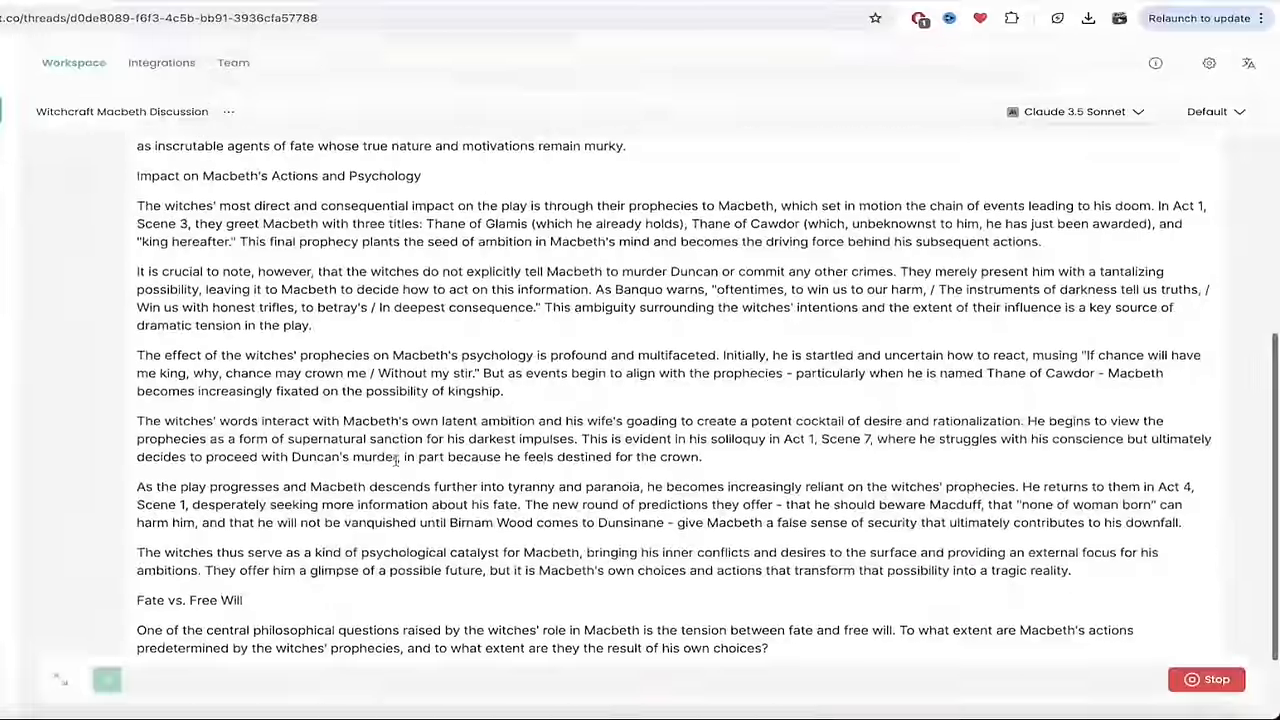
{"action": "scroll", "scroll_direction": "down", "scroll_amount": 3}
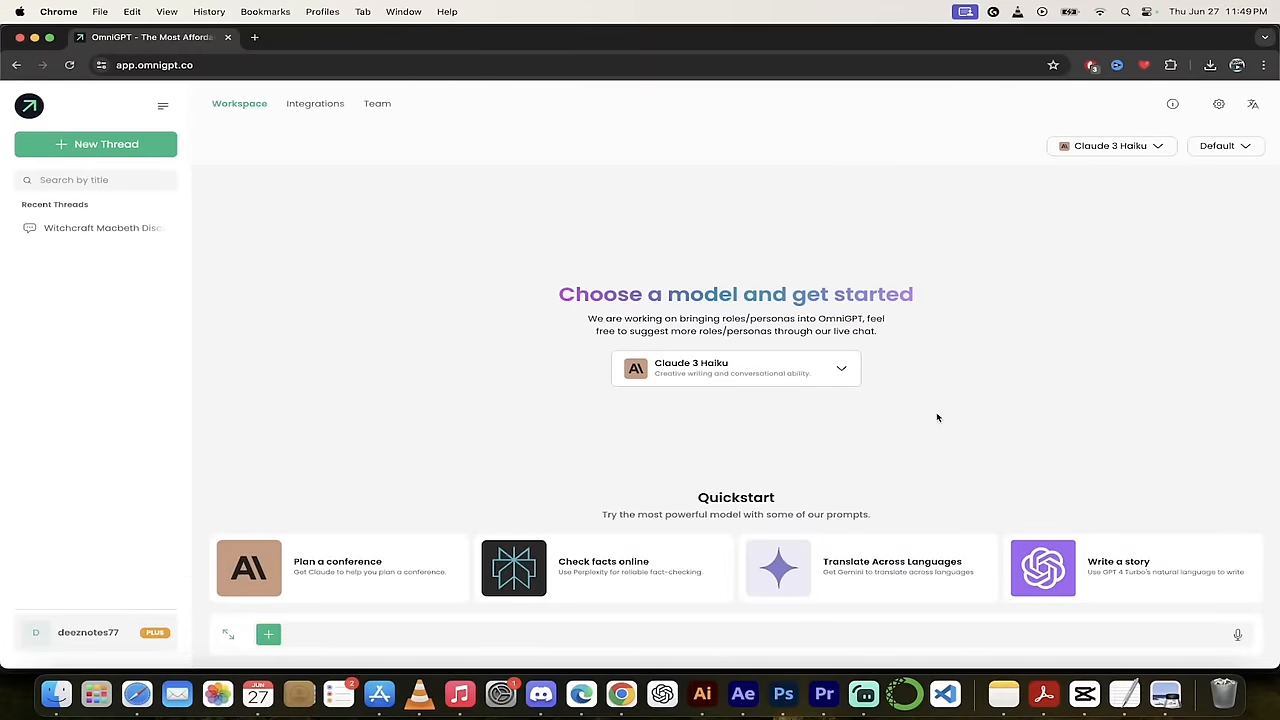
{"action": "mouse_move", "coordinate": [952, 415]}
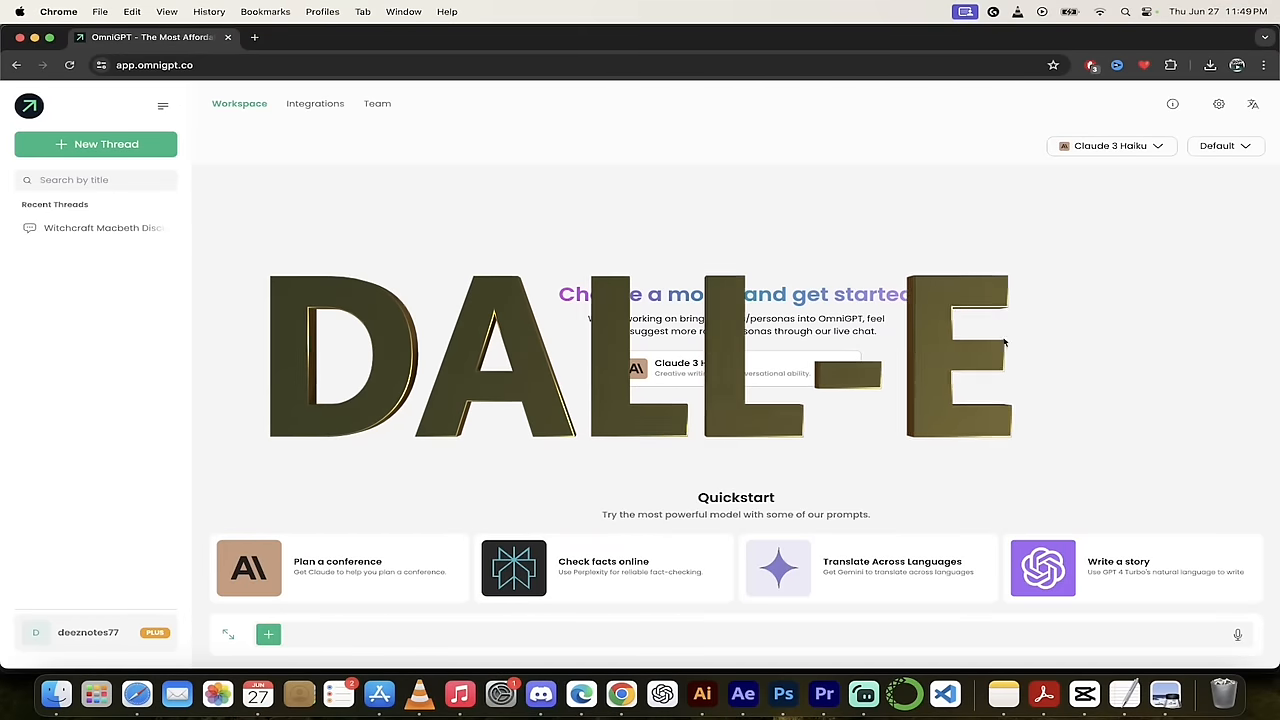
Select DALL·E 3 from the model dropdown for a new chat.
{"action": "left_click", "coordinate": [735, 367]}
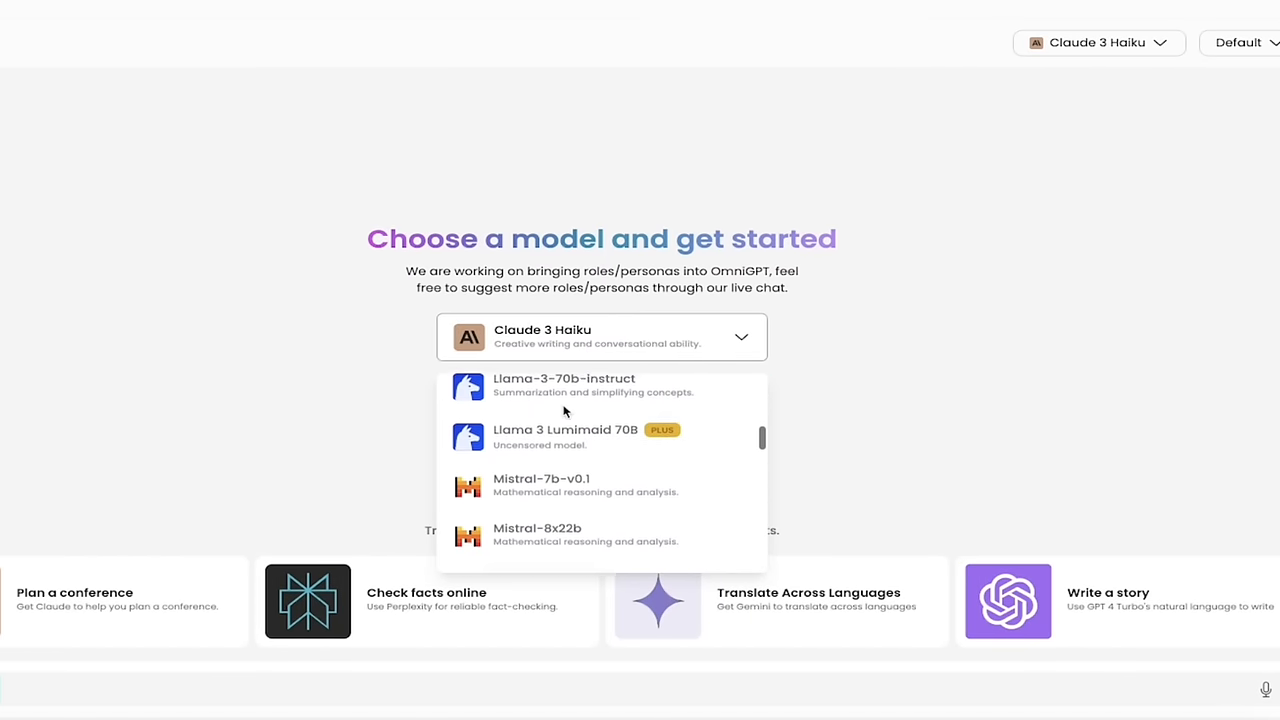
{"action": "scroll", "scroll_direction": "down", "scroll_amount": 3}
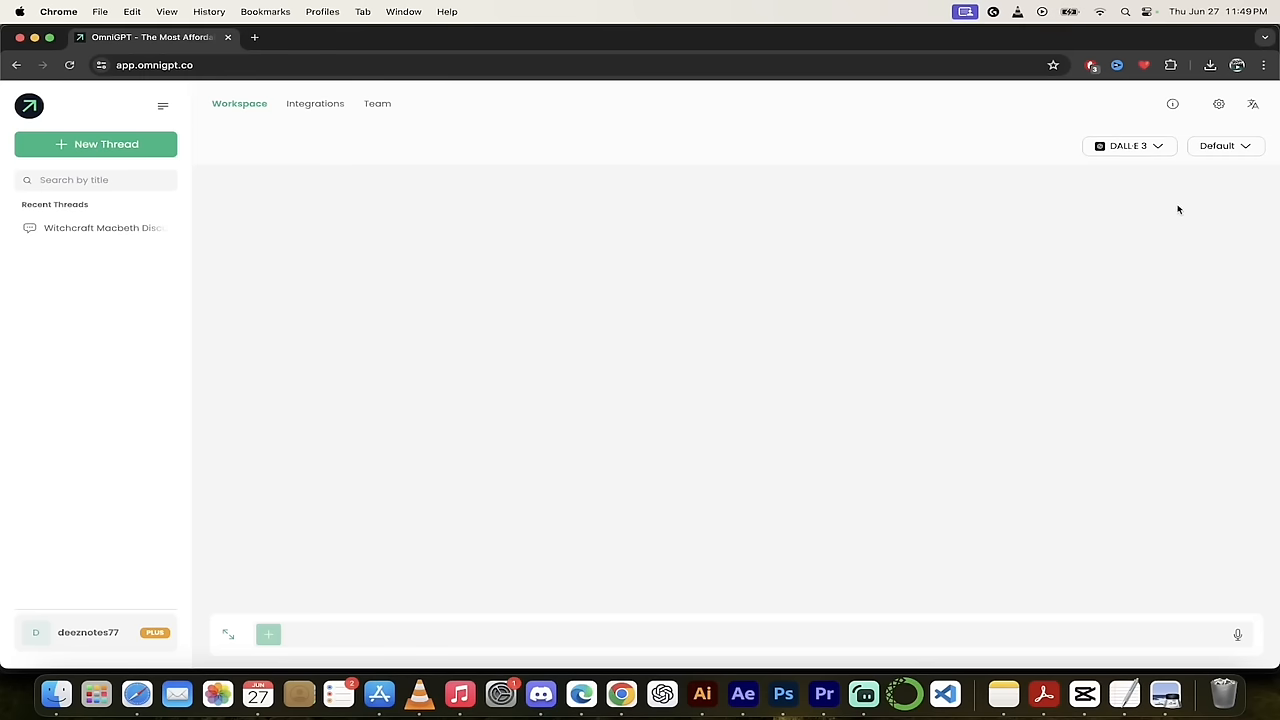
{"action": "mouse_move", "coordinate": [661, 325]}
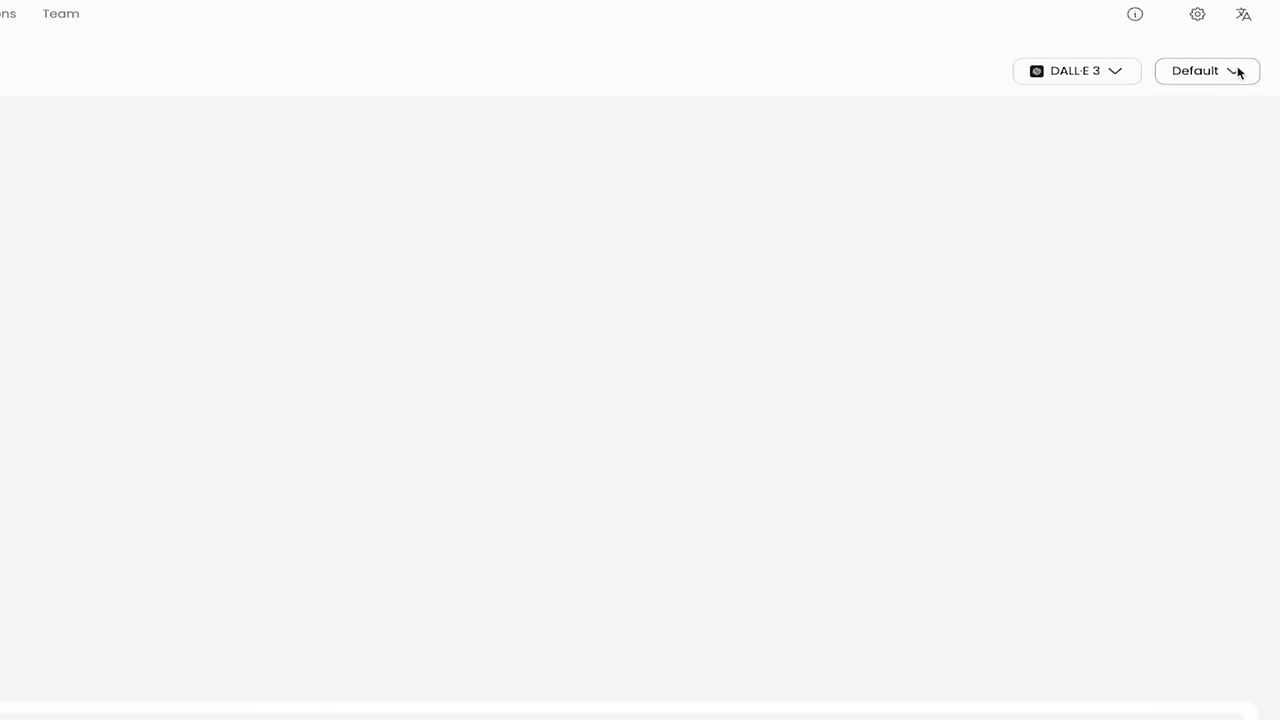
Pick the Graphic Designer persona from the top-right persona dropdown.
{"action": "left_click", "coordinate": [1205, 70]}
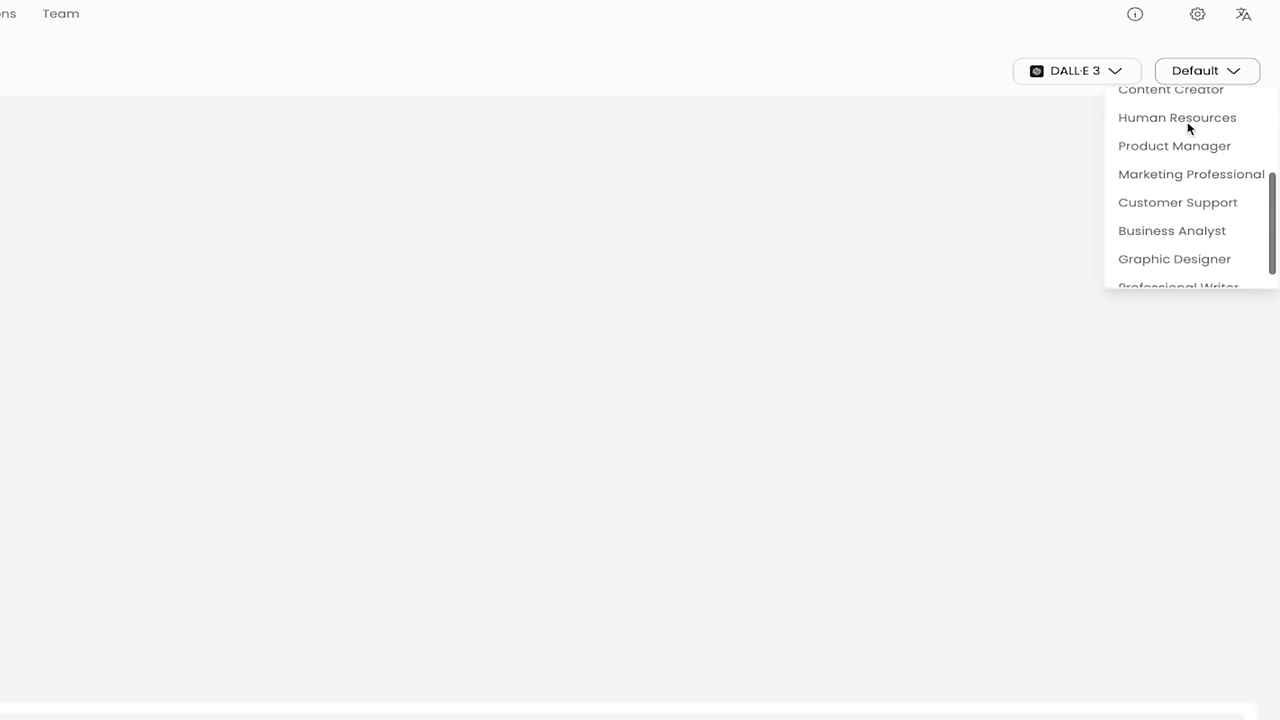
{"action": "scroll", "scroll_direction": "down", "scroll_amount": 3}
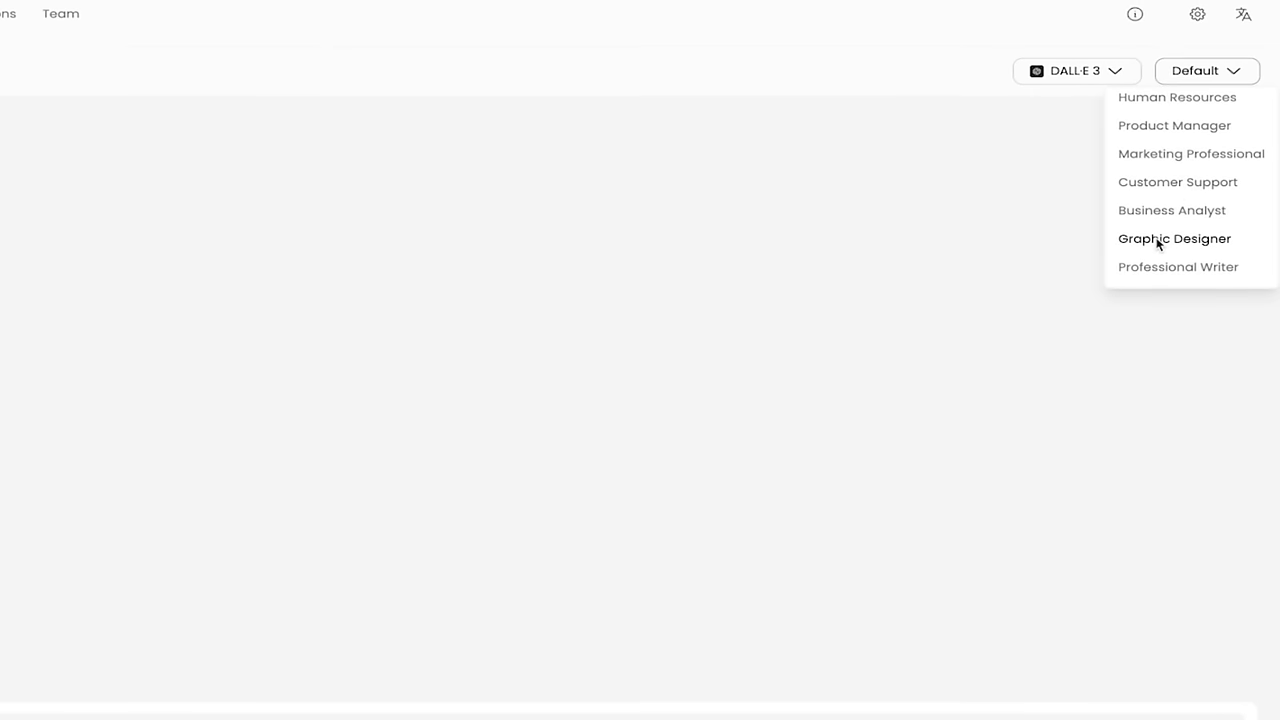
{"action": "left_click", "coordinate": [1174, 238]}
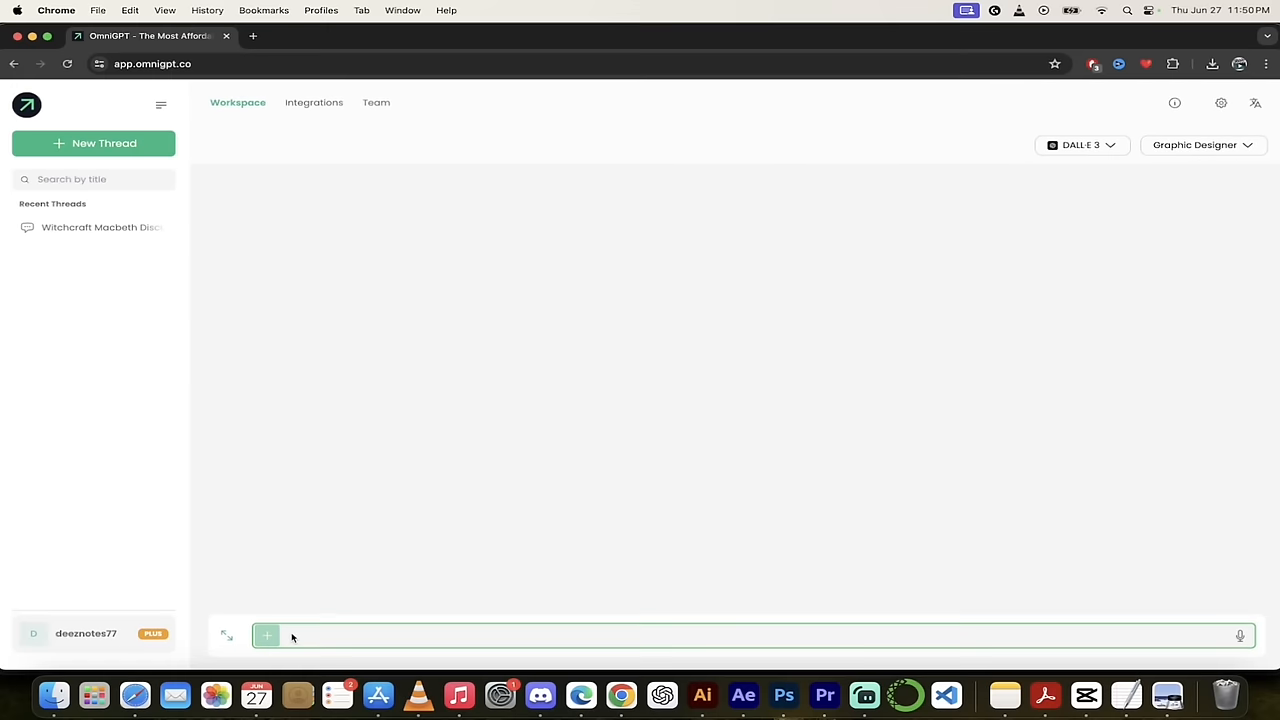
{"action": "mouse_move", "coordinate": [307, 636]}
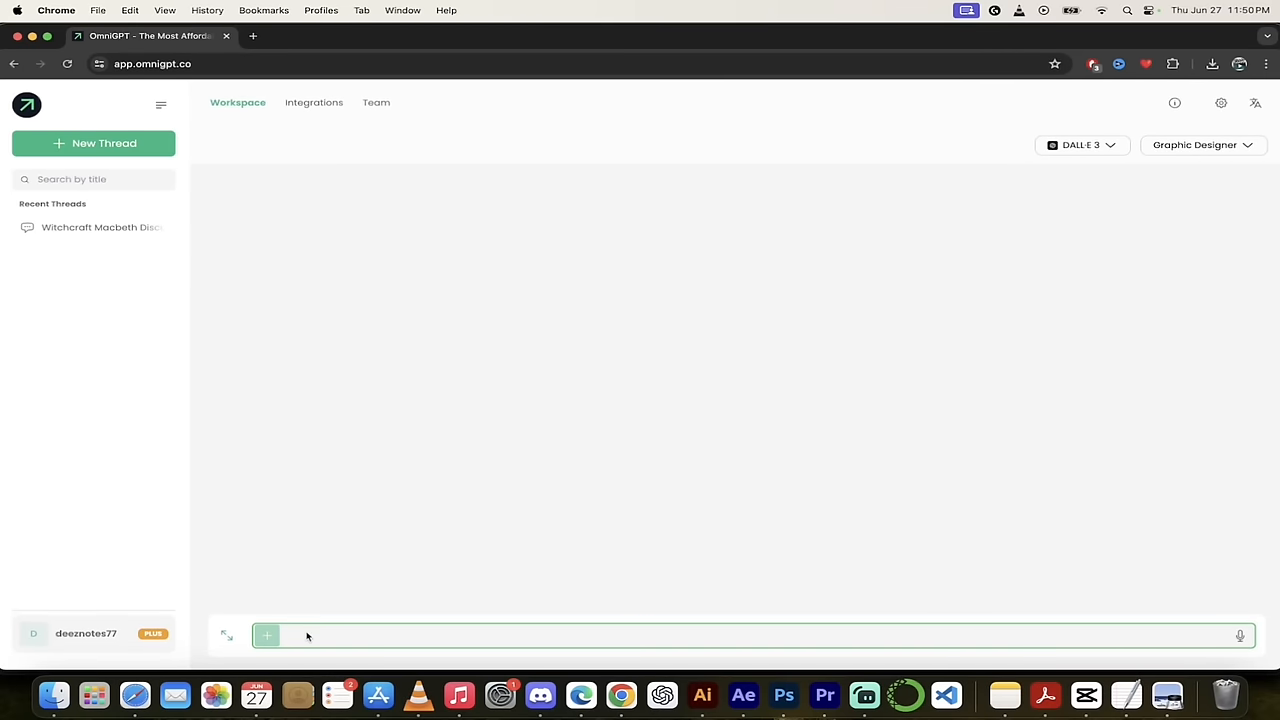
{"action": "mouse_move", "coordinate": [298, 640]}
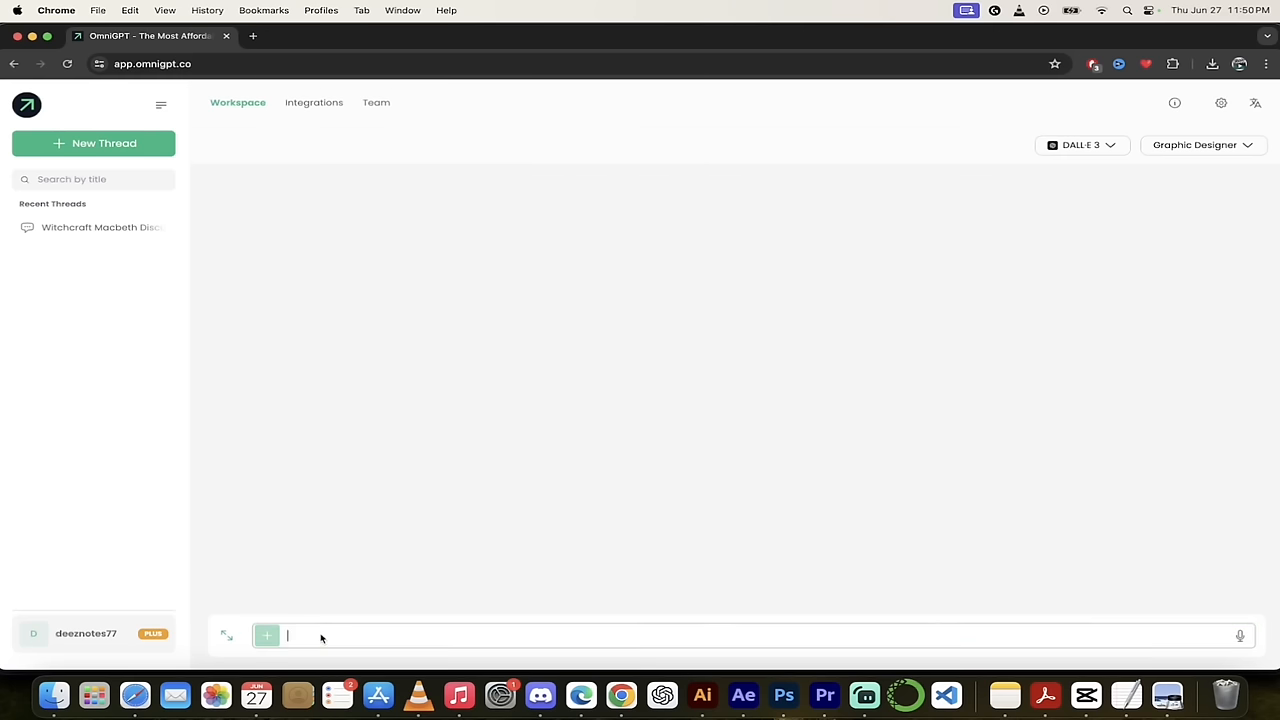
Send a half French, half English bulldog with floppy ears prompt to DALL·E 3.
{"action": "type", "text": "Half french, half english bul"}
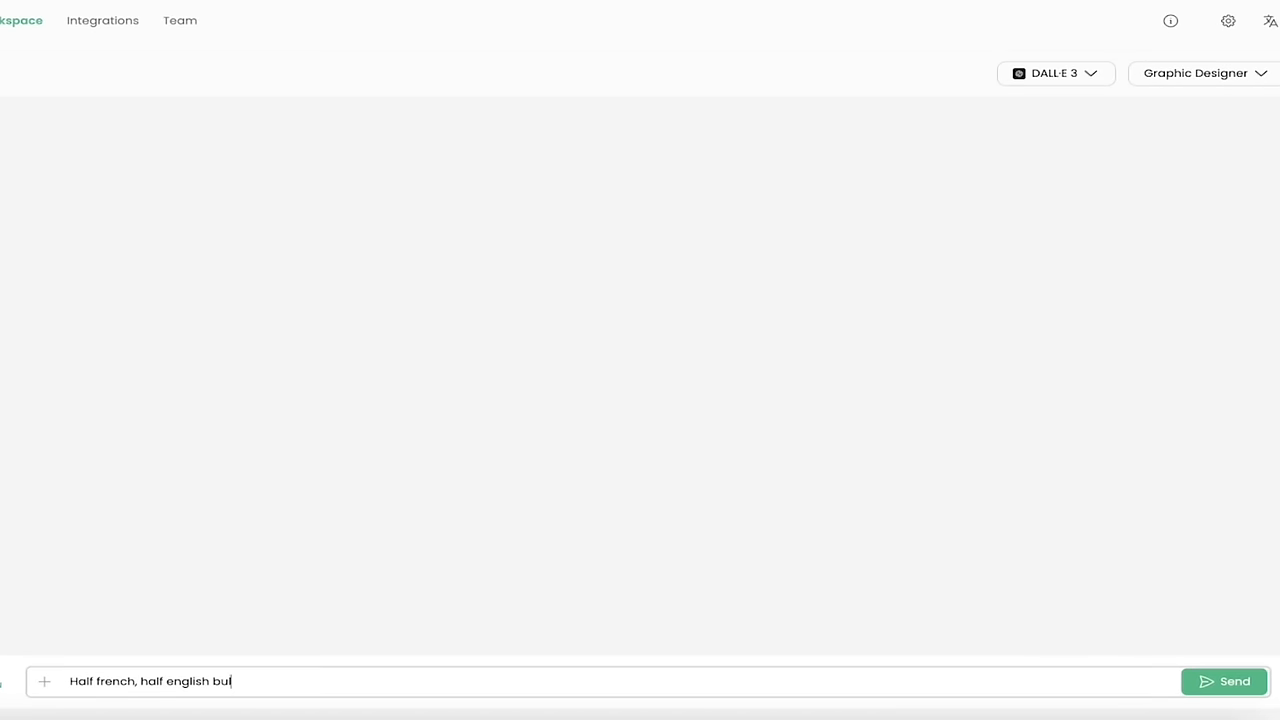
{"action": "type", "text": "dog with"}
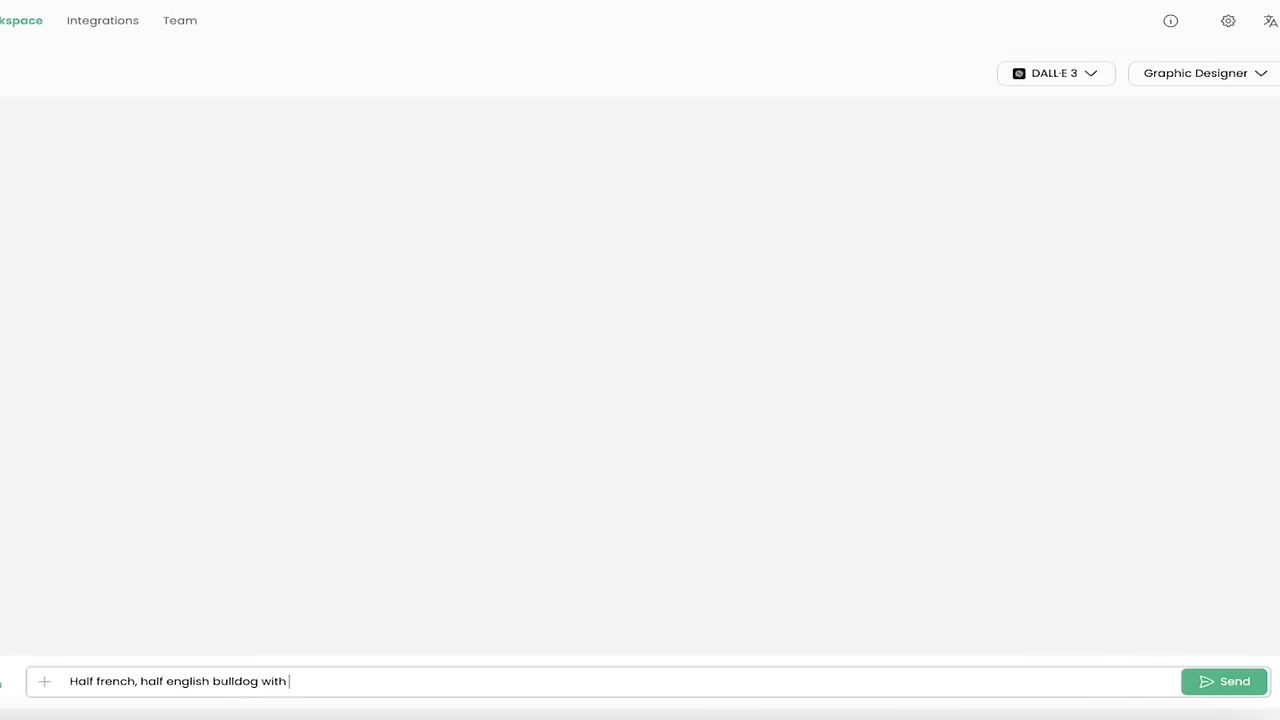
{"action": "type", "text": "floppy ears,"}
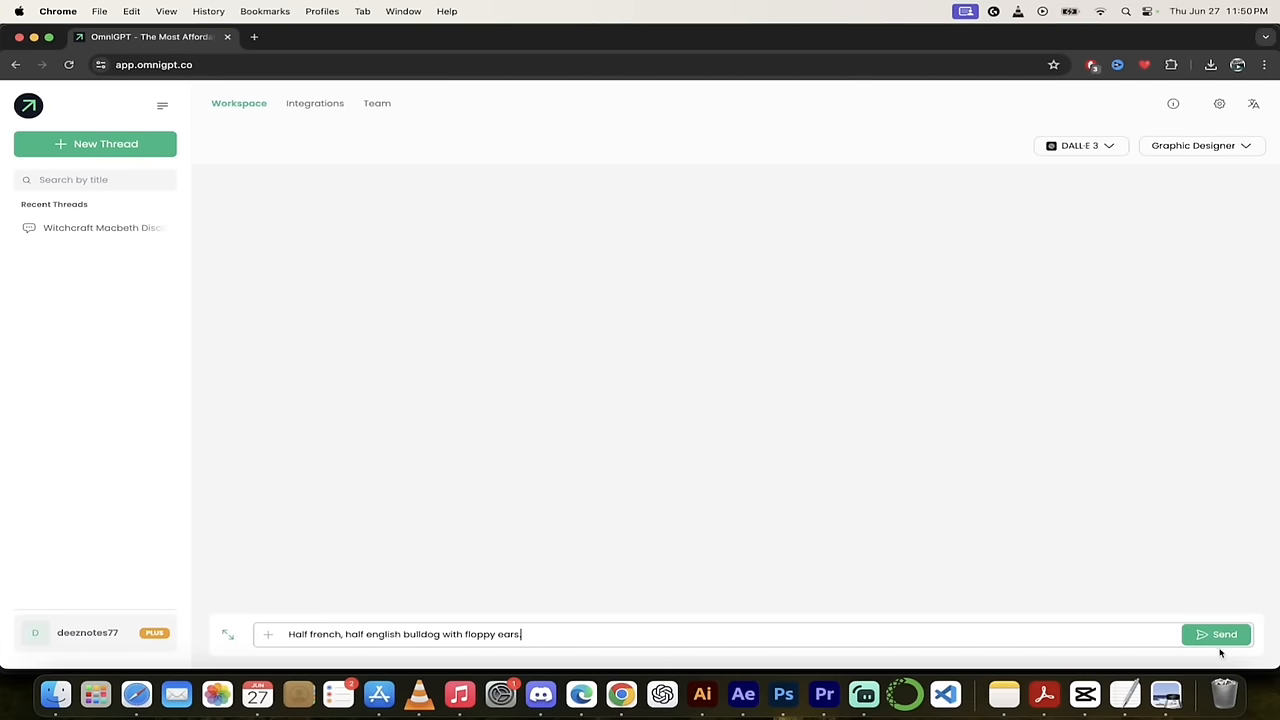
{"action": "left_click", "coordinate": [1216, 634]}
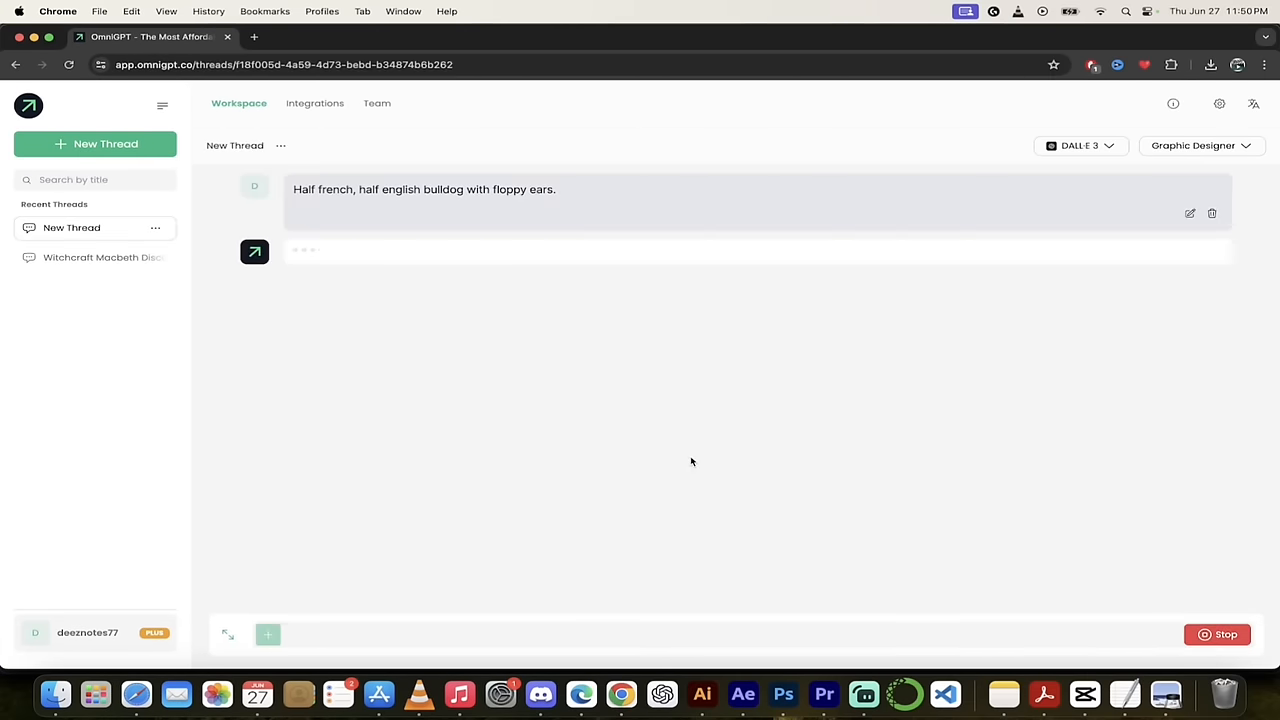
{"action": "mouse_move", "coordinate": [571, 230]}
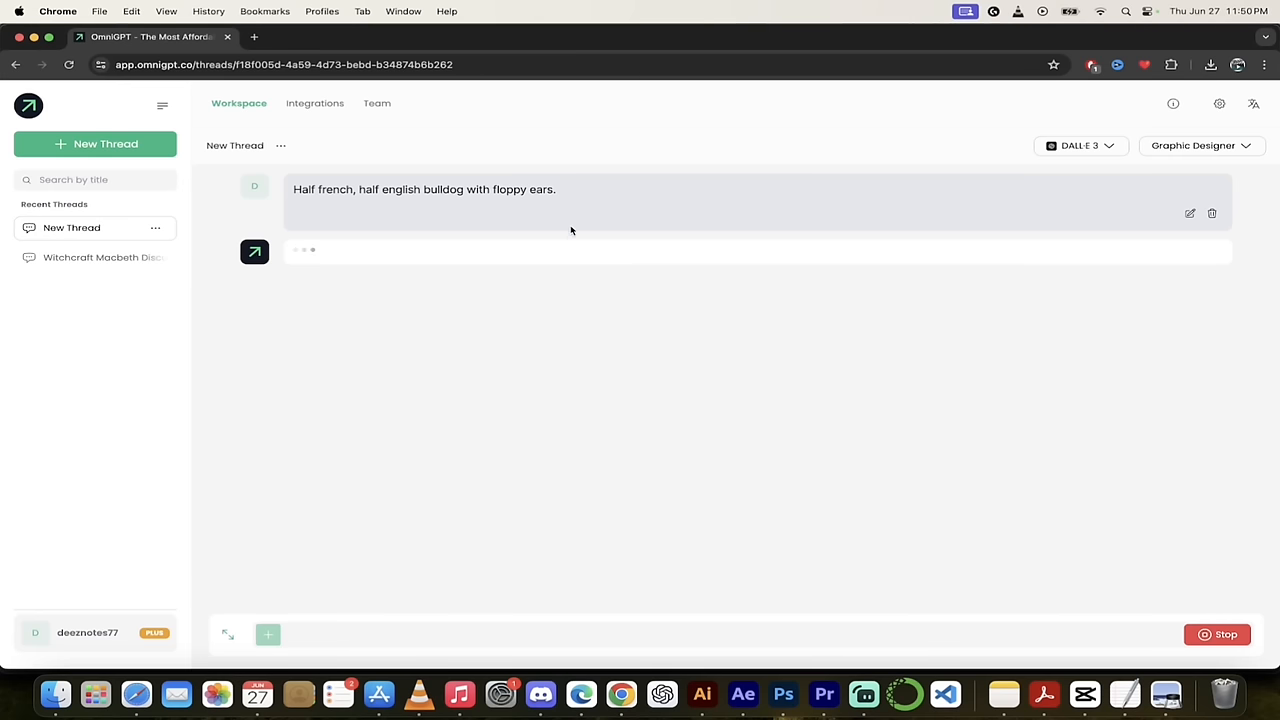
{"action": "type", "text": "Bilingual Bulldog Chat"}
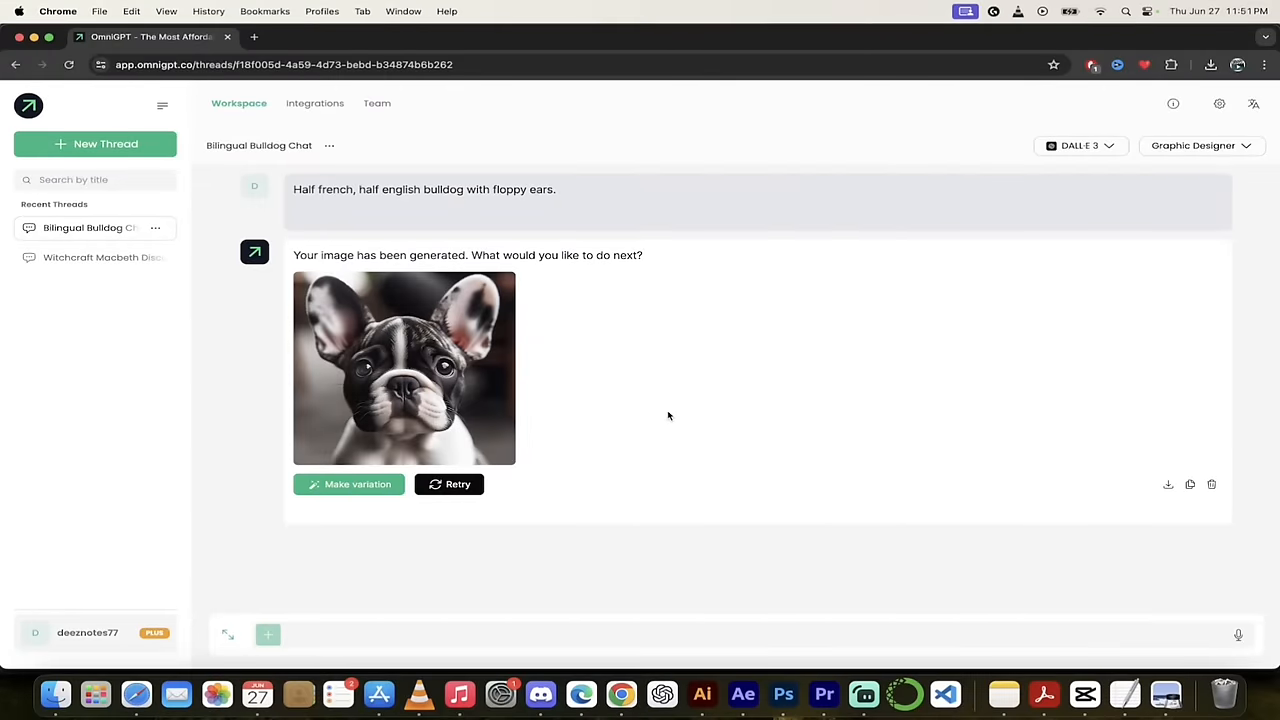
{"action": "mouse_move", "coordinate": [448, 374]}
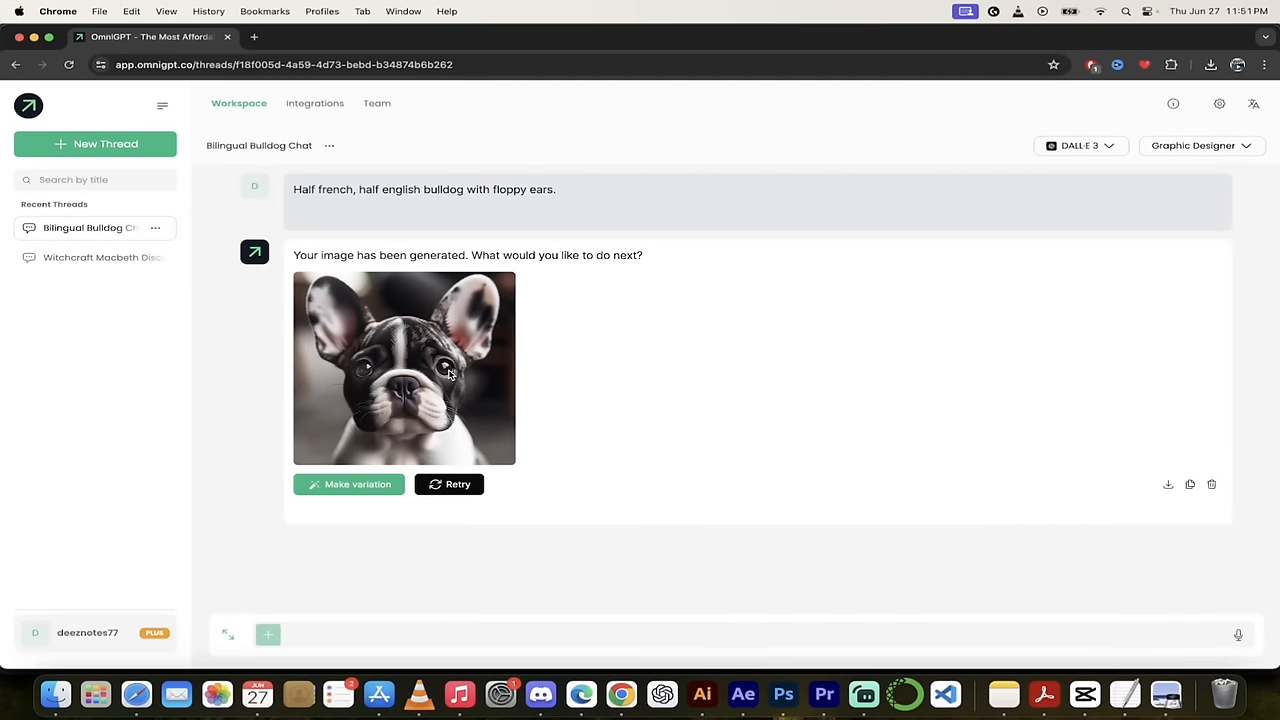
{"action": "left_click", "coordinate": [404, 367]}
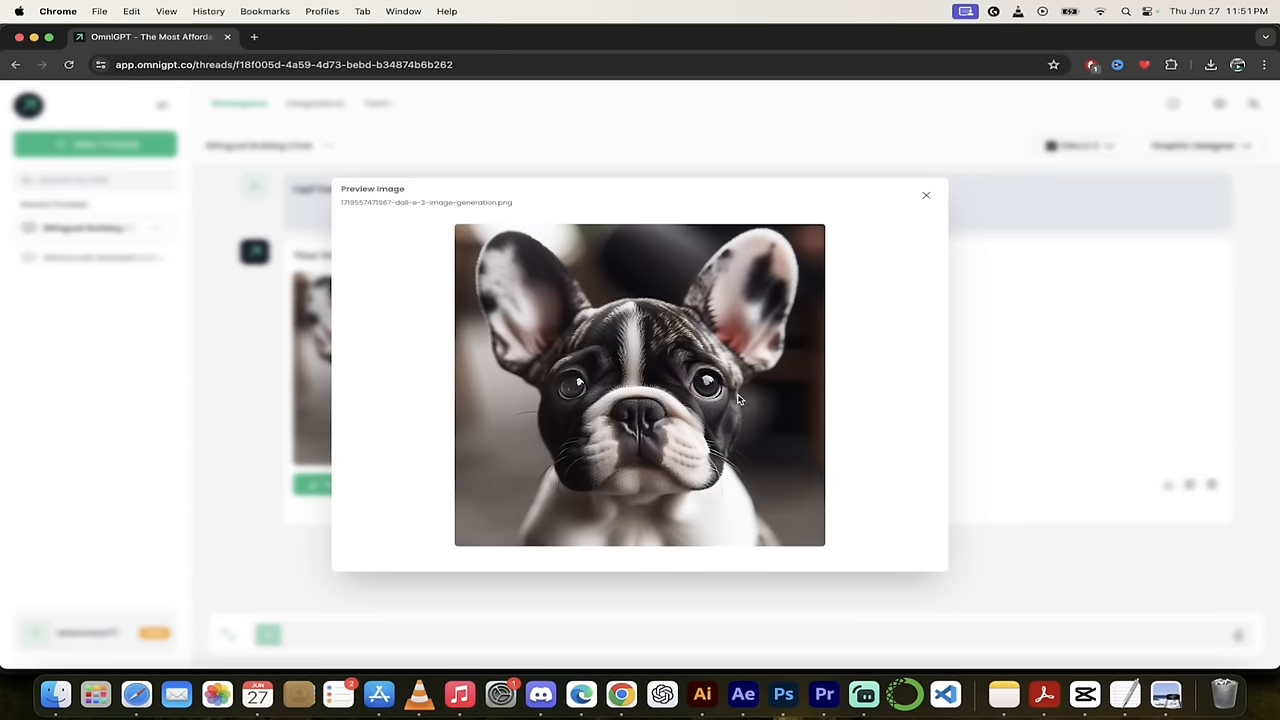
{"action": "mouse_move", "coordinate": [565, 435]}
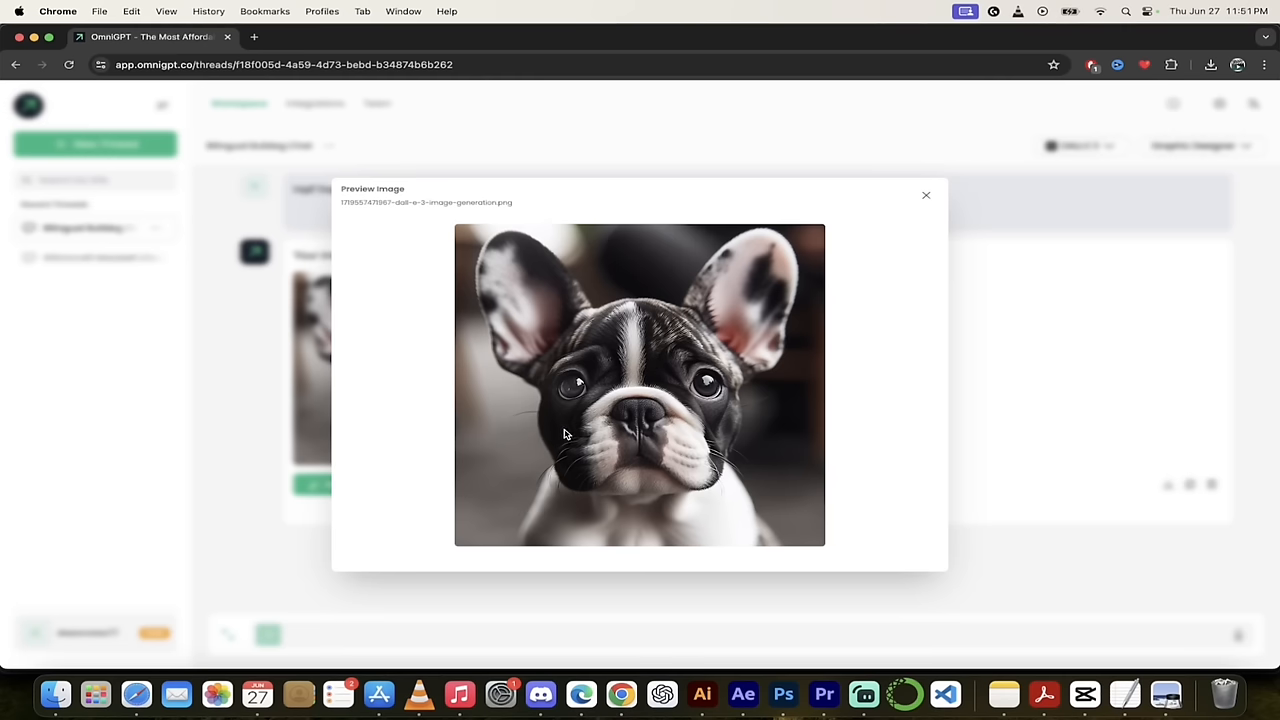
{"action": "mouse_move", "coordinate": [643, 396]}
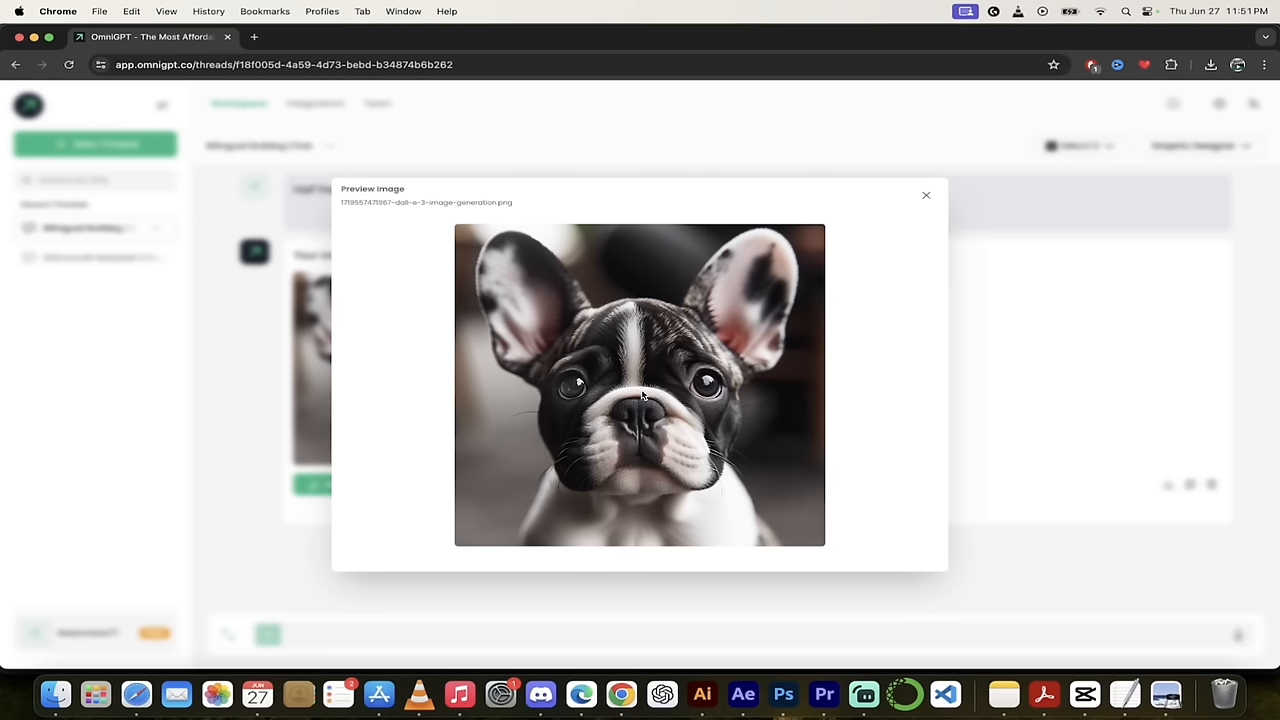
{"action": "mouse_move", "coordinate": [670, 508]}
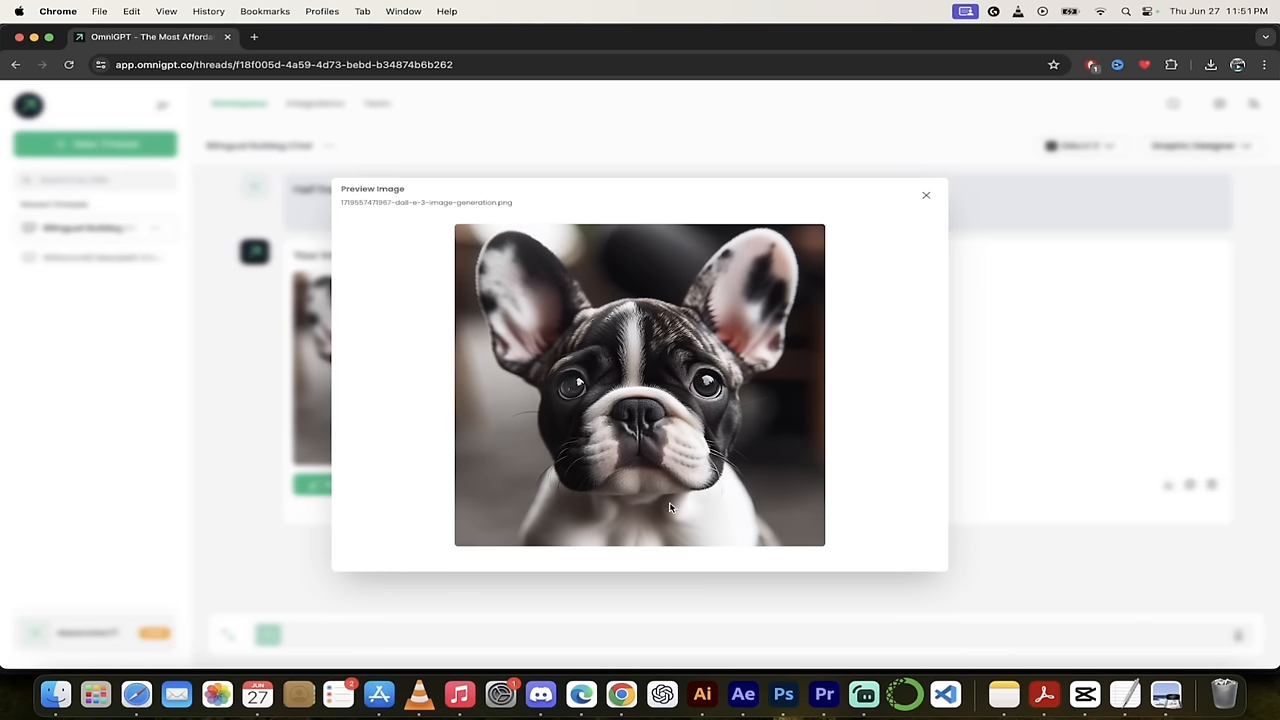
{"action": "mouse_move", "coordinate": [975, 417]}
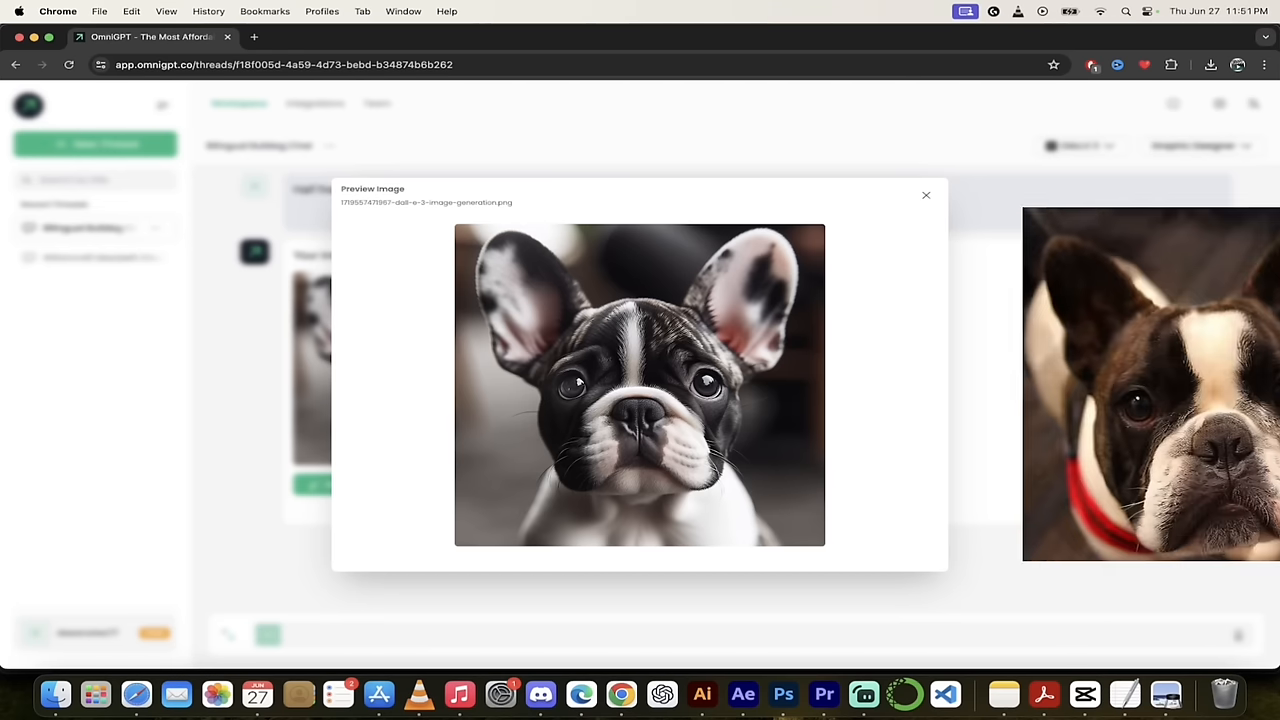
{"action": "left_click", "coordinate": [925, 195]}
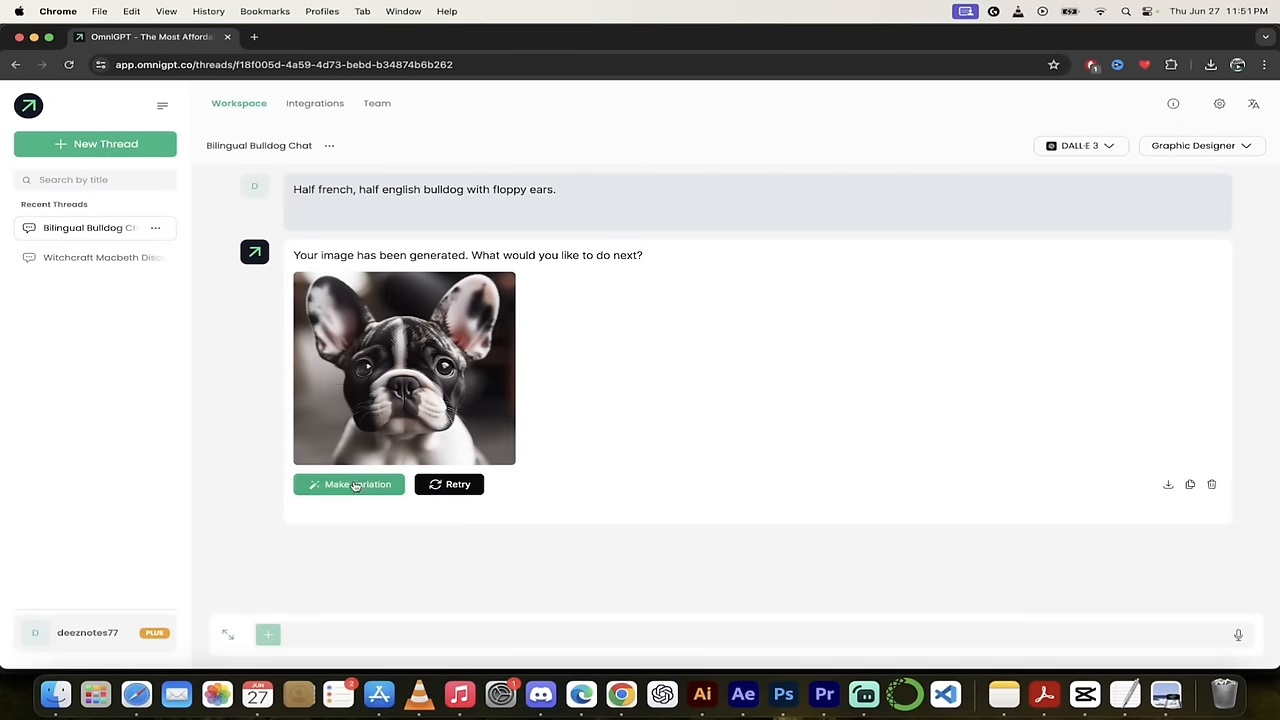
Request a variation of the generated bulldog image.
{"action": "left_click", "coordinate": [349, 484]}
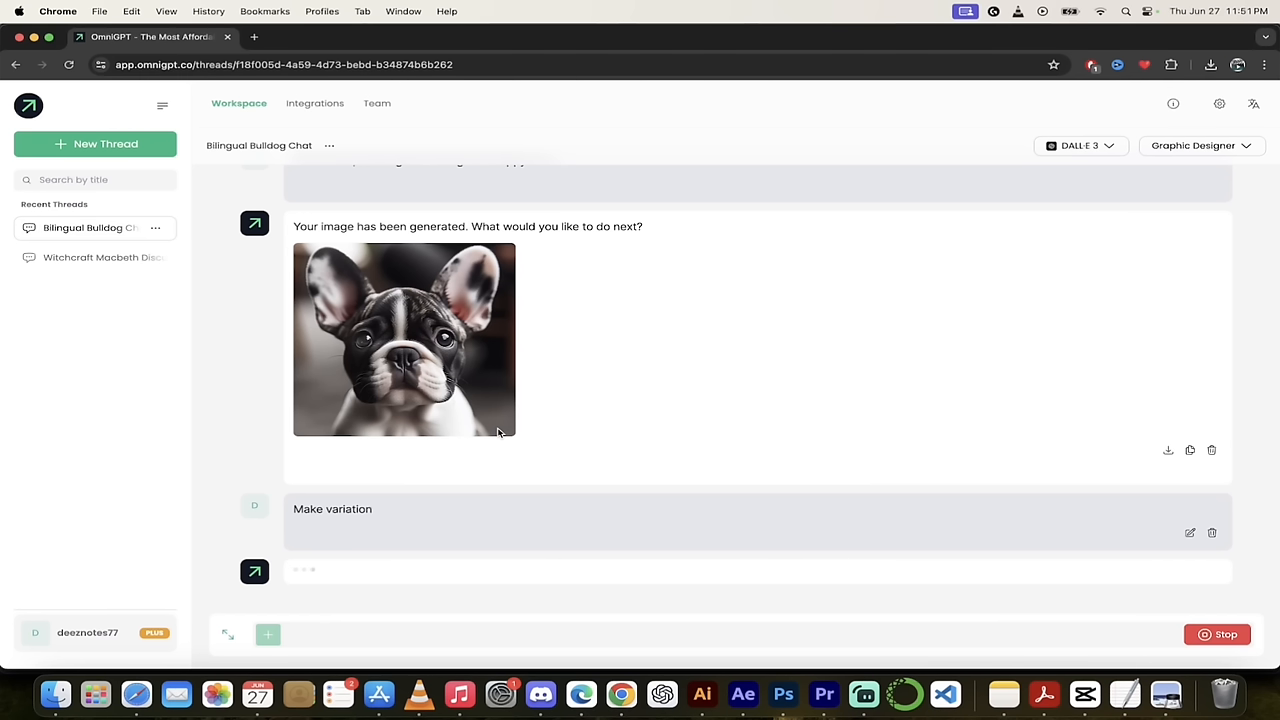
{"action": "mouse_move", "coordinate": [537, 431]}
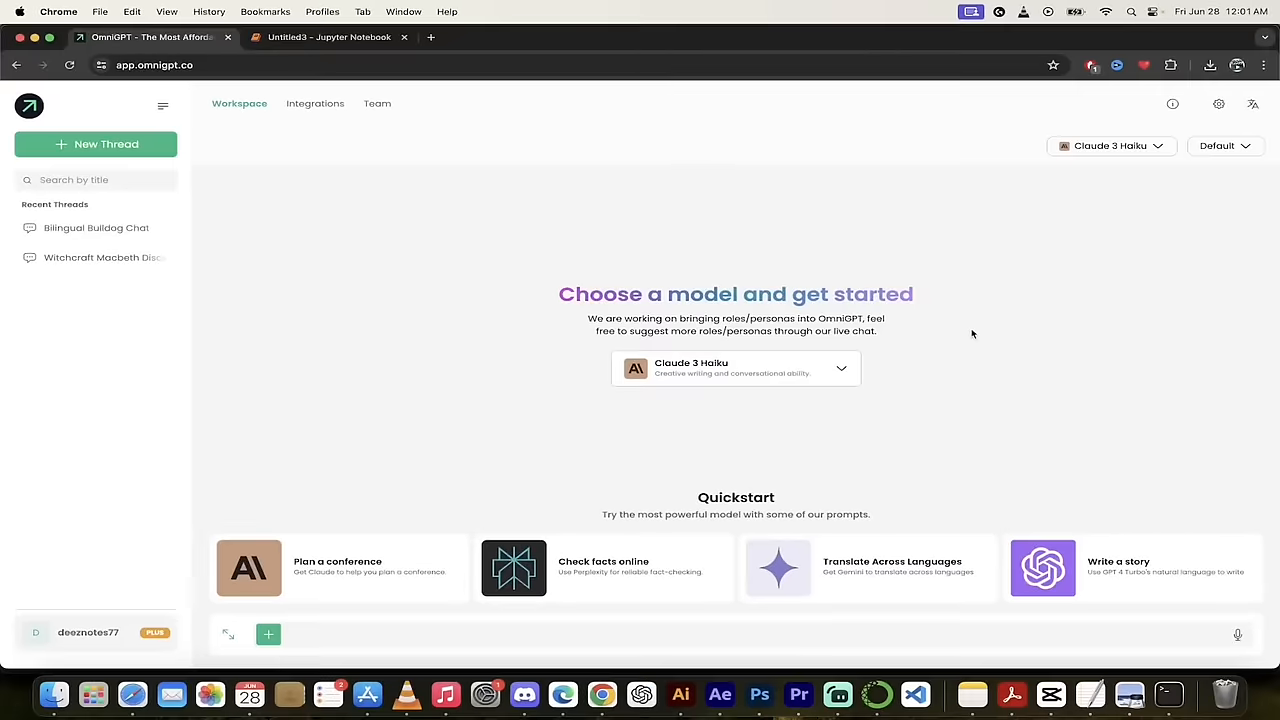
{"action": "mouse_move", "coordinate": [993, 323]}
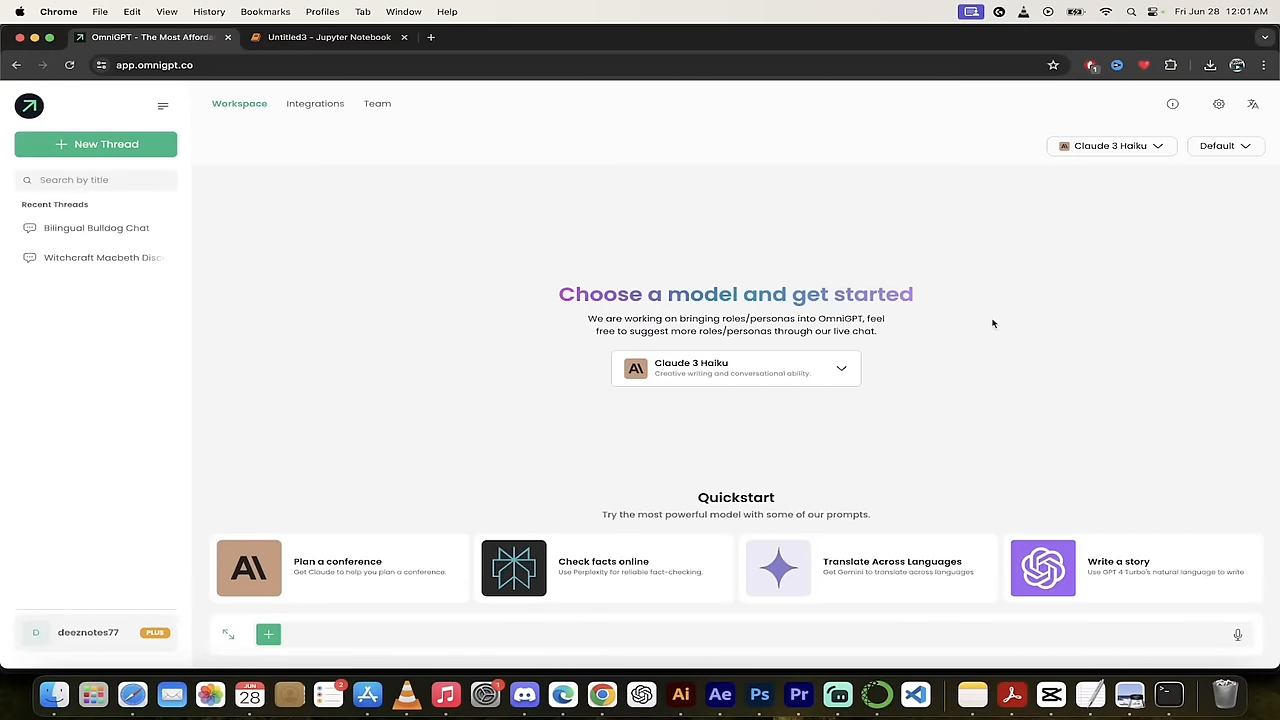
{"action": "mouse_move", "coordinate": [1000, 314]}
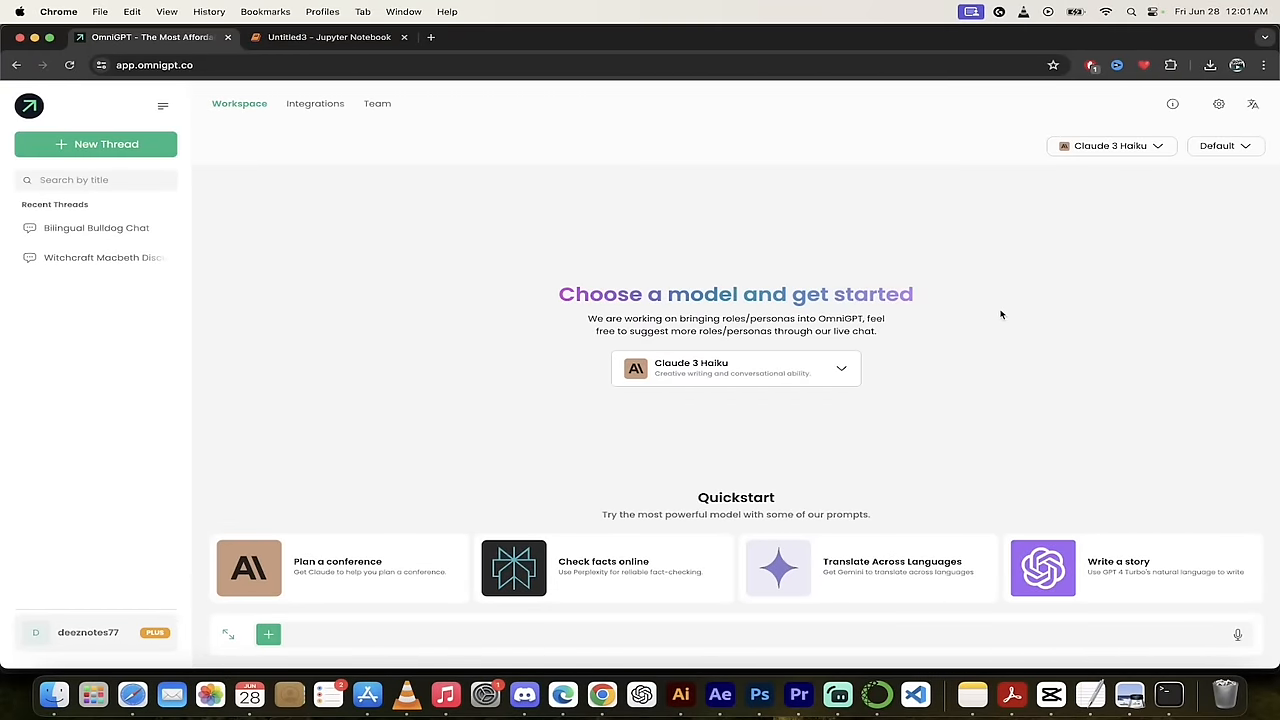
{"action": "mouse_move", "coordinate": [1108, 225]}
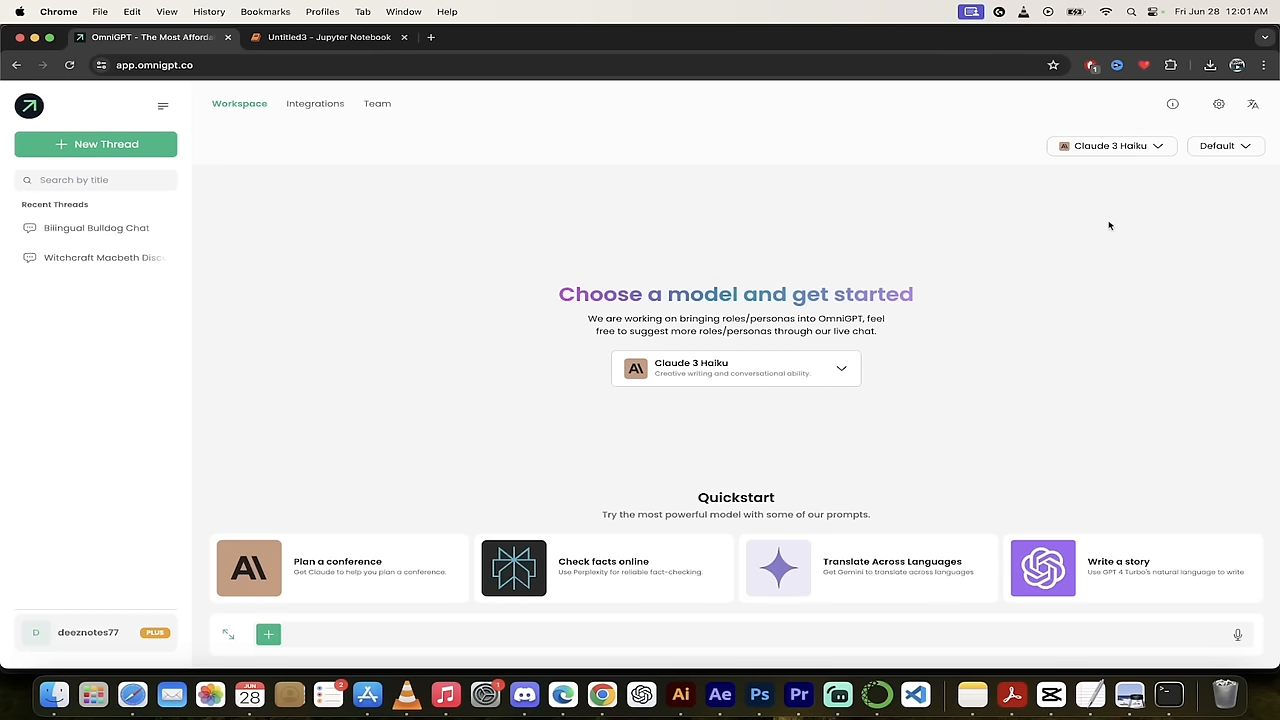
Set the chat persona to Software Engineer instead of Default.
{"action": "left_click", "coordinate": [1225, 146]}
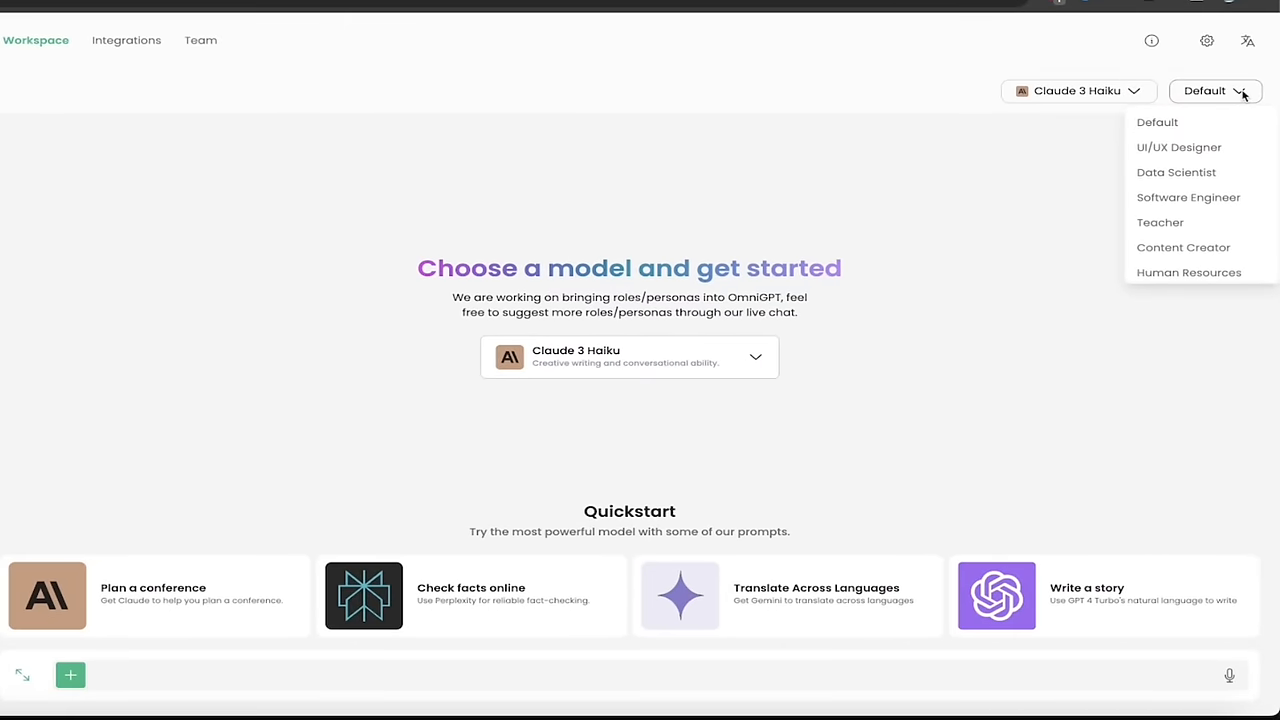
{"action": "mouse_move", "coordinate": [1157, 122]}
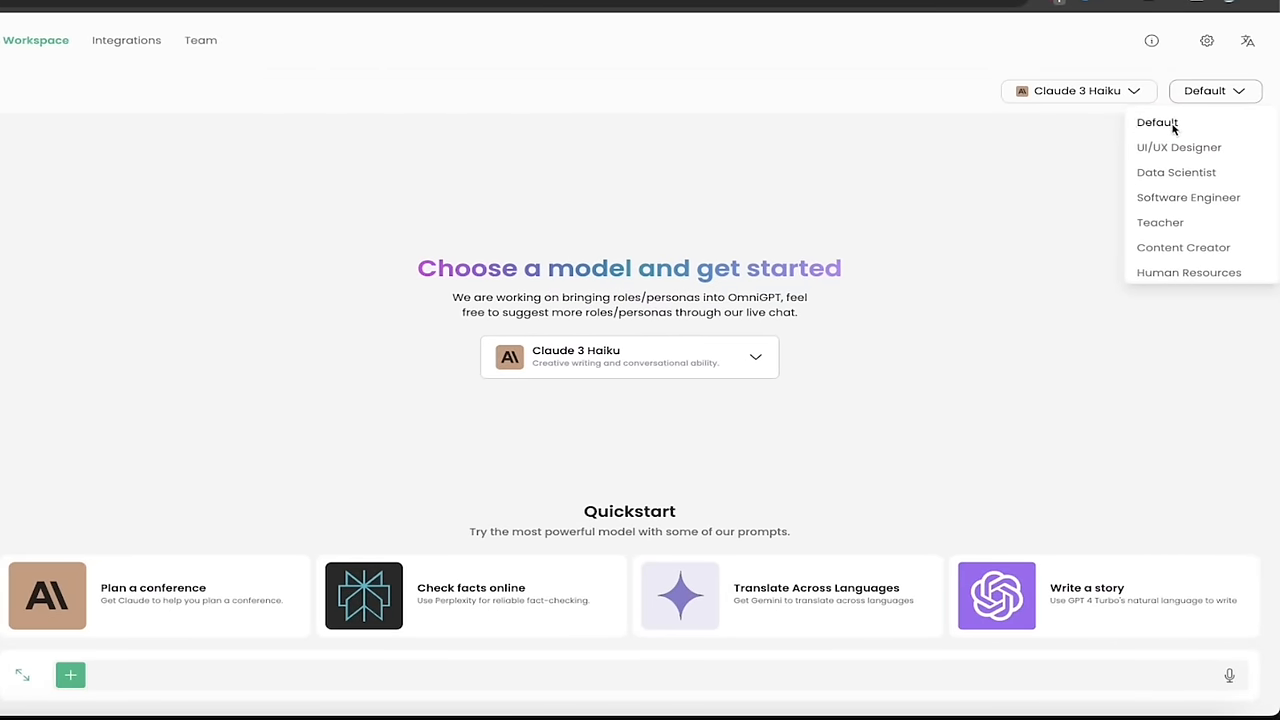
{"action": "mouse_move", "coordinate": [1165, 197]}
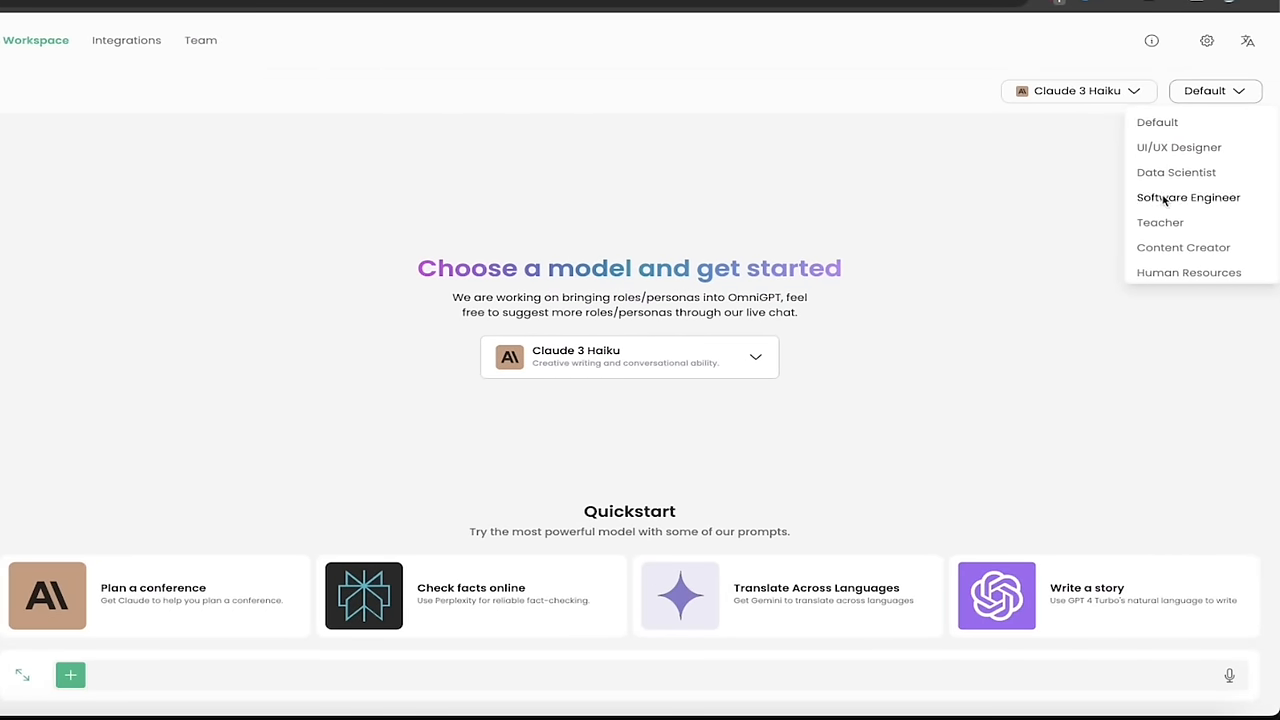
{"action": "left_click", "coordinate": [1188, 197]}
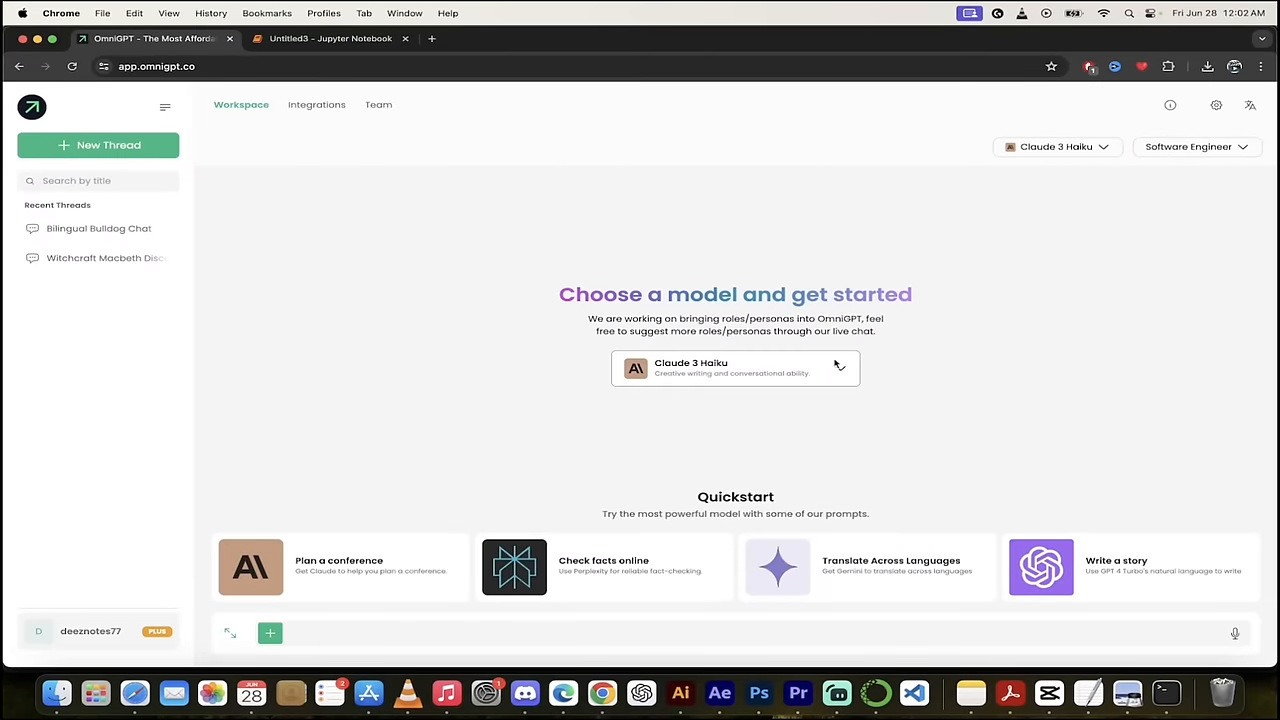
Pick WizardLM-2 8x22B as the model, replacing Claude 3 Haiku.
{"action": "left_click", "coordinate": [735, 367]}
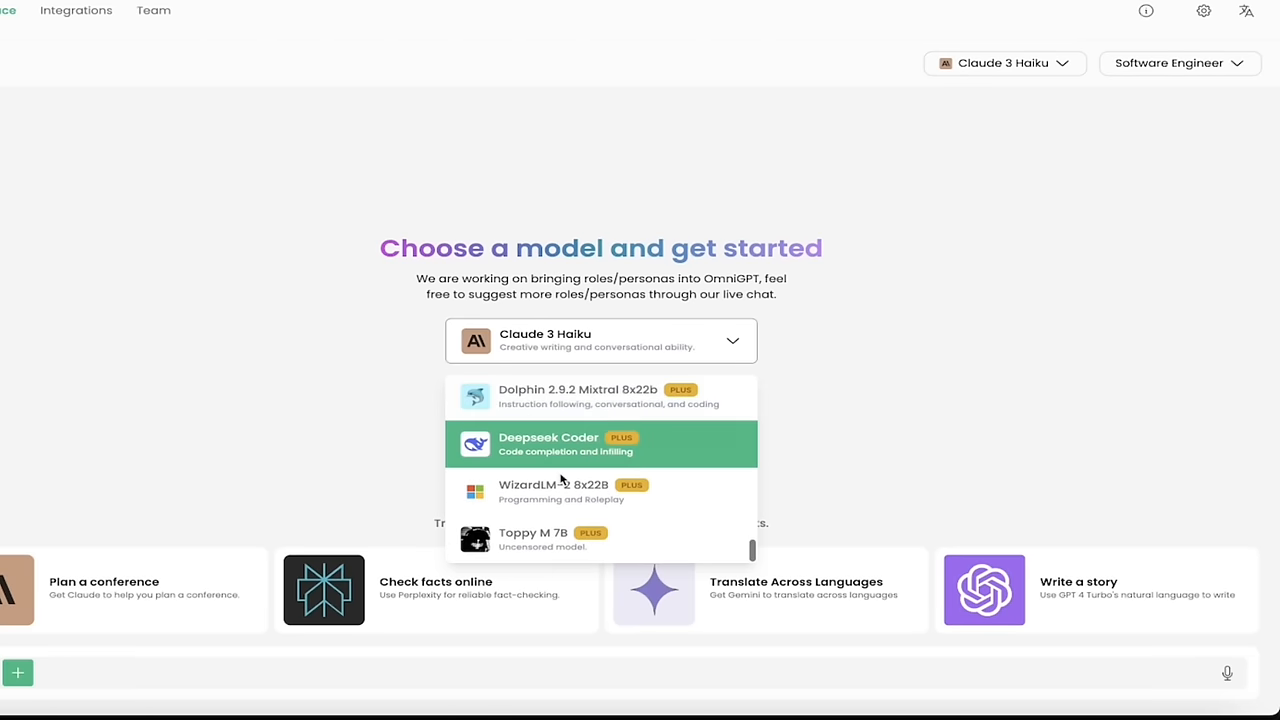
{"action": "mouse_move", "coordinate": [602, 397]}
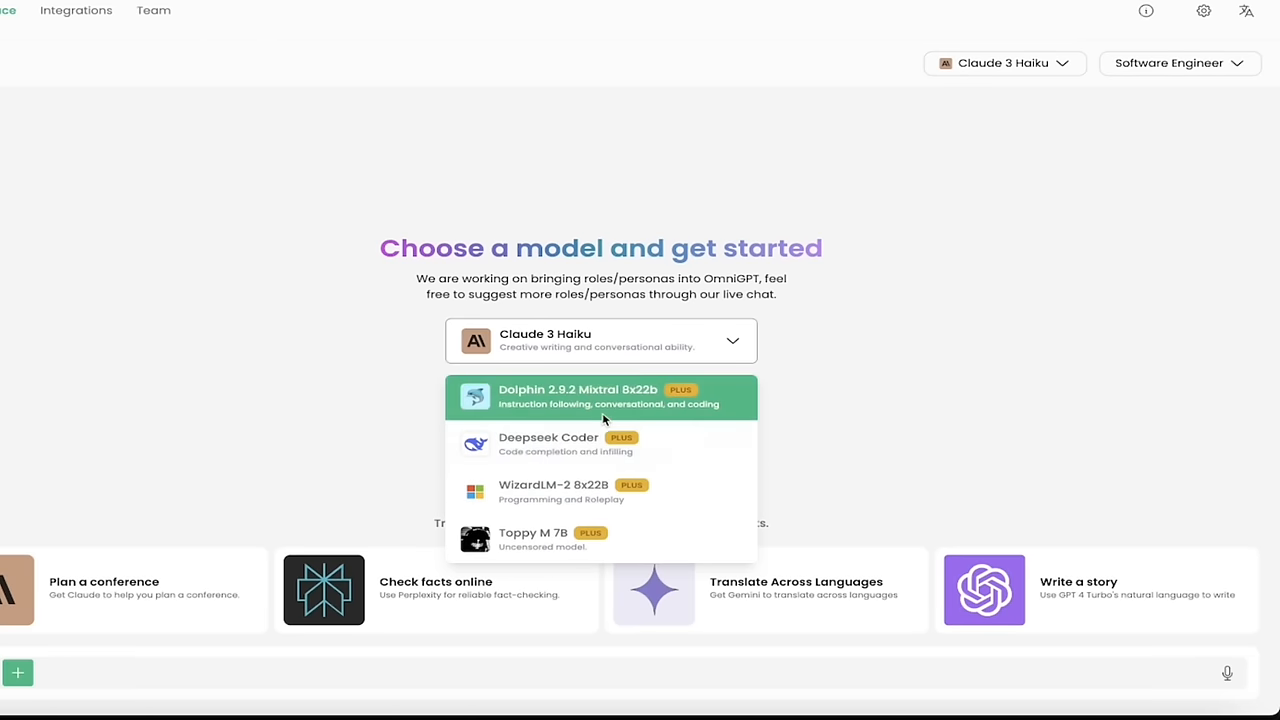
{"action": "mouse_move", "coordinate": [622, 408]}
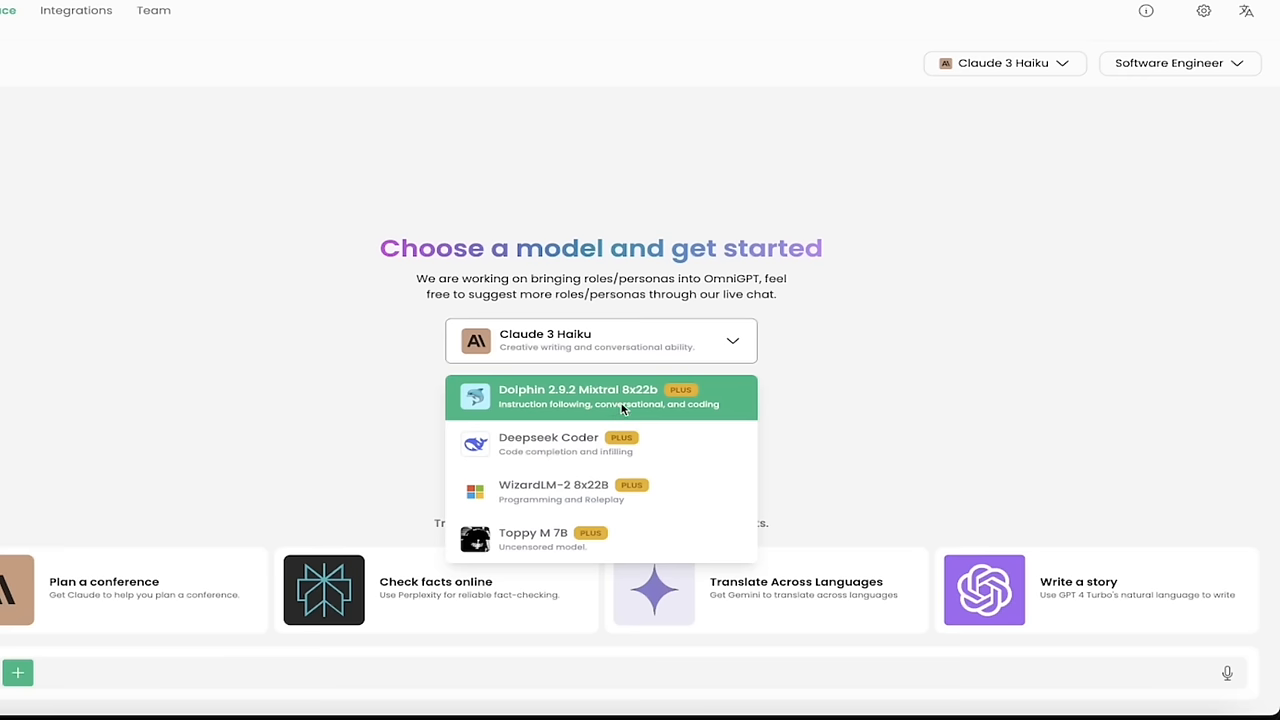
{"action": "mouse_move", "coordinate": [570, 444]}
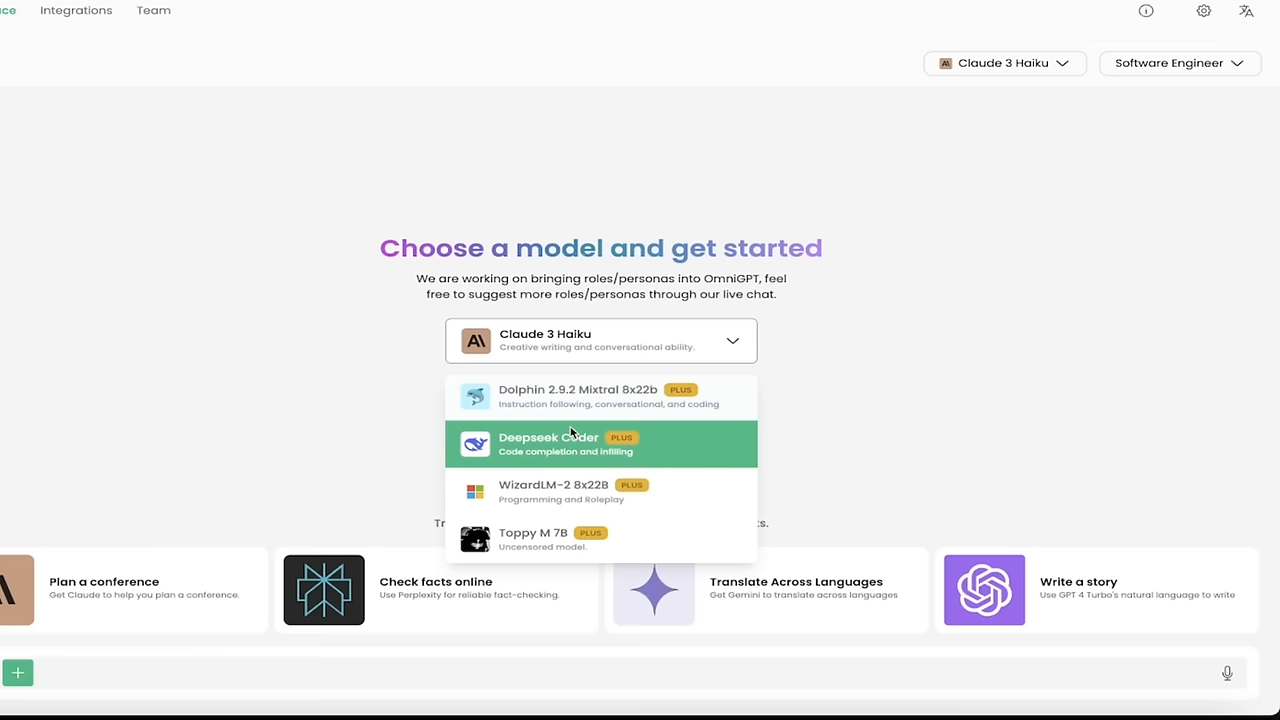
{"action": "mouse_move", "coordinate": [585, 492]}
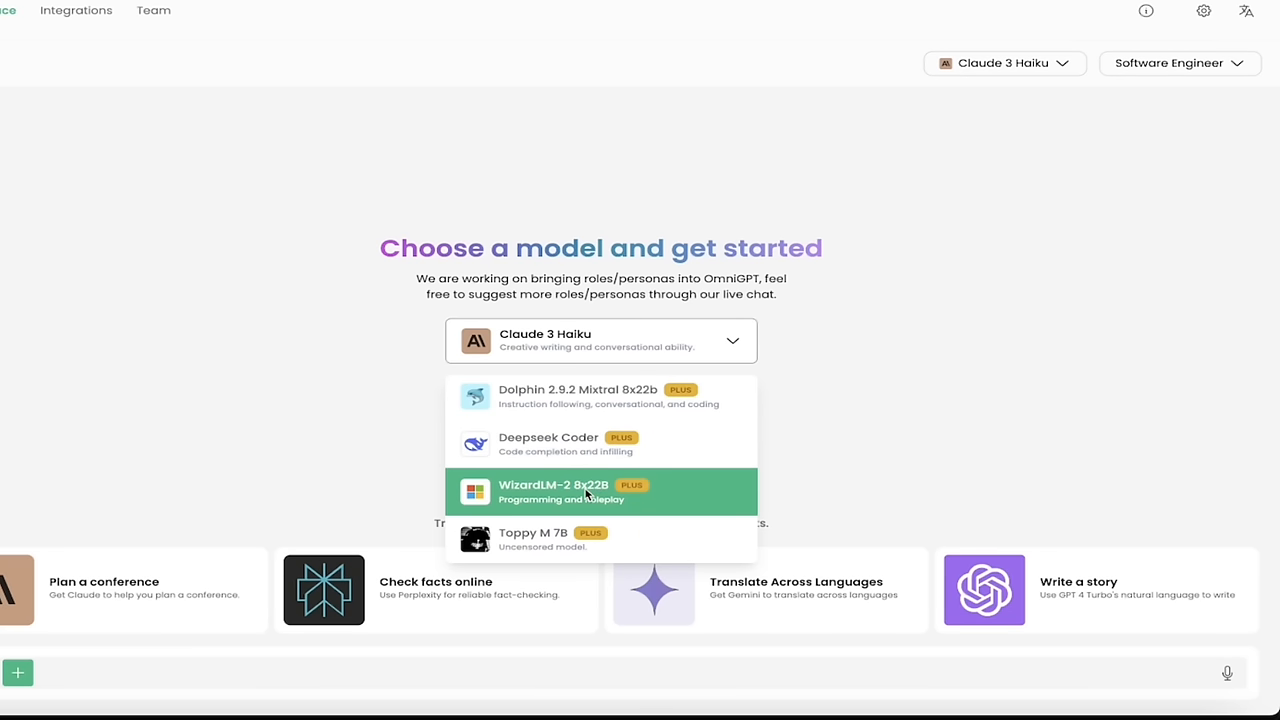
{"action": "mouse_move", "coordinate": [565, 495]}
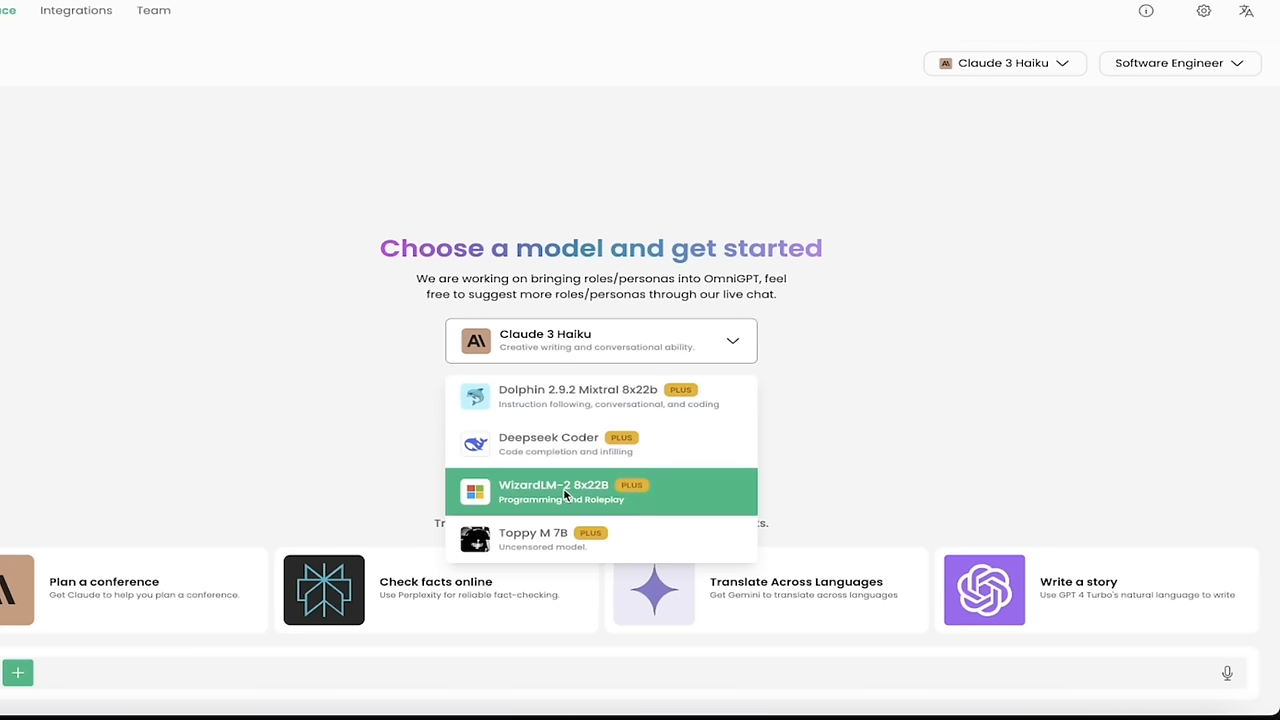
{"action": "left_click", "coordinate": [554, 491]}
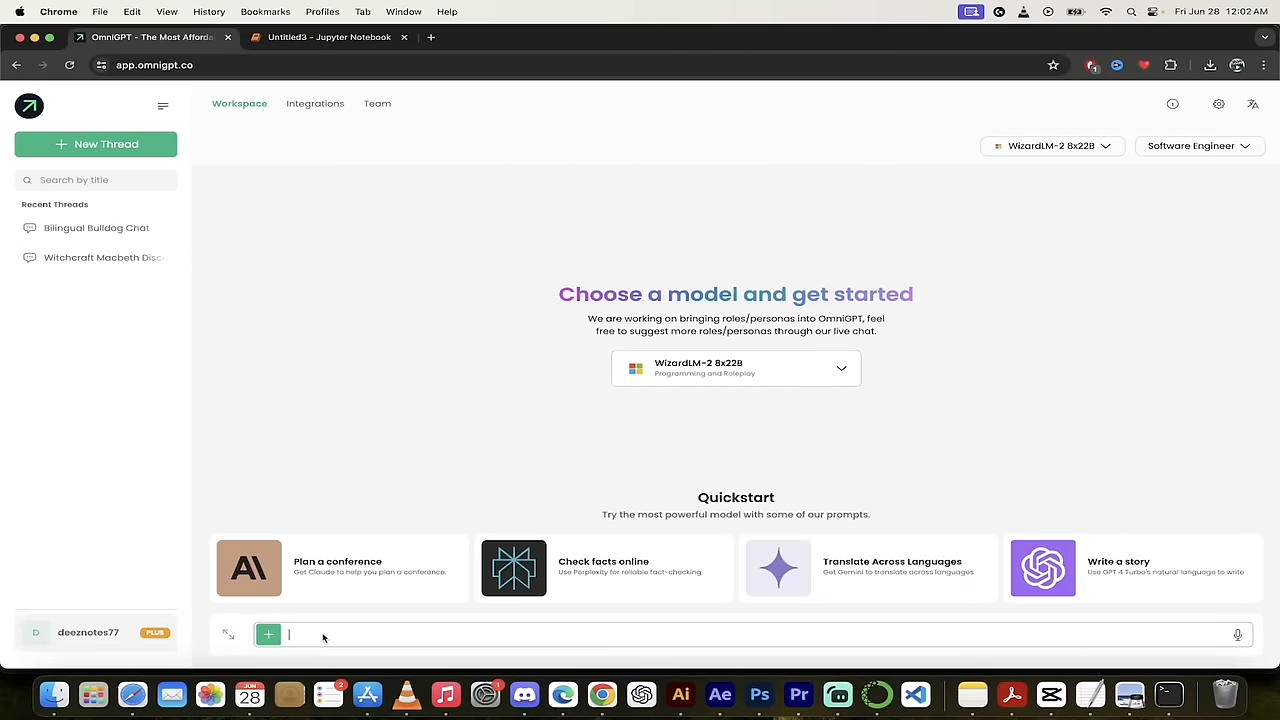
Send WizardLM-2 the request 'create a simple snake game using basic python'.
{"action": "type", "text": "create a"}
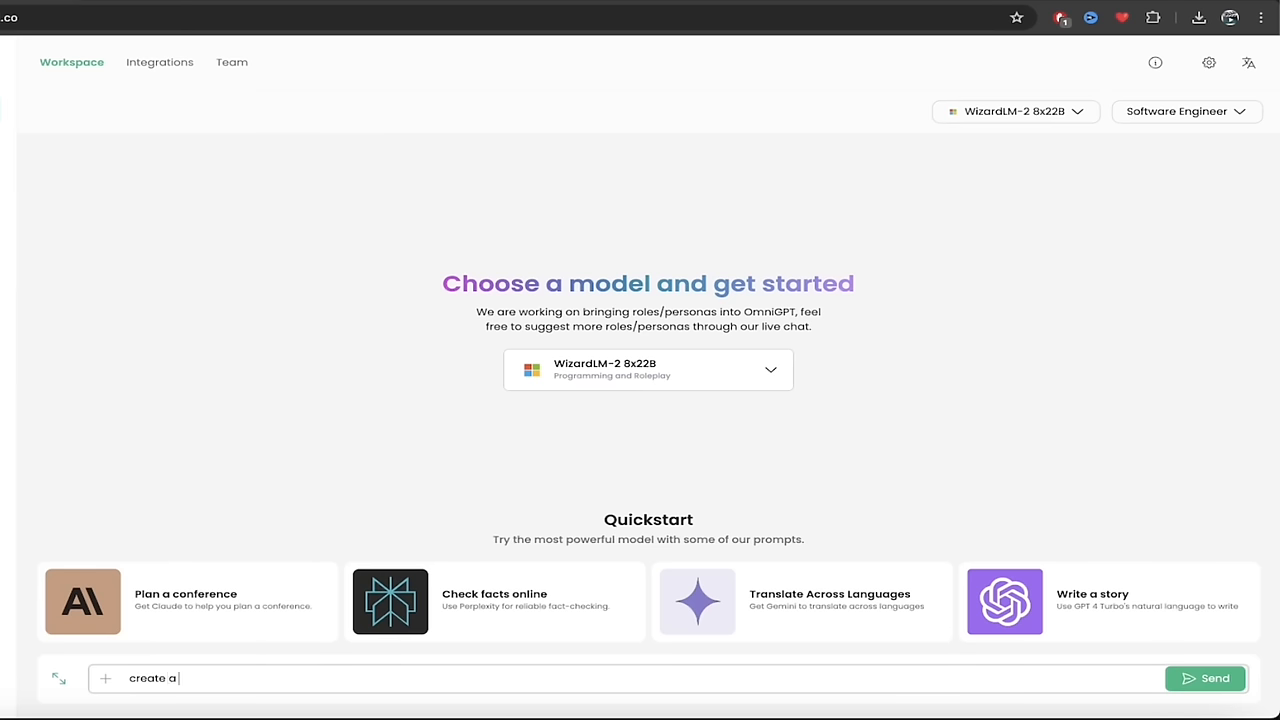
{"action": "type", "text": "simple snake game"}
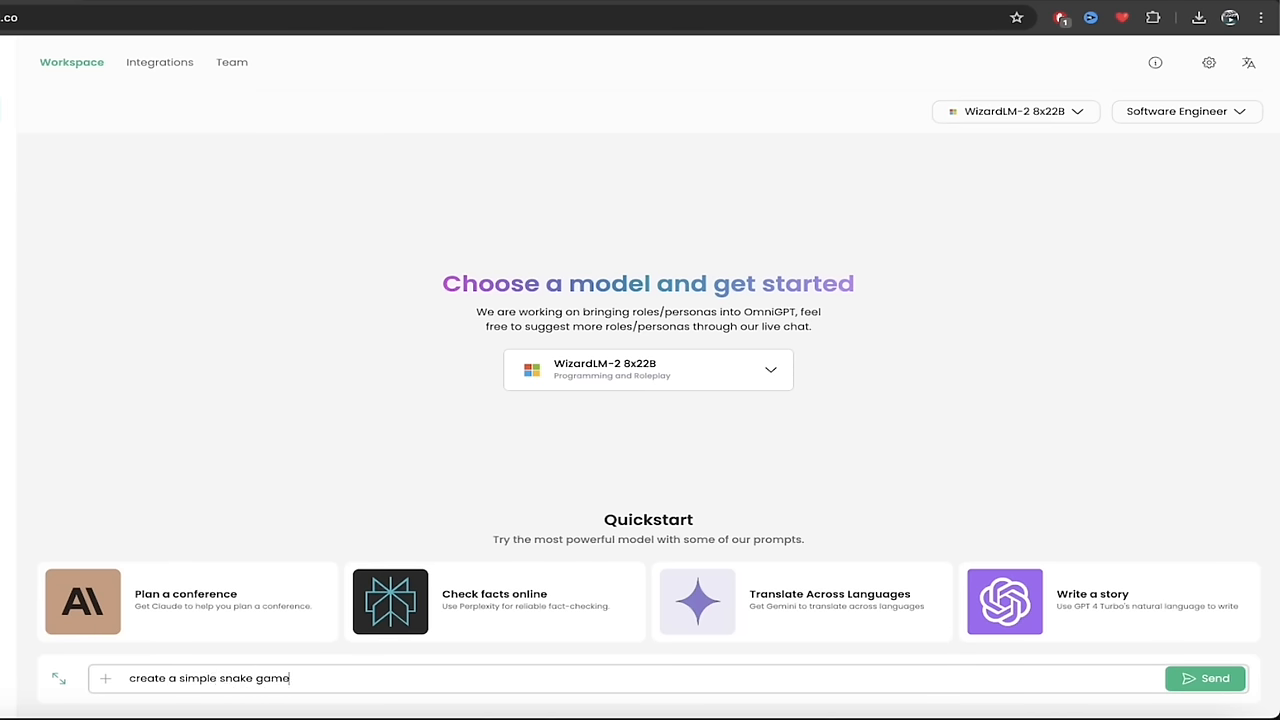
{"action": "type", "text": "using python"}
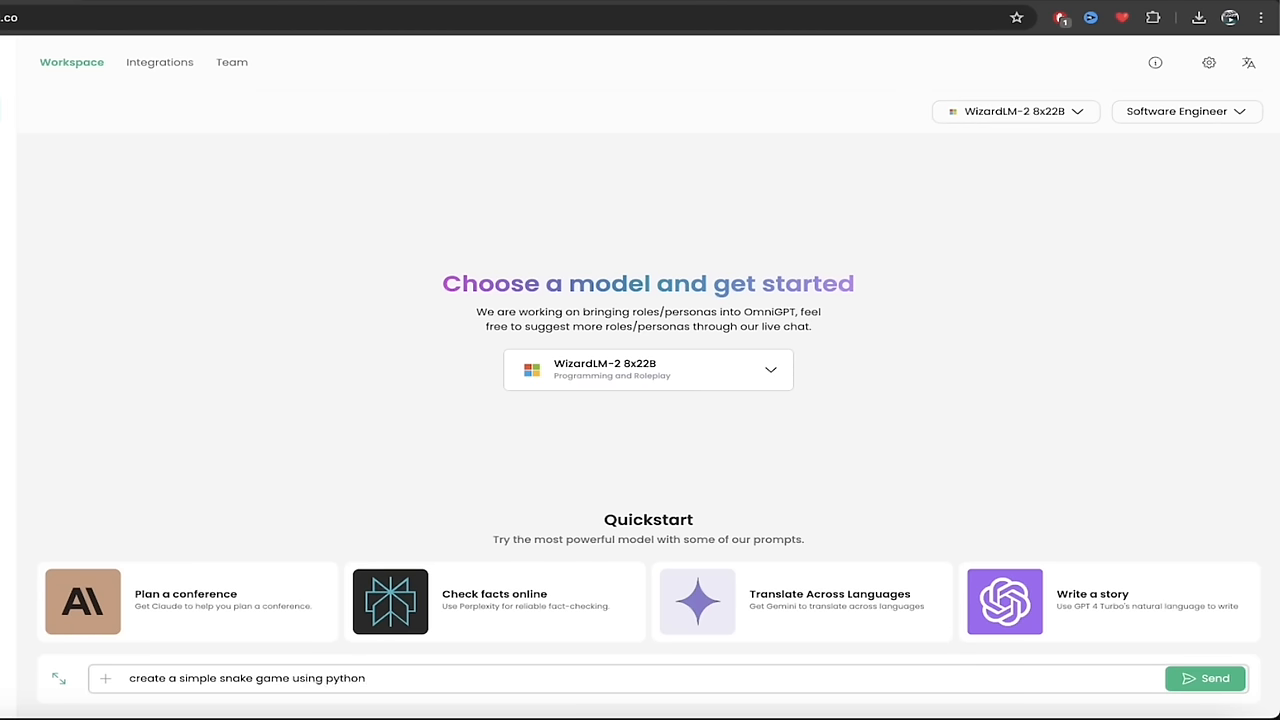
{"action": "type", "text": "basic pyt"}
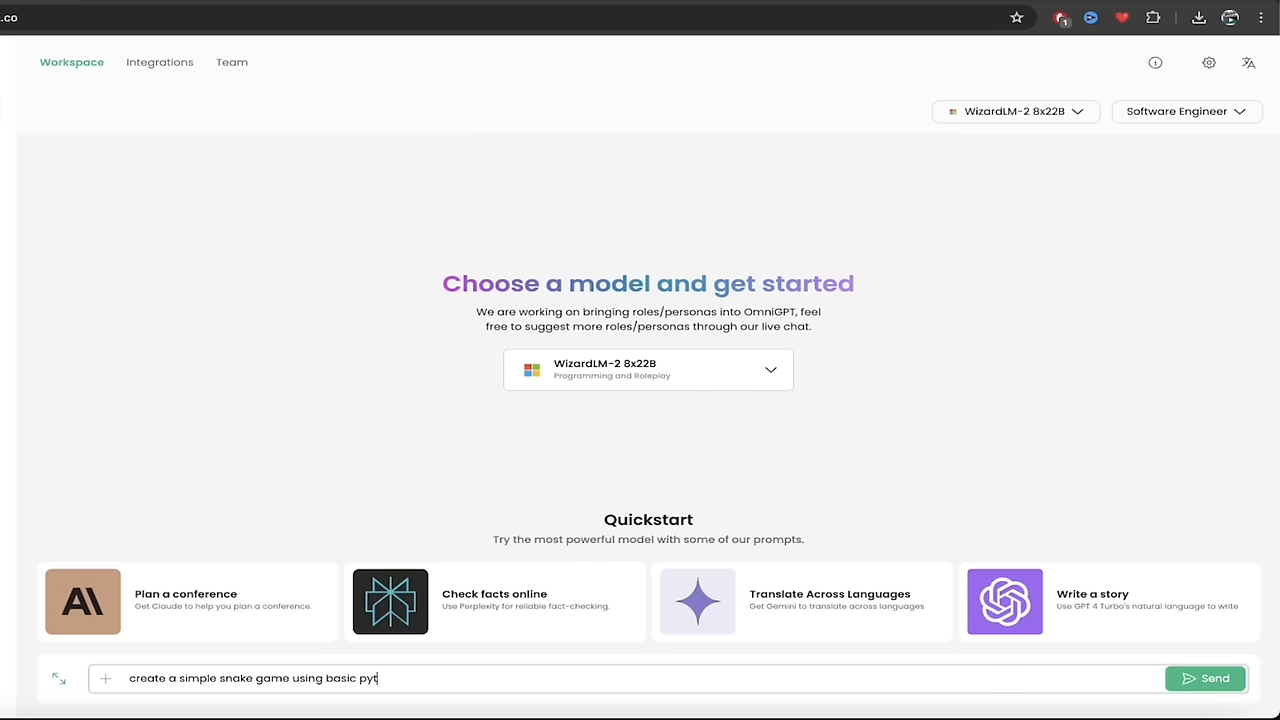
{"action": "left_click", "coordinate": [1205, 678]}
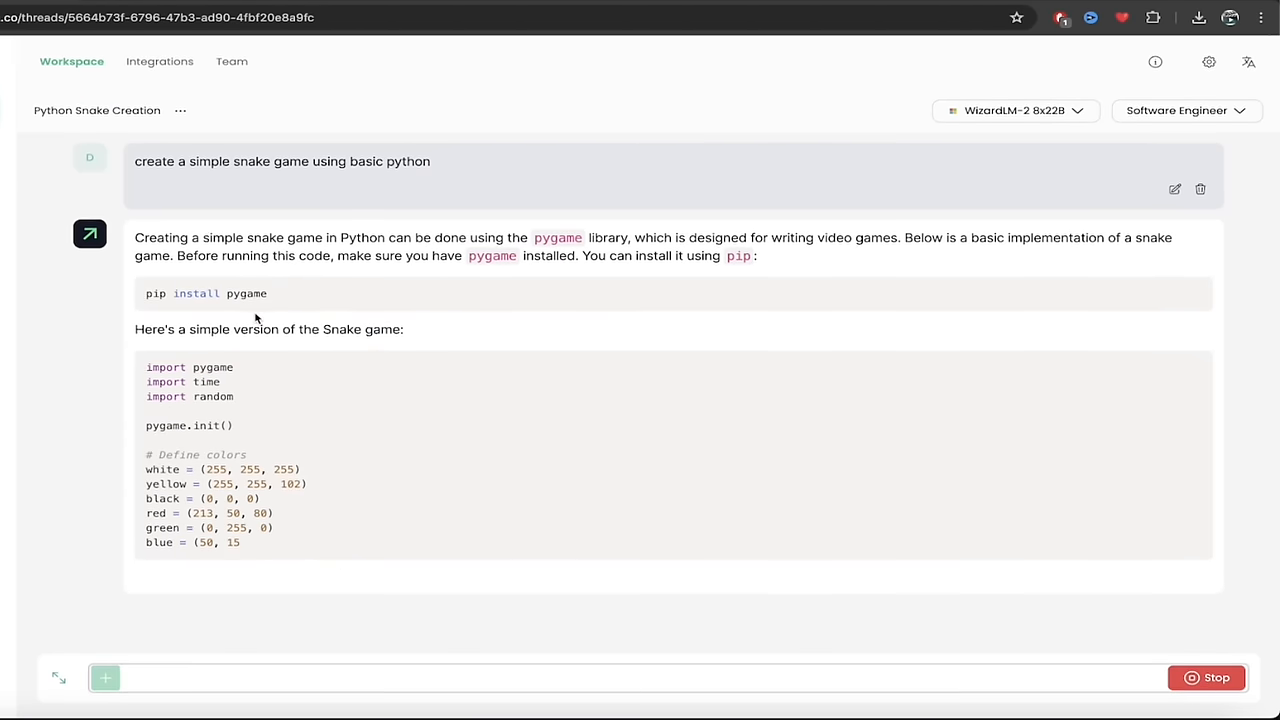
Read through WizardLM-2's streaming pygame snake code until it completes, briefly checking Jupyter.
{"action": "scroll", "scroll_direction": "down", "scroll_amount": 3}
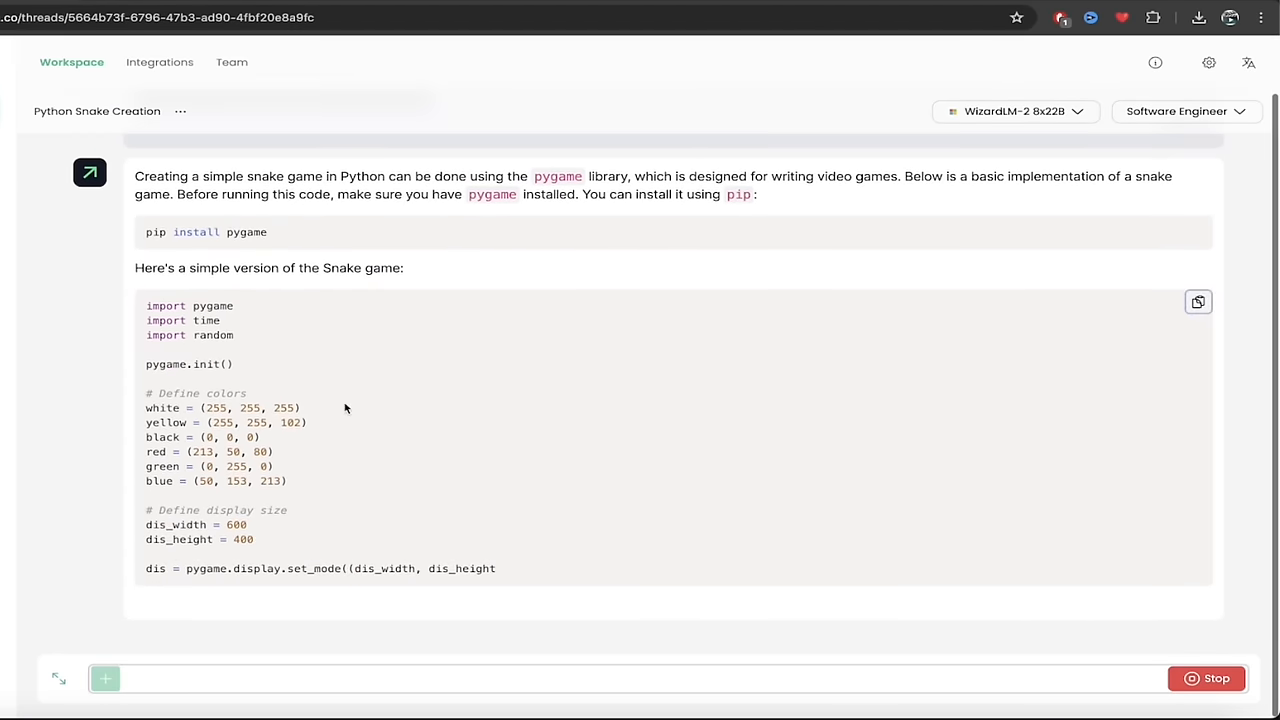
{"action": "scroll", "scroll_direction": "down", "scroll_amount": 3}
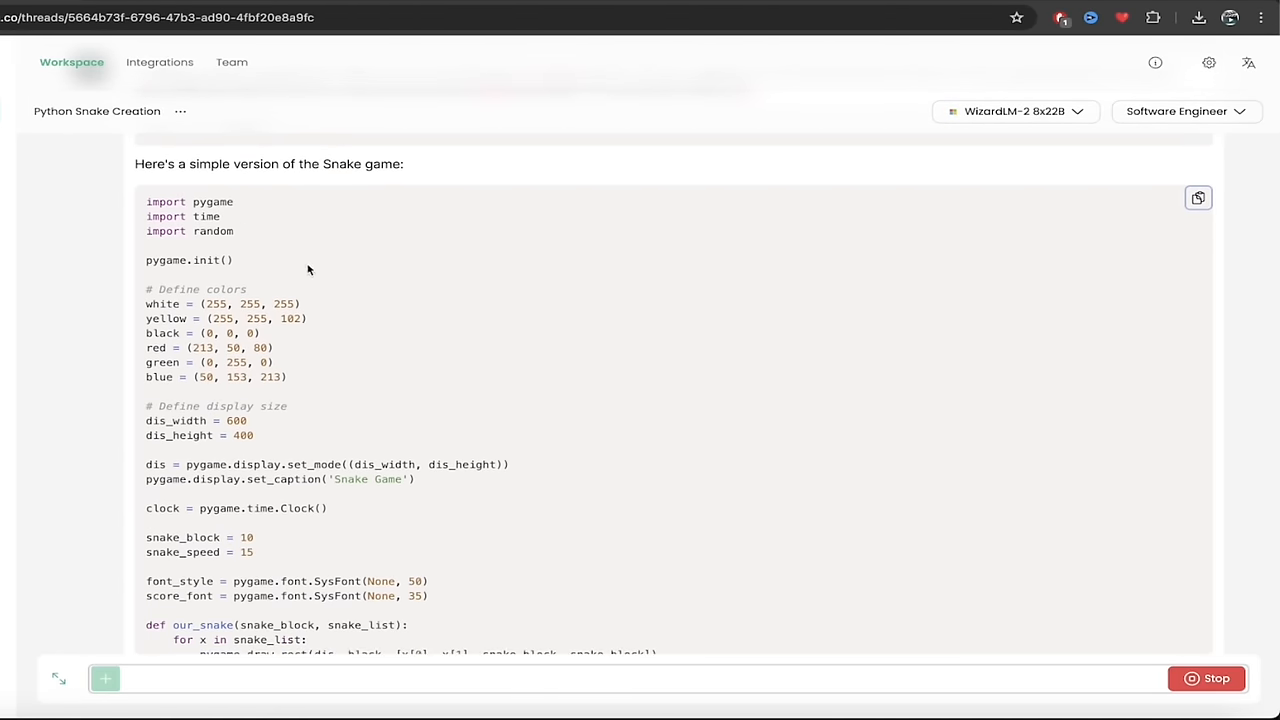
{"action": "scroll", "scroll_direction": "down", "scroll_amount": 3}
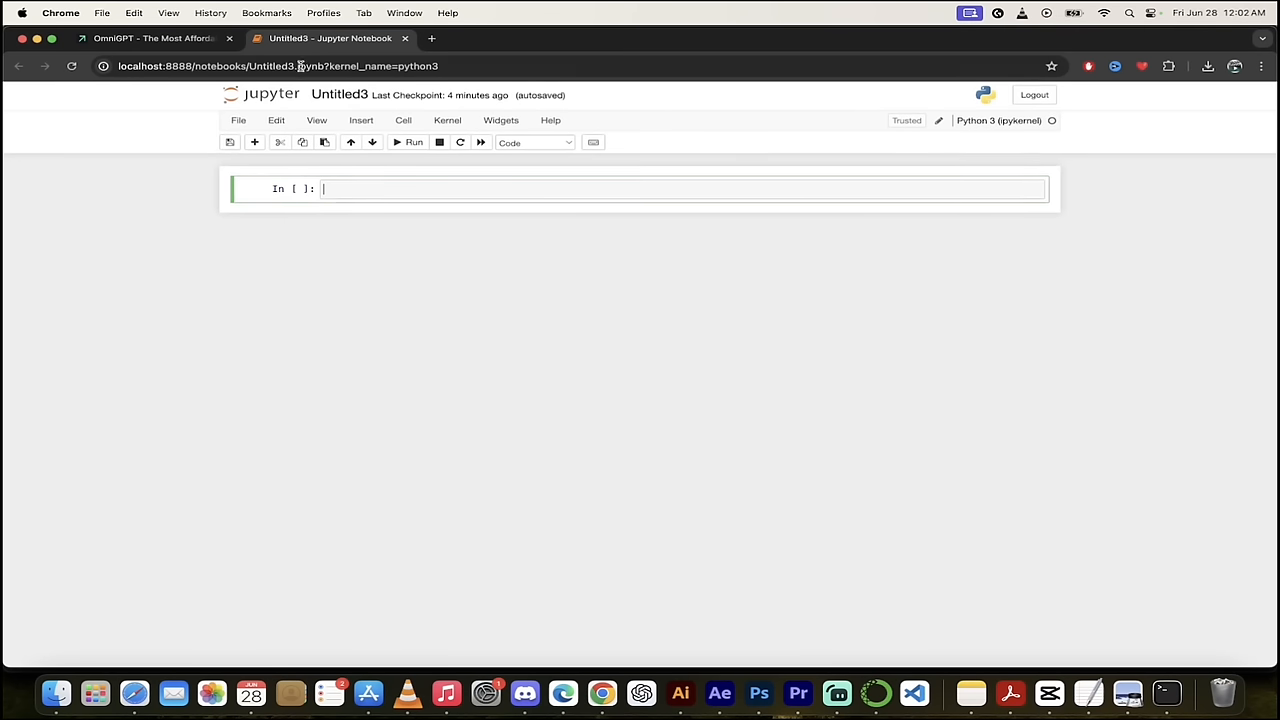
{"action": "mouse_move", "coordinate": [330, 38]}
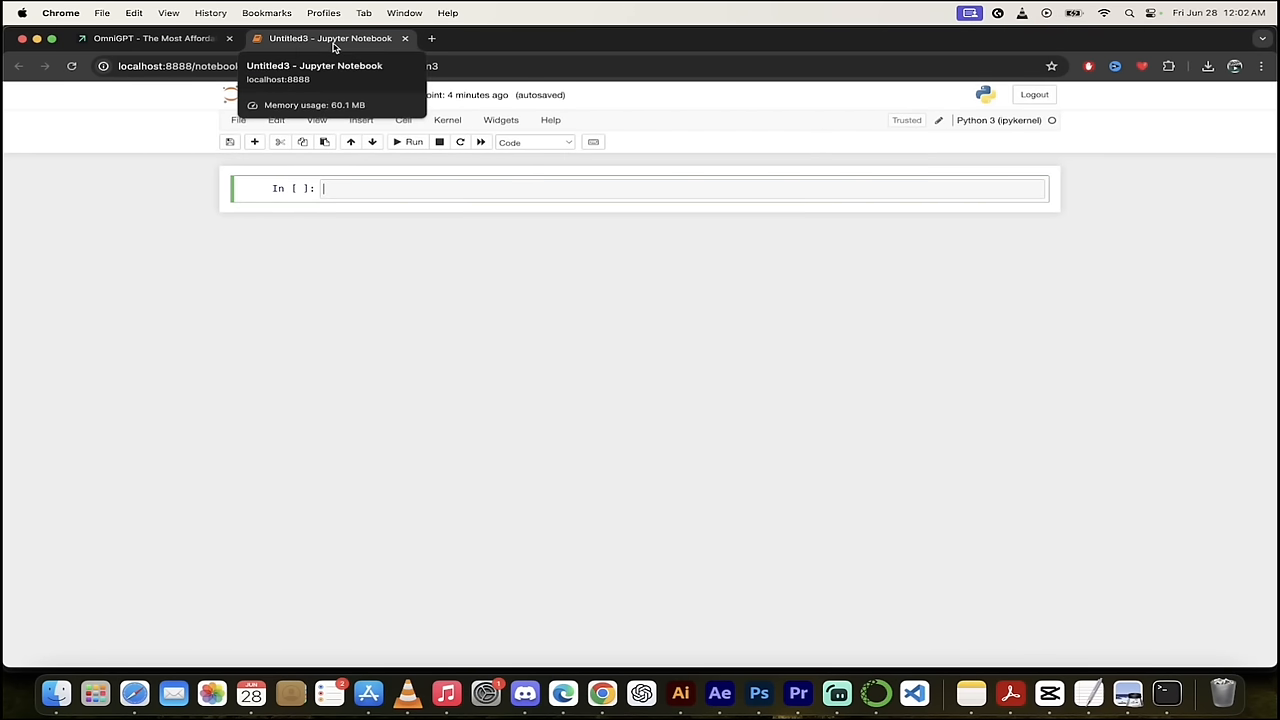
{"action": "left_click", "coordinate": [150, 38]}
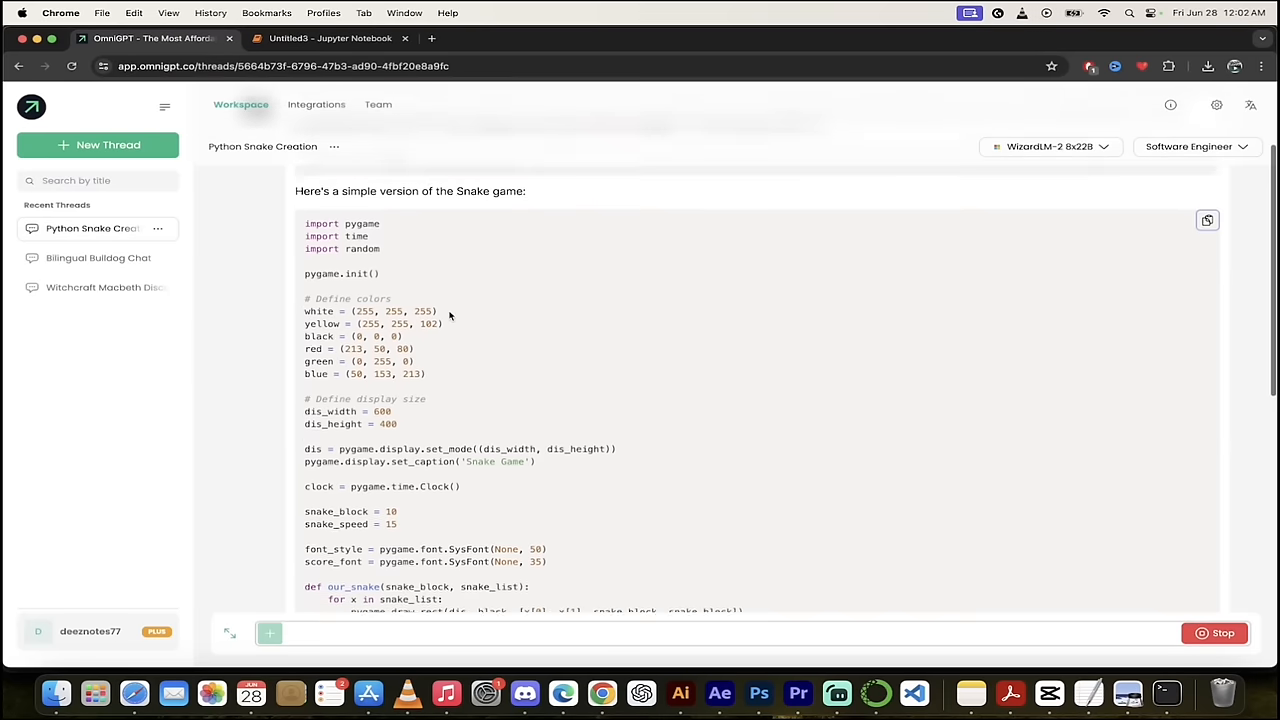
{"action": "scroll", "scroll_direction": "down", "scroll_amount": 3}
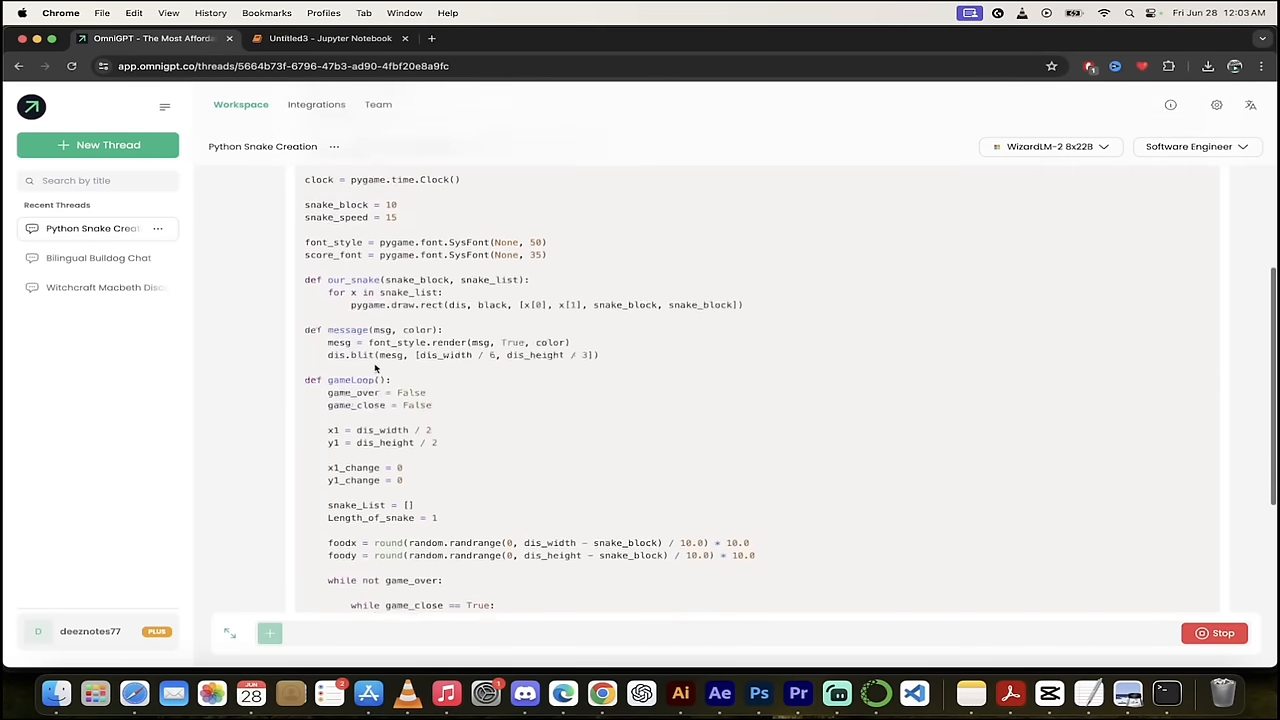
{"action": "scroll", "scroll_direction": "down", "scroll_amount": 3}
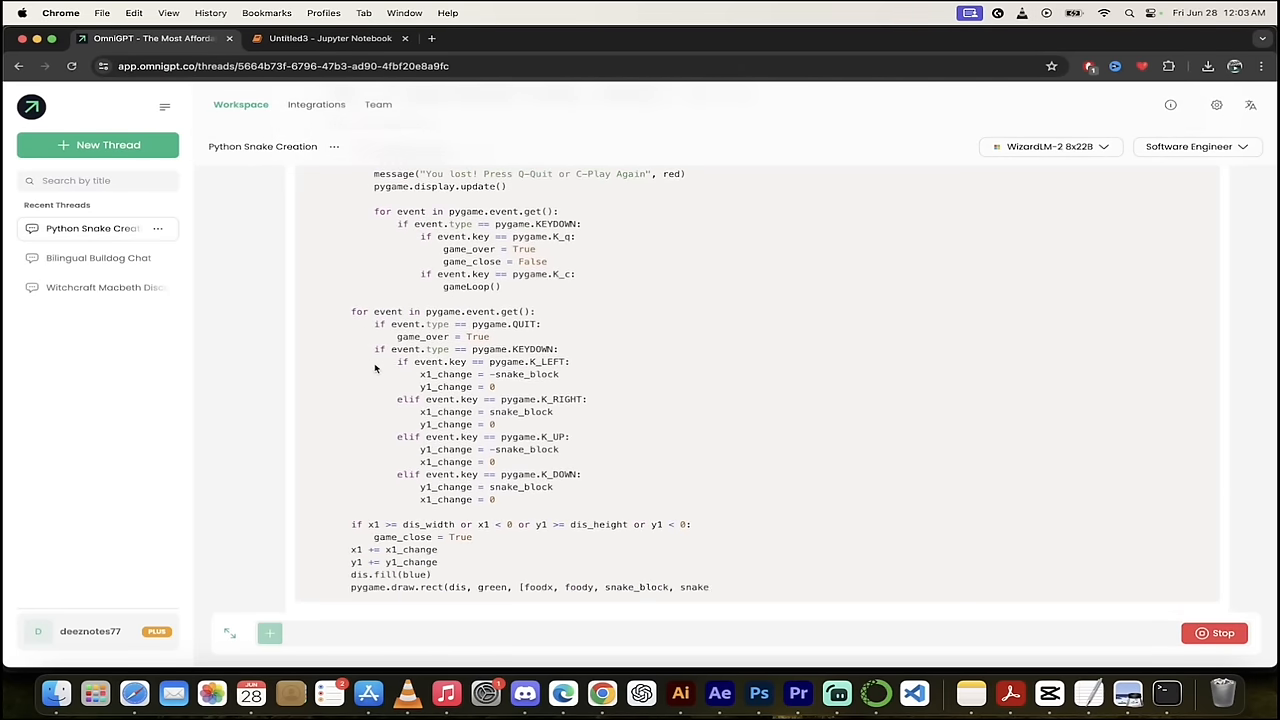
{"action": "scroll", "scroll_direction": "down", "scroll_amount": 3}
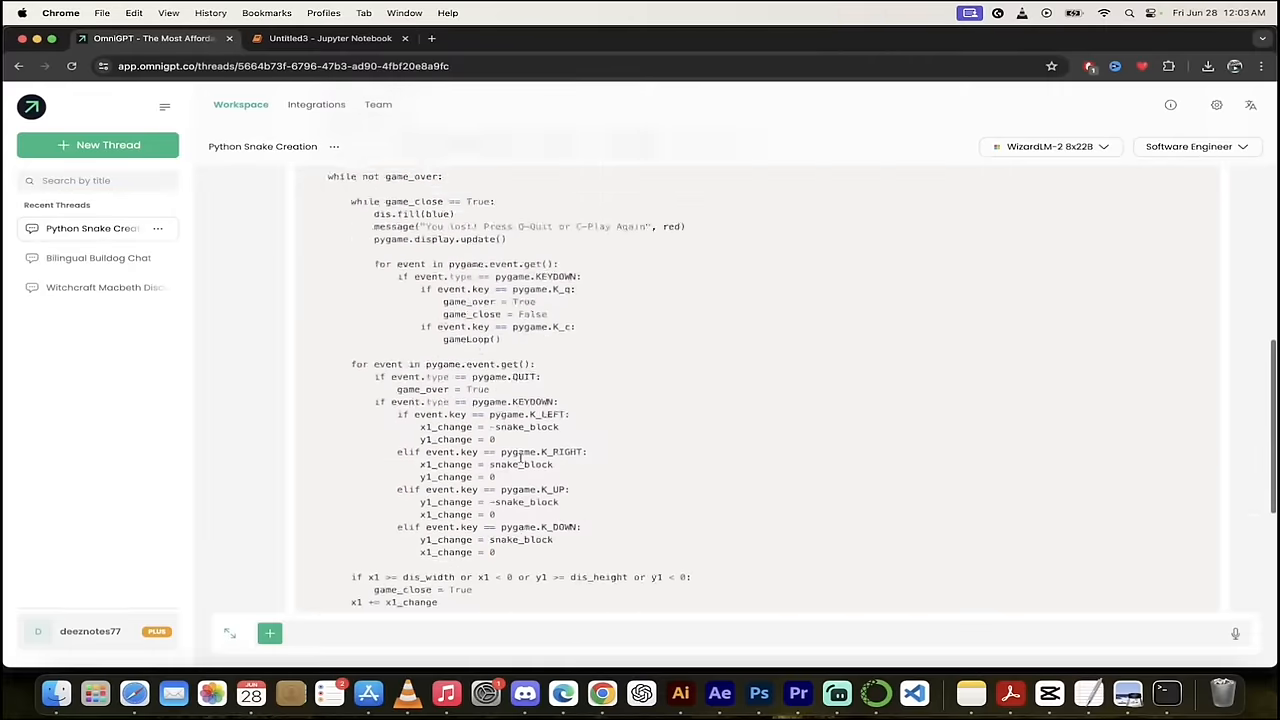
{"action": "scroll", "scroll_direction": "up", "scroll_amount": 3}
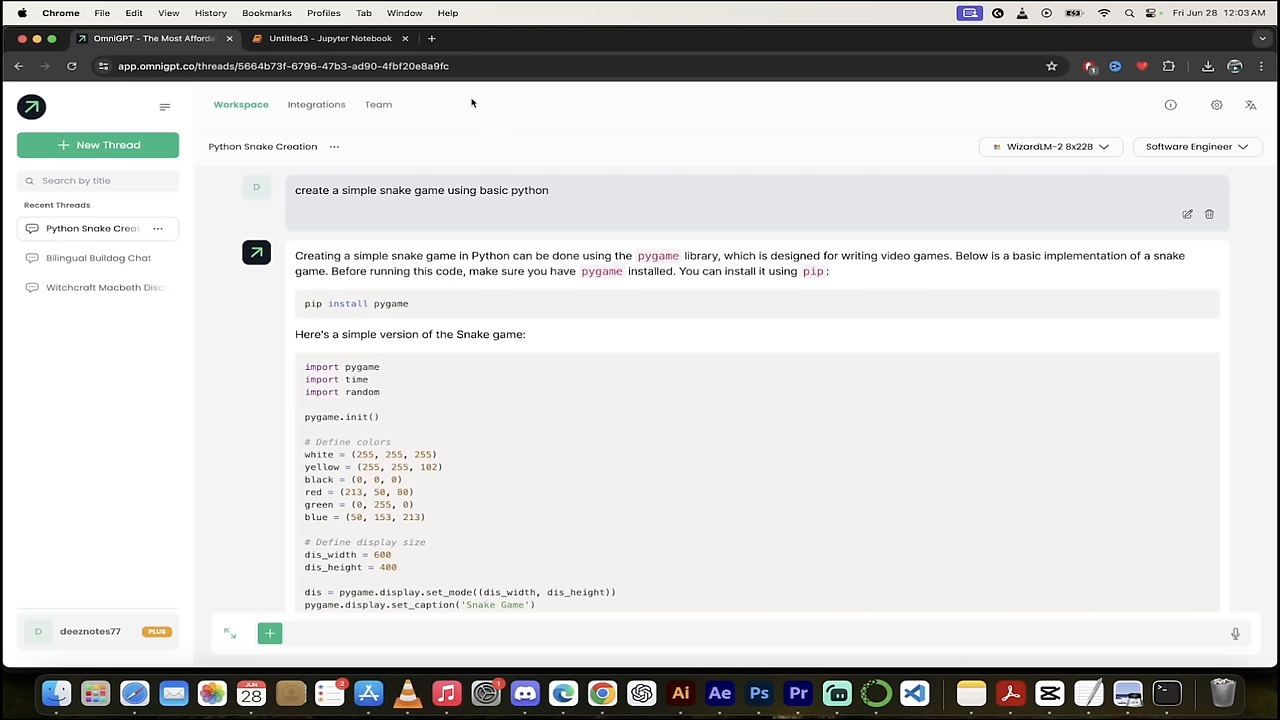
{"action": "left_click", "coordinate": [330, 38]}
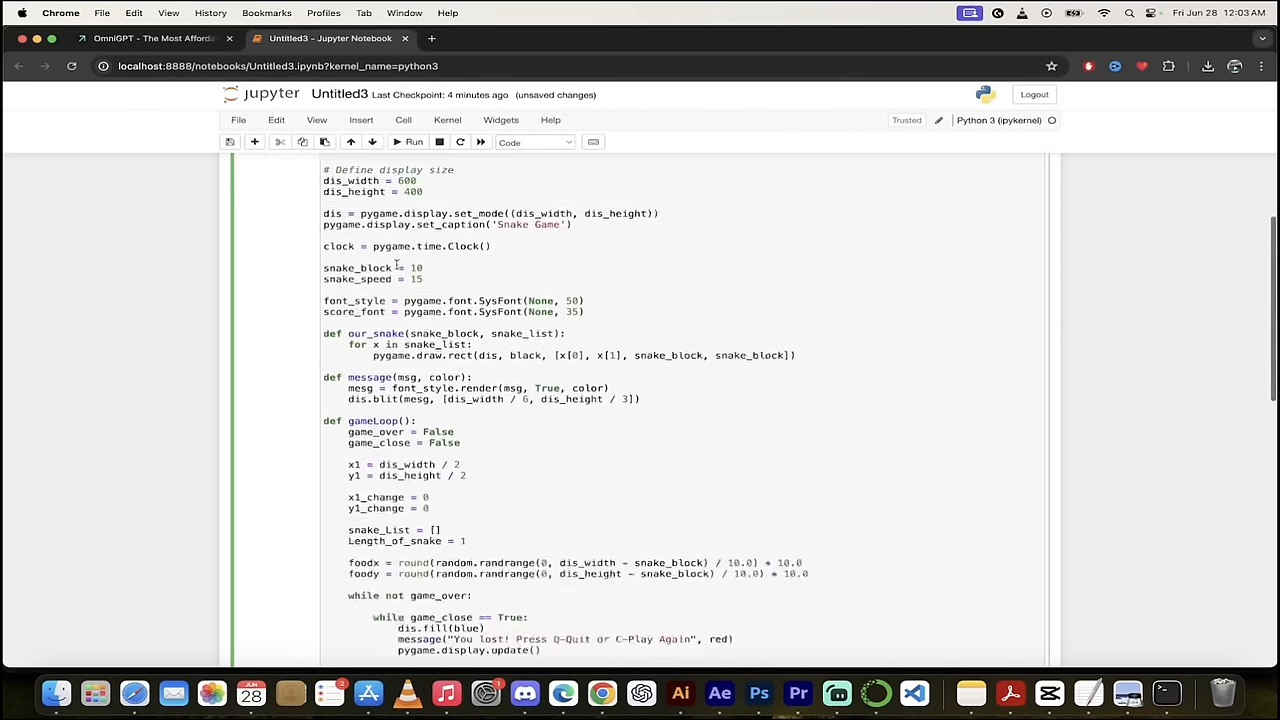
Run the notebook cell holding the snake code so the pygame Snake Game window launches.
{"action": "scroll", "scroll_direction": "down", "scroll_amount": 3}
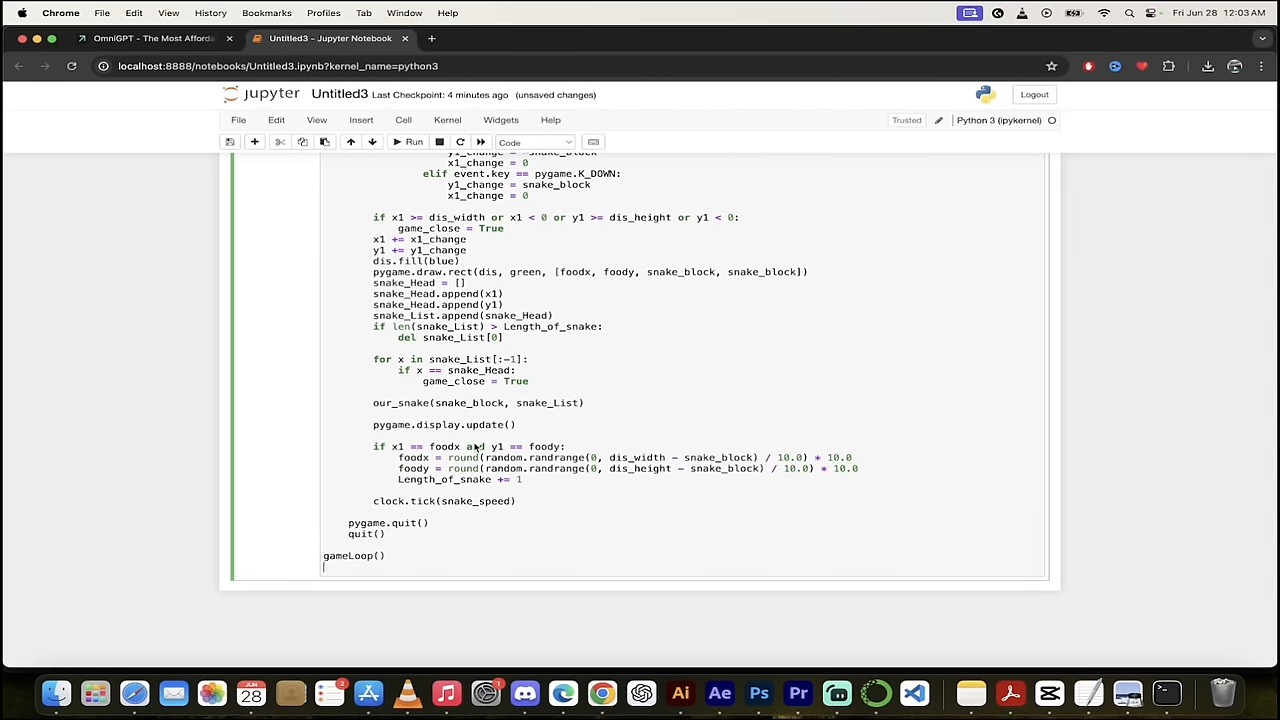
{"action": "left_click", "coordinate": [410, 141]}
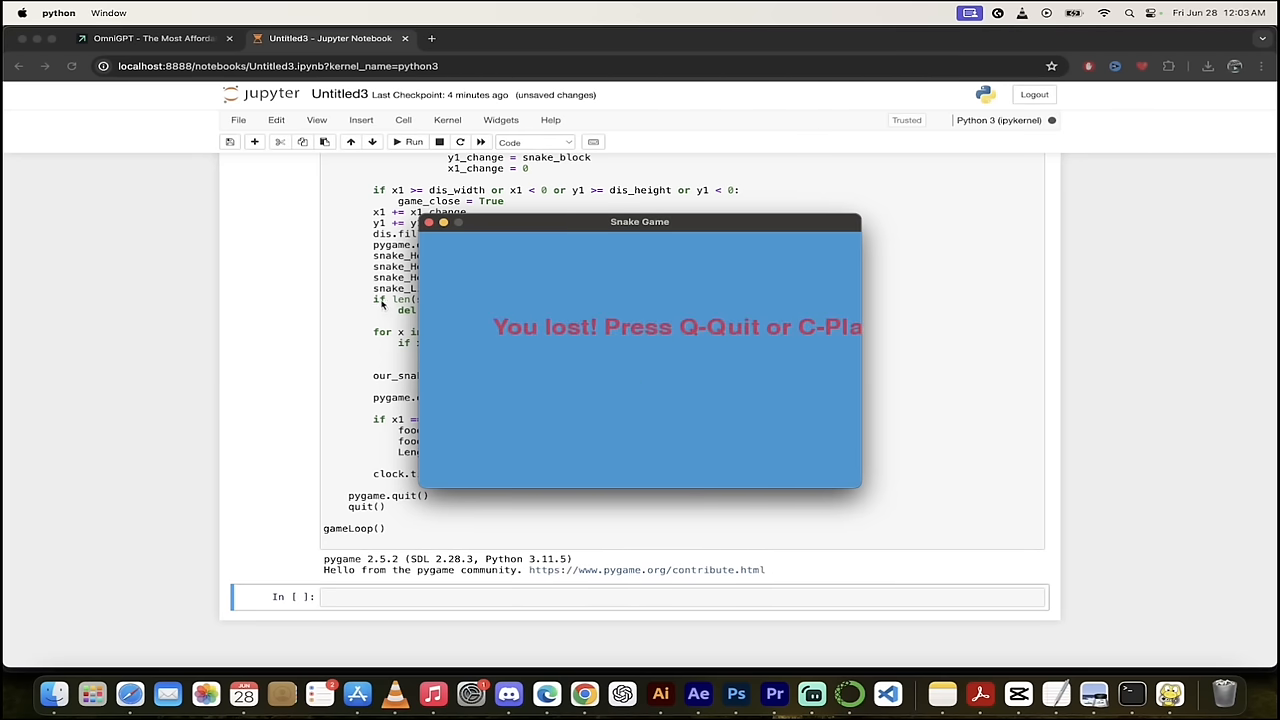
{"action": "left_click", "coordinate": [152, 38]}
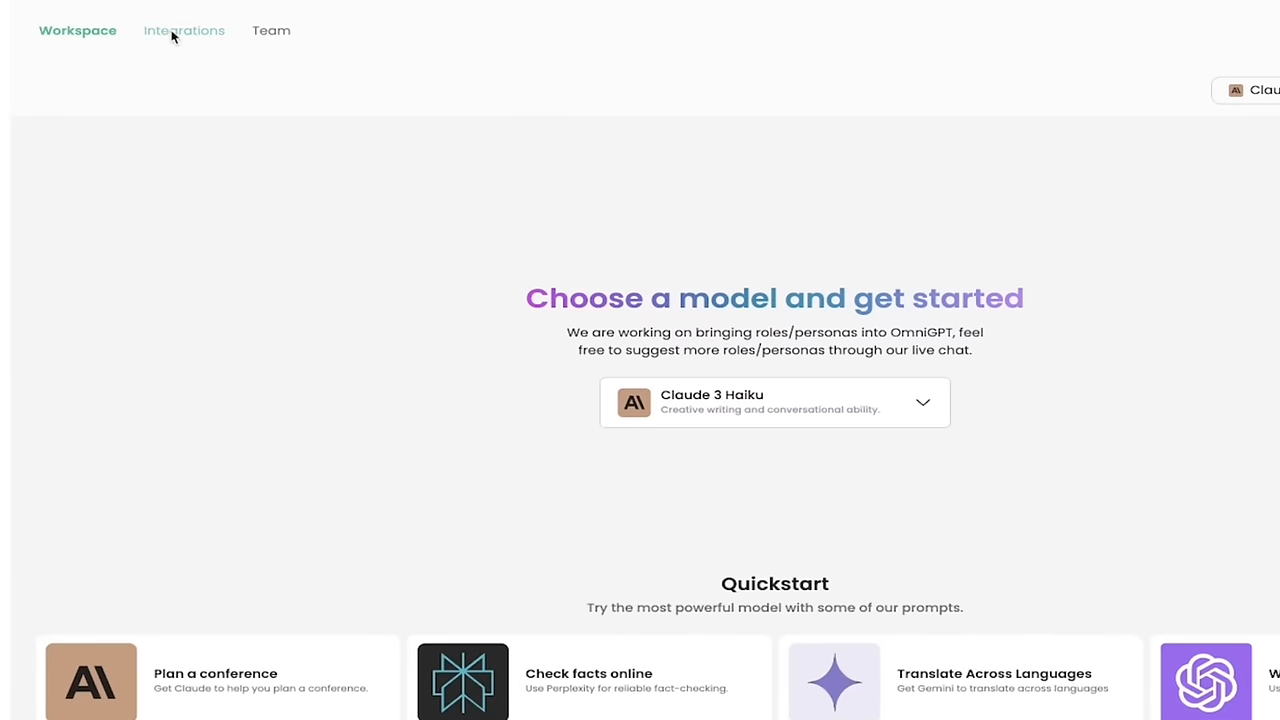
Browse the WhatsApp, Slack and Jira integration cards, then view the Team page.
{"action": "left_click", "coordinate": [183, 30]}
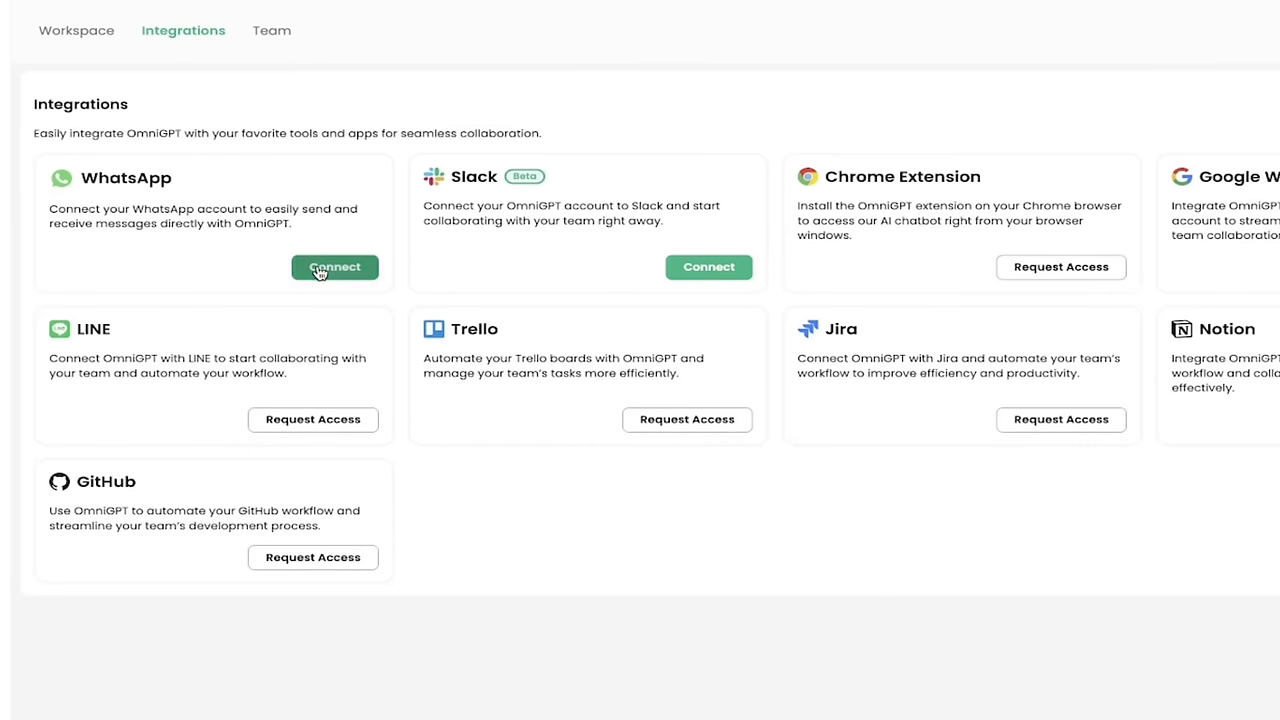
{"action": "mouse_move", "coordinate": [708, 267]}
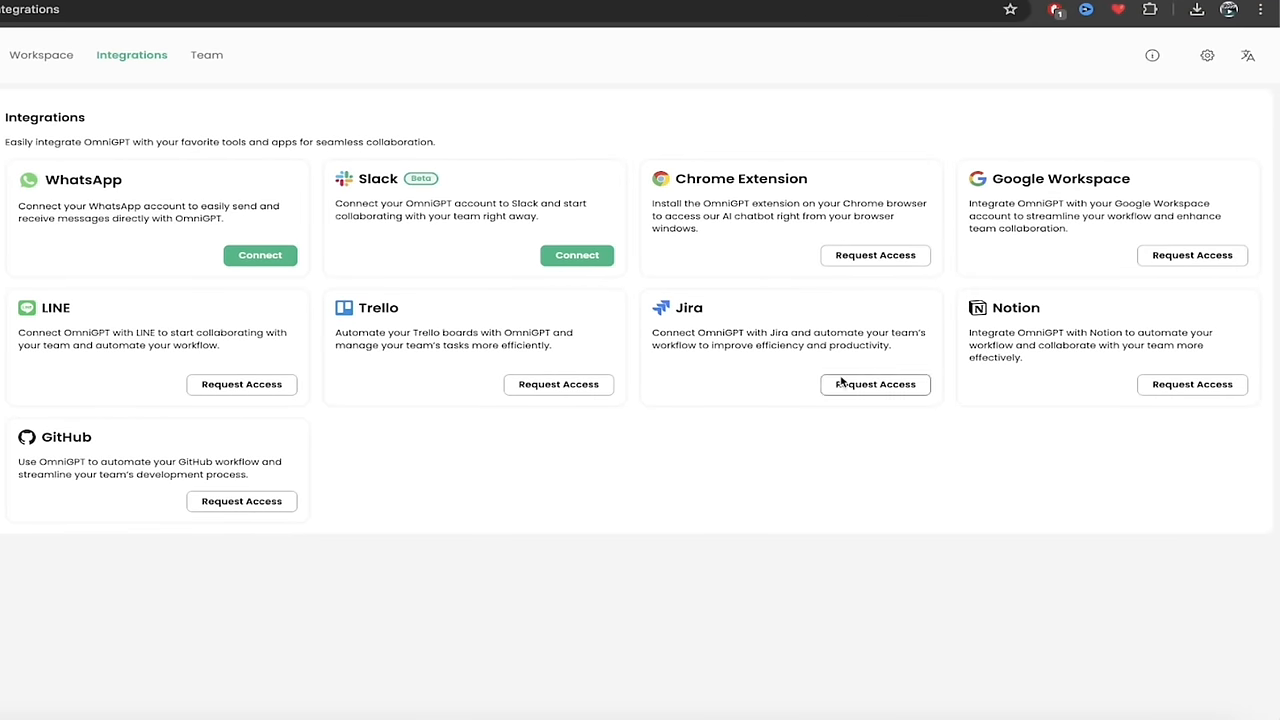
{"action": "left_click", "coordinate": [205, 55]}
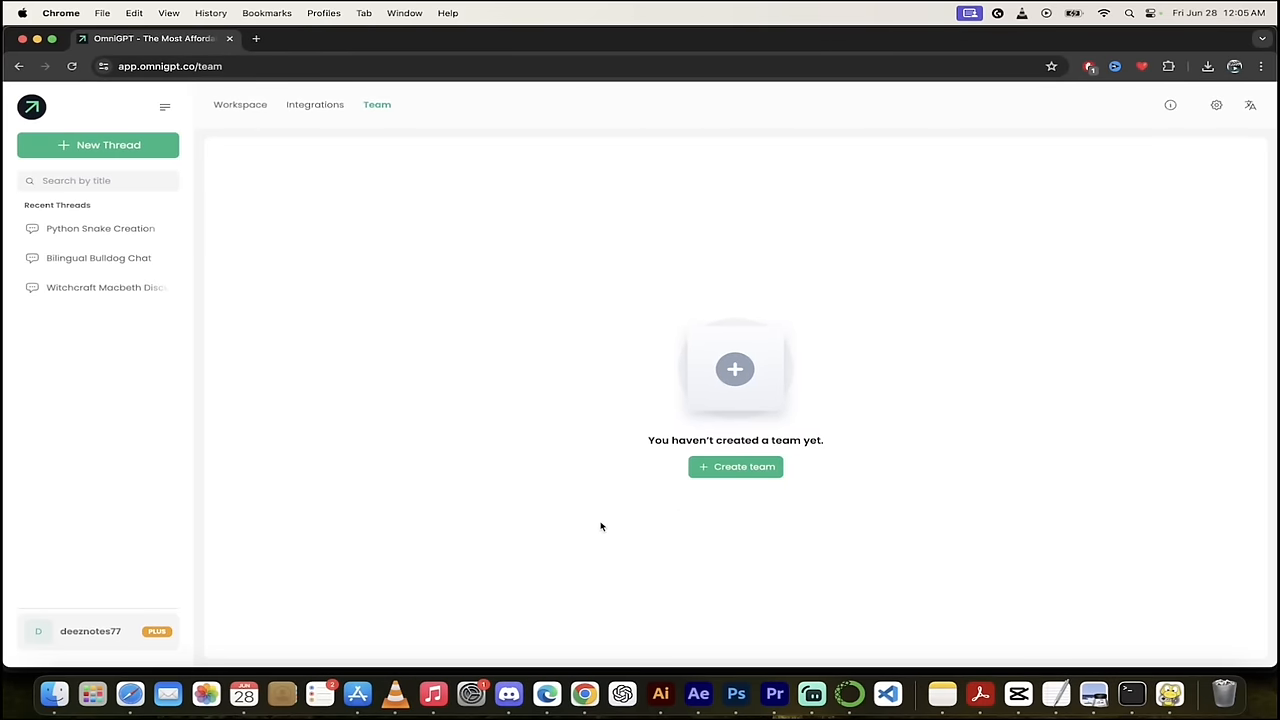
{"action": "mouse_move", "coordinate": [758, 486]}
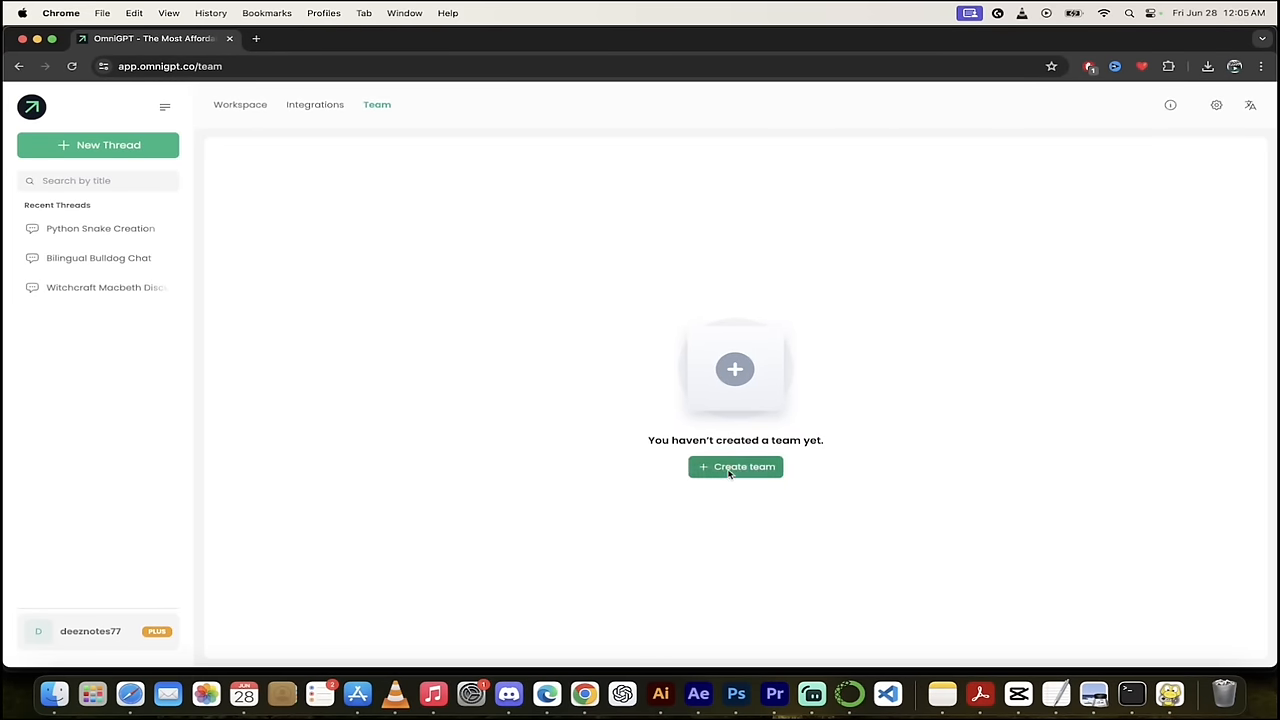
Try Create team on the empty Team page, ending back on the Workspace screen.
{"action": "left_click", "coordinate": [240, 104]}
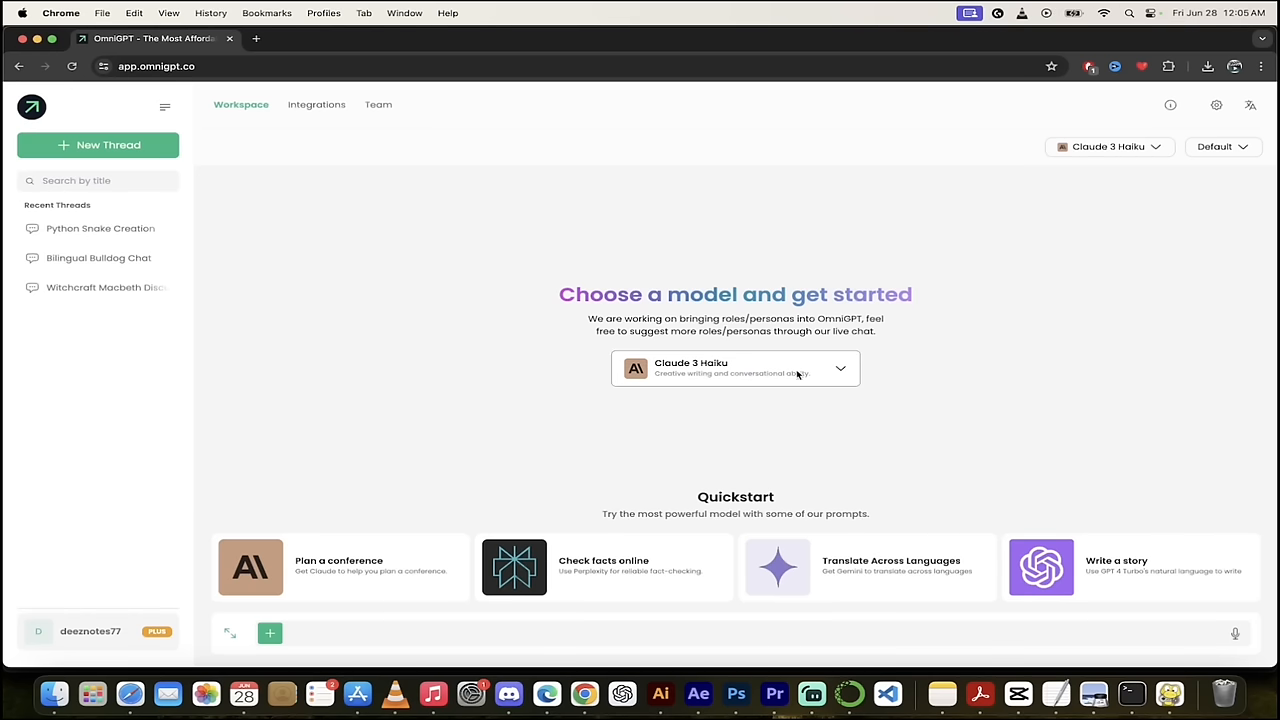
{"action": "mouse_move", "coordinate": [1006, 405]}
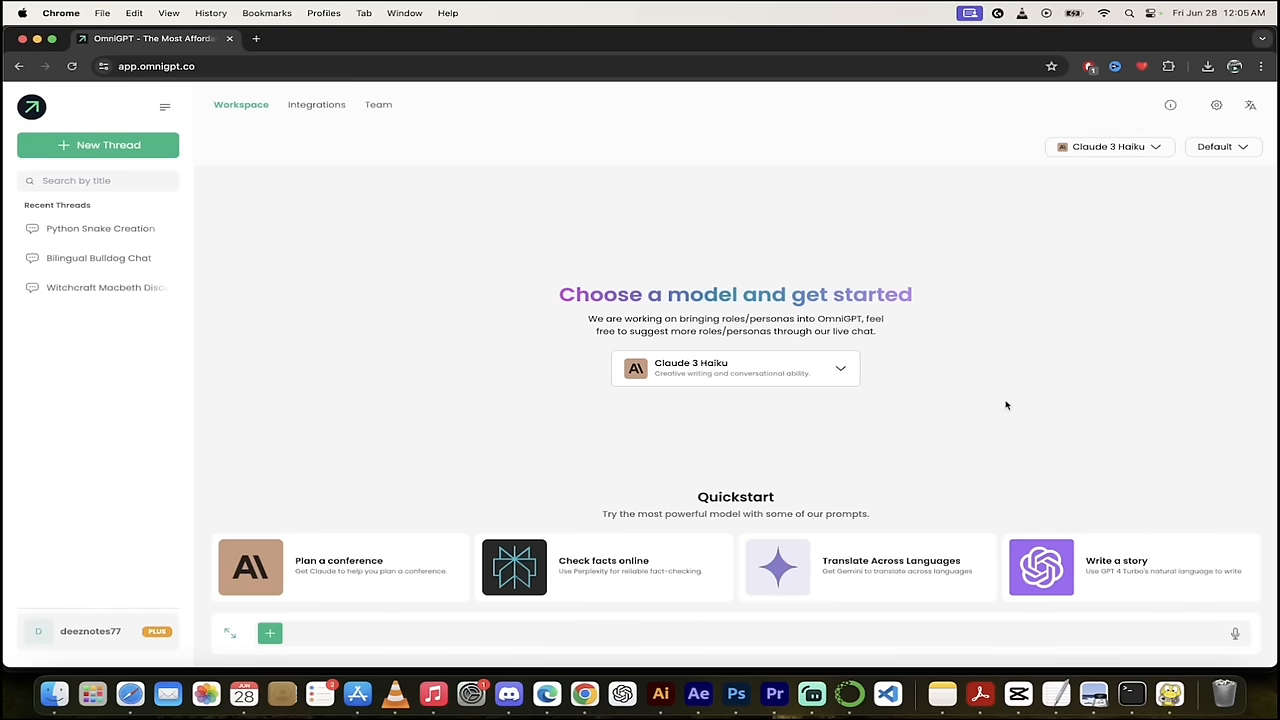